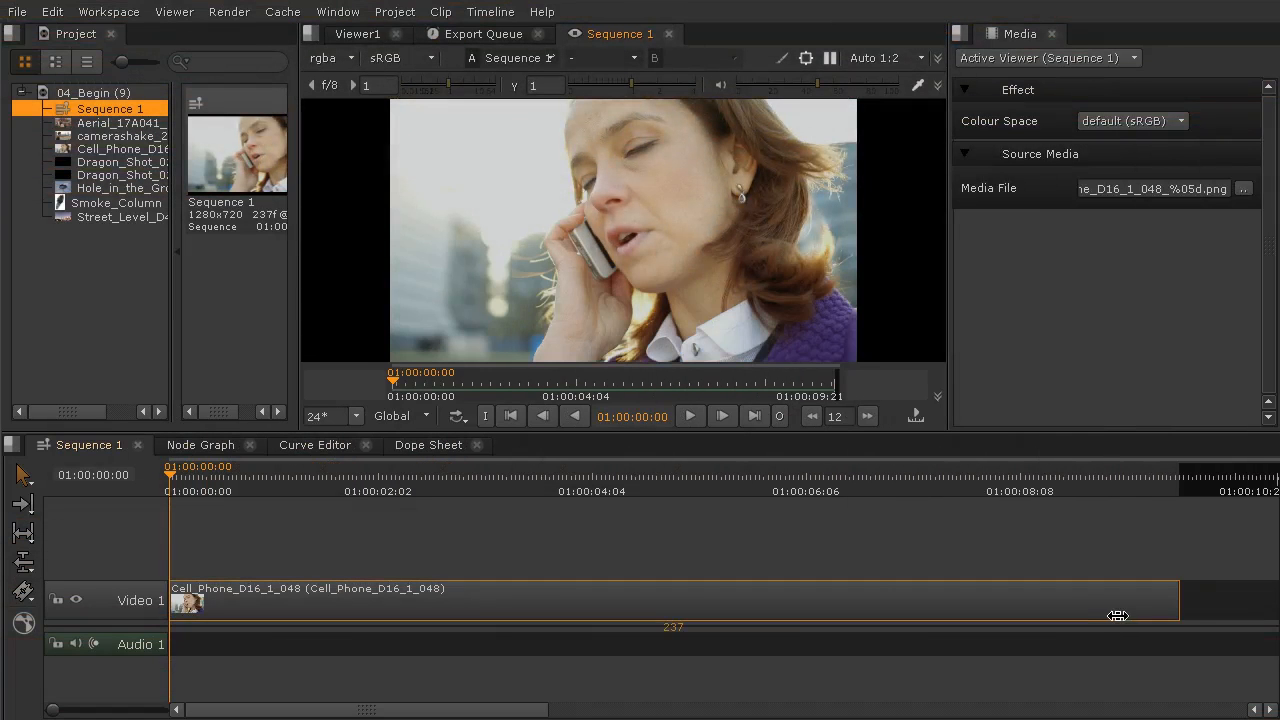
{"action": "mouse_move", "coordinate": [1072, 616]}
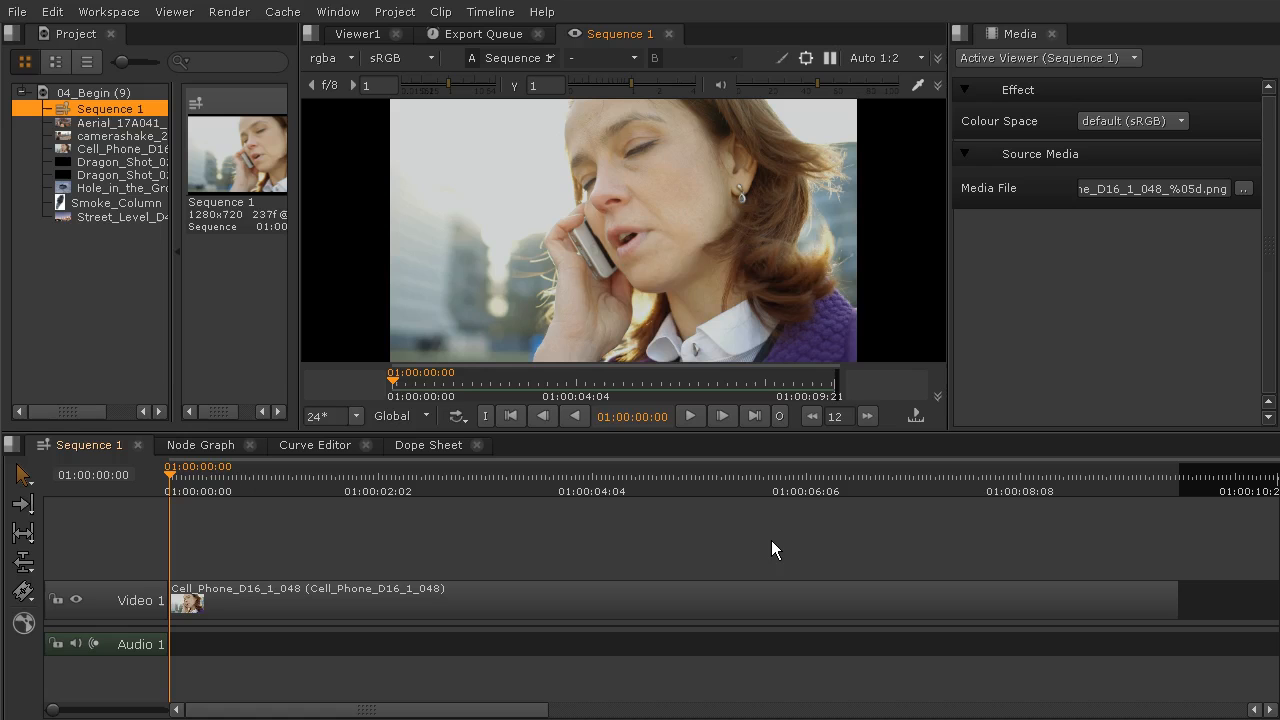
{"action": "mouse_move", "coordinate": [178, 503]}
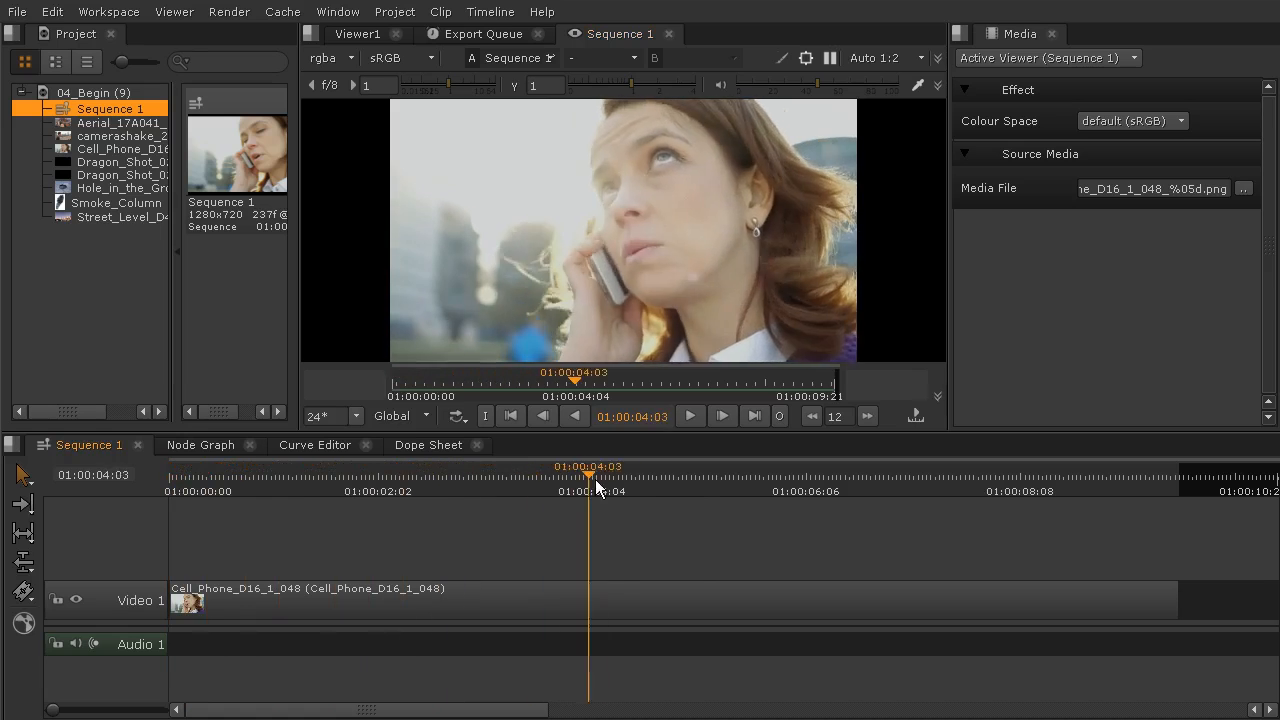
Scrub through the Cell_Phone_D16_1_048 clip, parking the playhead around 01:00:02:07
{"action": "left_click", "coordinate": [1131, 475]}
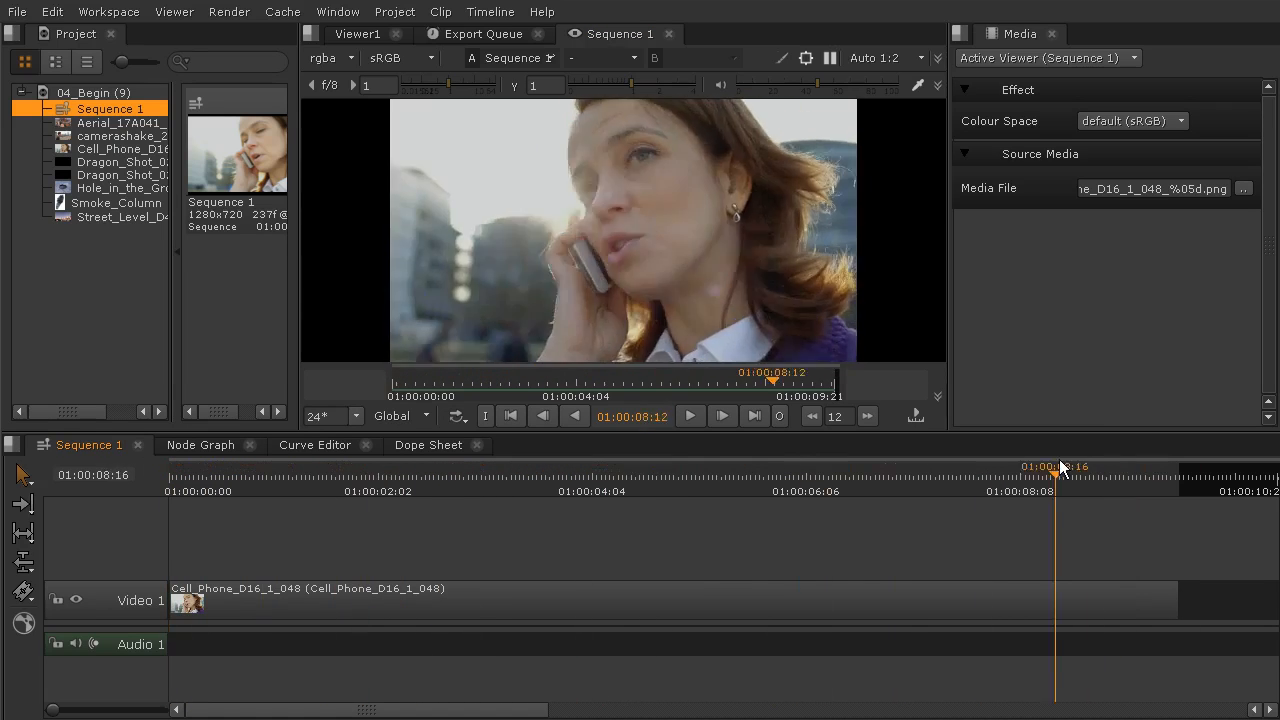
{"action": "left_click", "coordinate": [195, 475]}
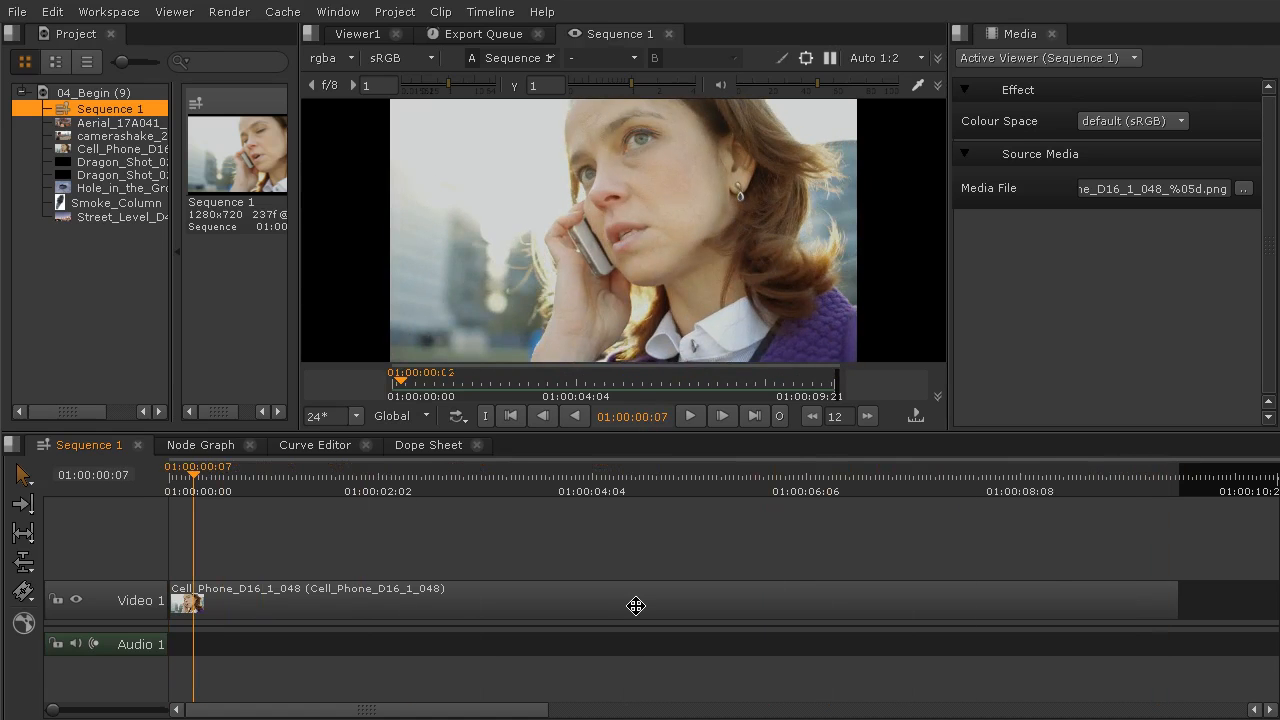
{"action": "mouse_move", "coordinate": [692, 551]}
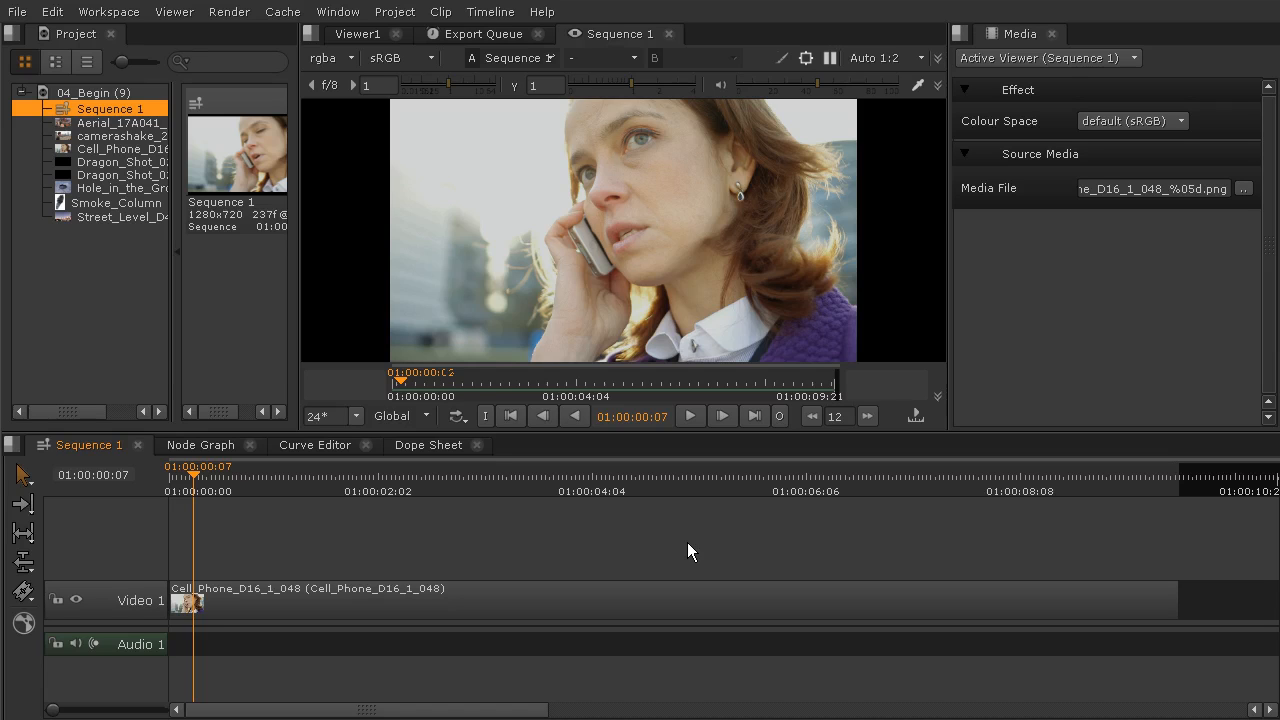
{"action": "left_click", "coordinate": [185, 490]}
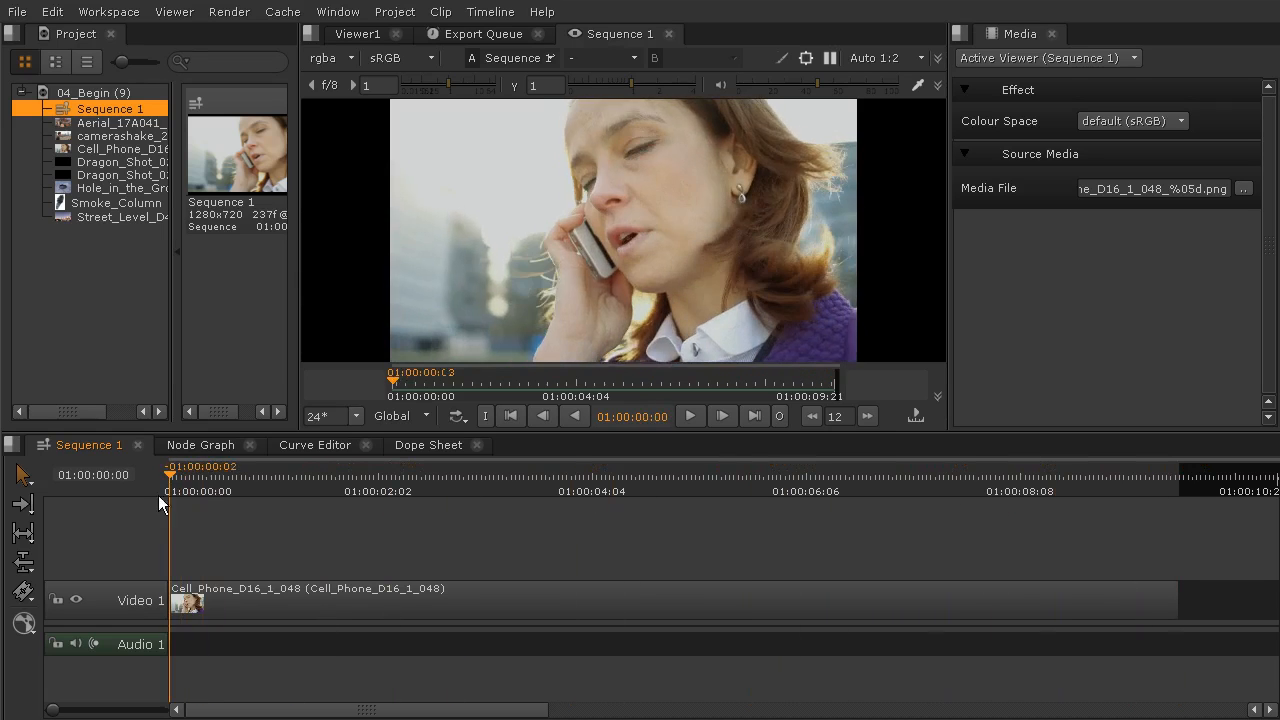
{"action": "left_click", "coordinate": [1158, 490]}
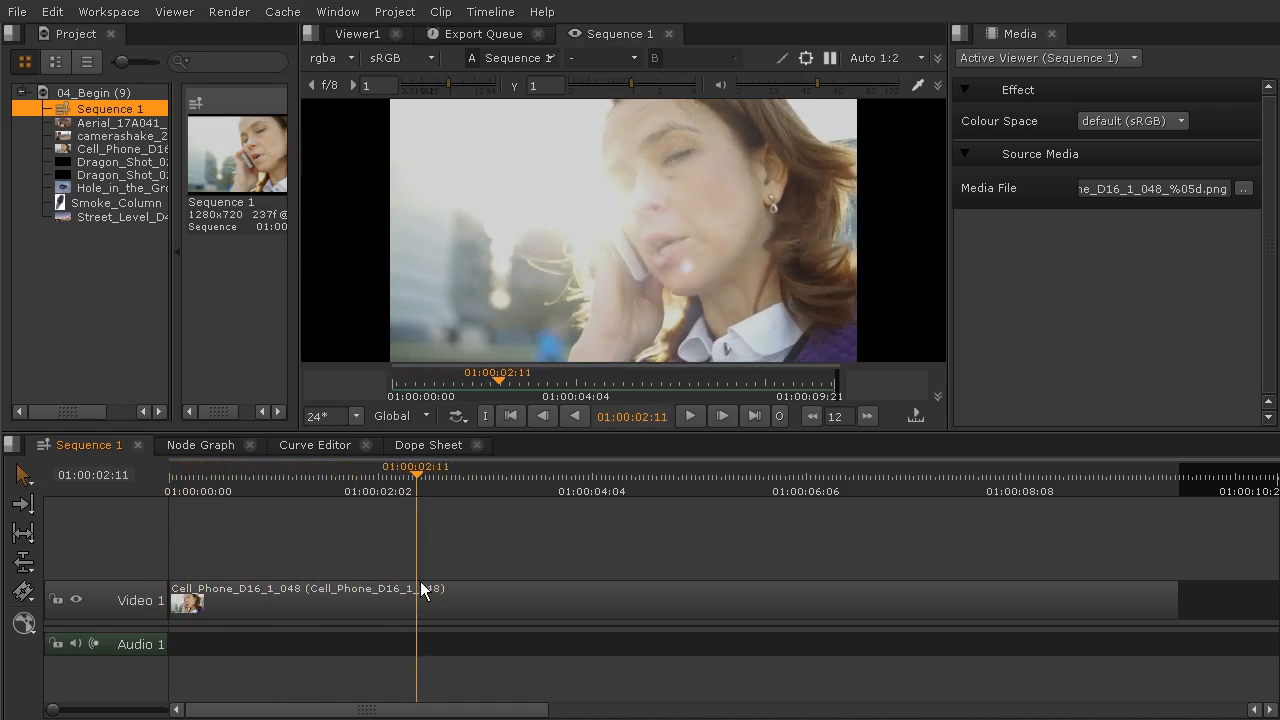
{"action": "left_click", "coordinate": [455, 475]}
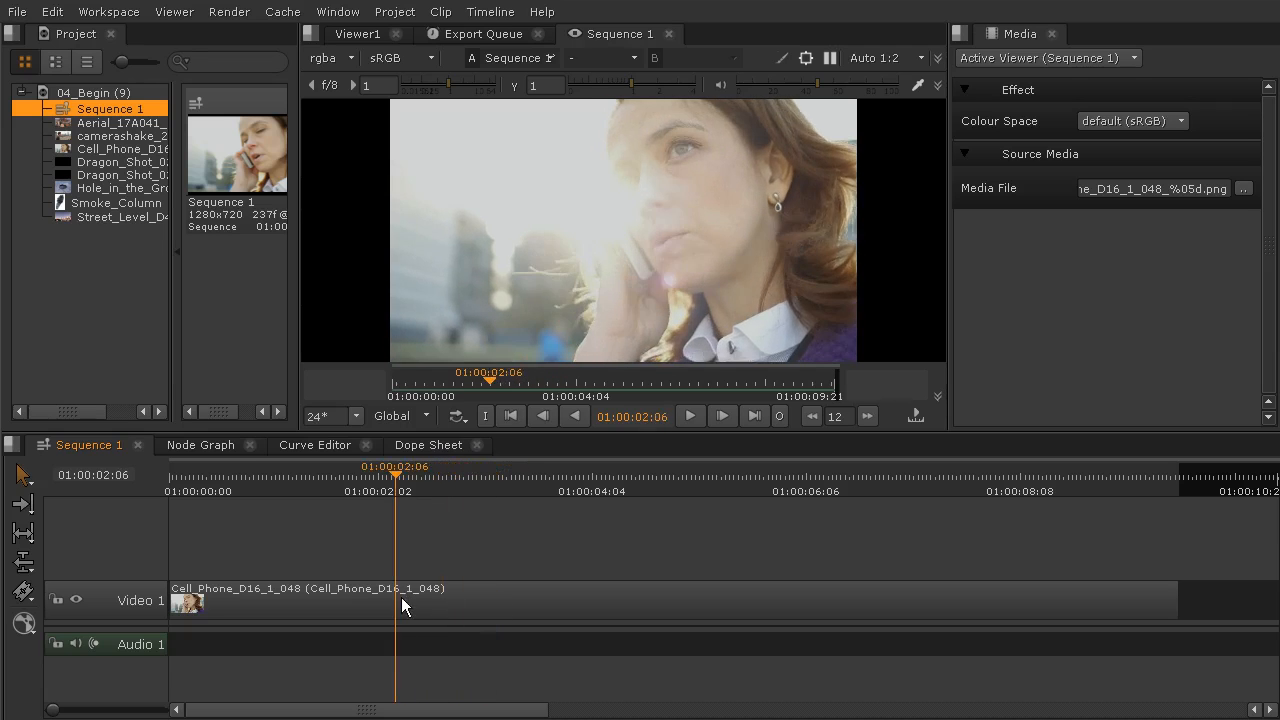
{"action": "left_click", "coordinate": [481, 475]}
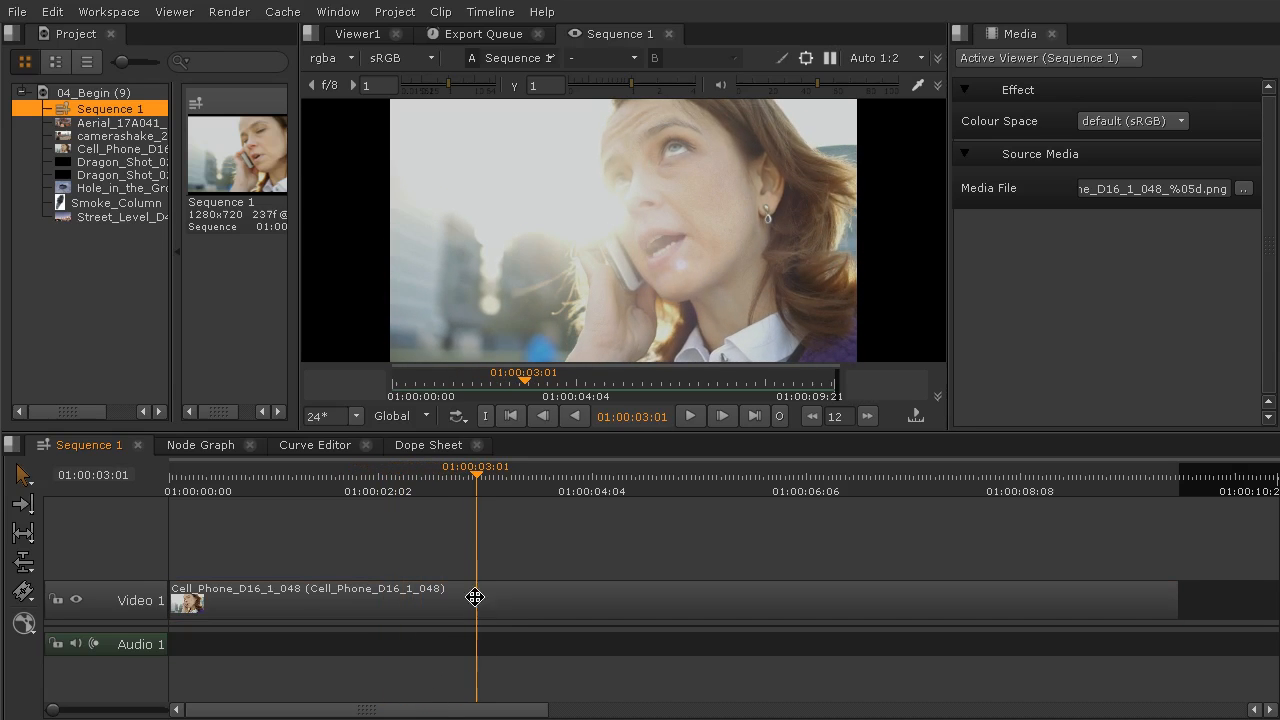
{"action": "mouse_move", "coordinate": [520, 591]}
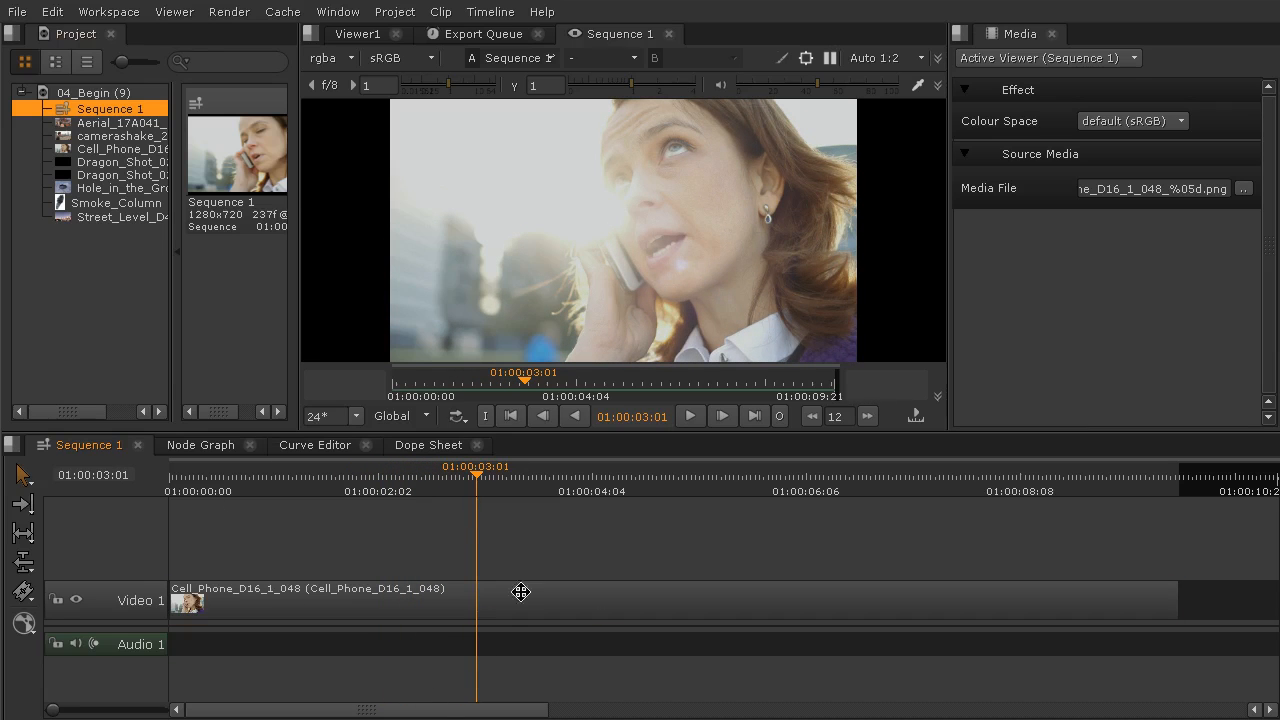
{"action": "mouse_move", "coordinate": [399, 573]}
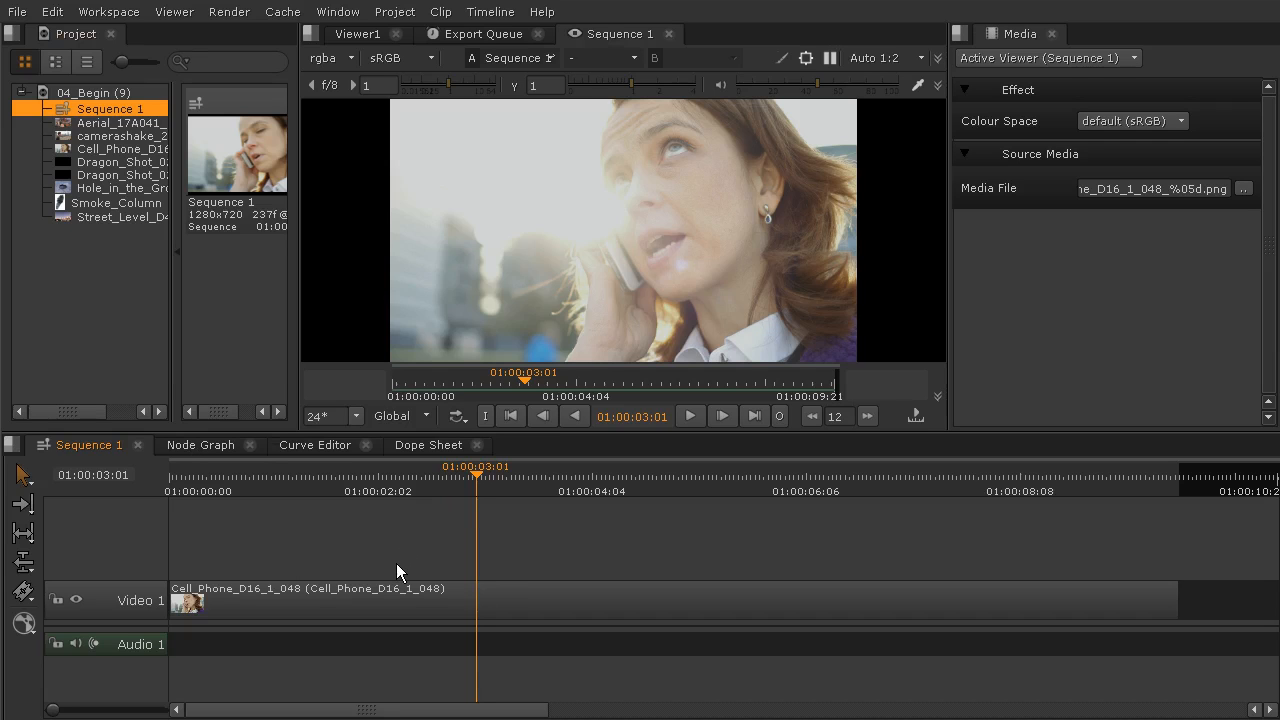
{"action": "mouse_move", "coordinate": [405, 490]}
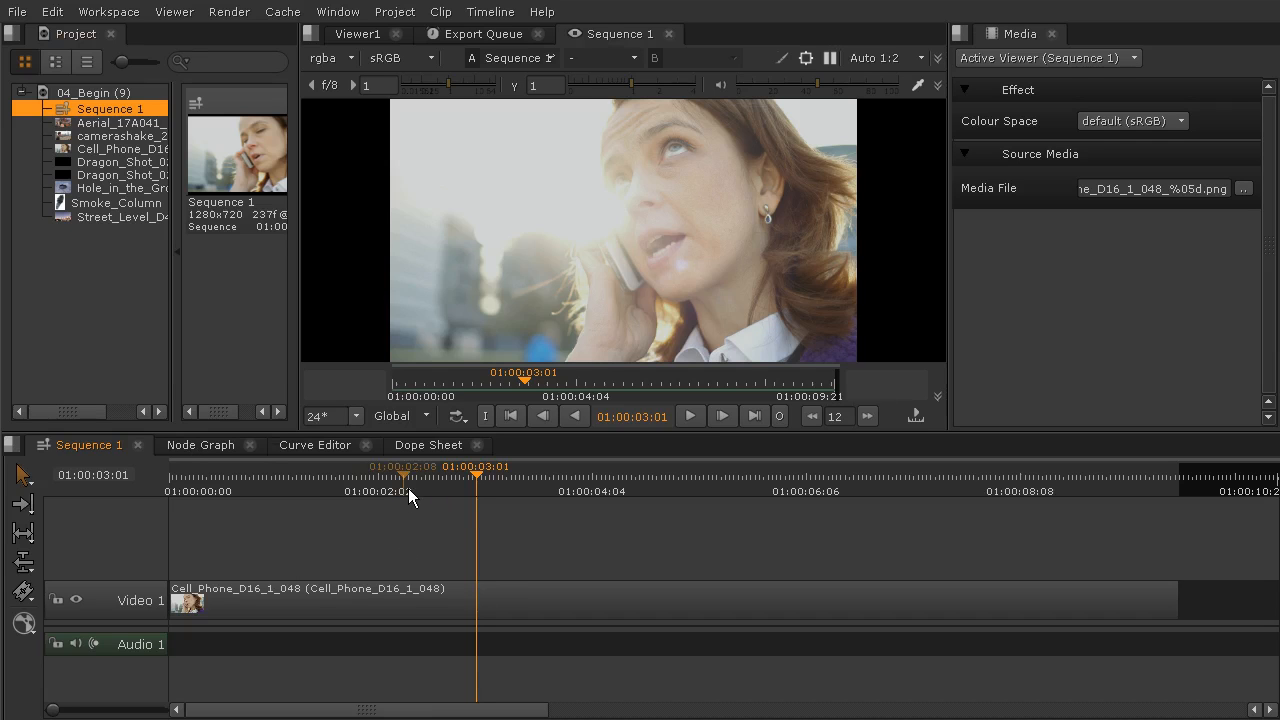
{"action": "mouse_move", "coordinate": [715, 664]}
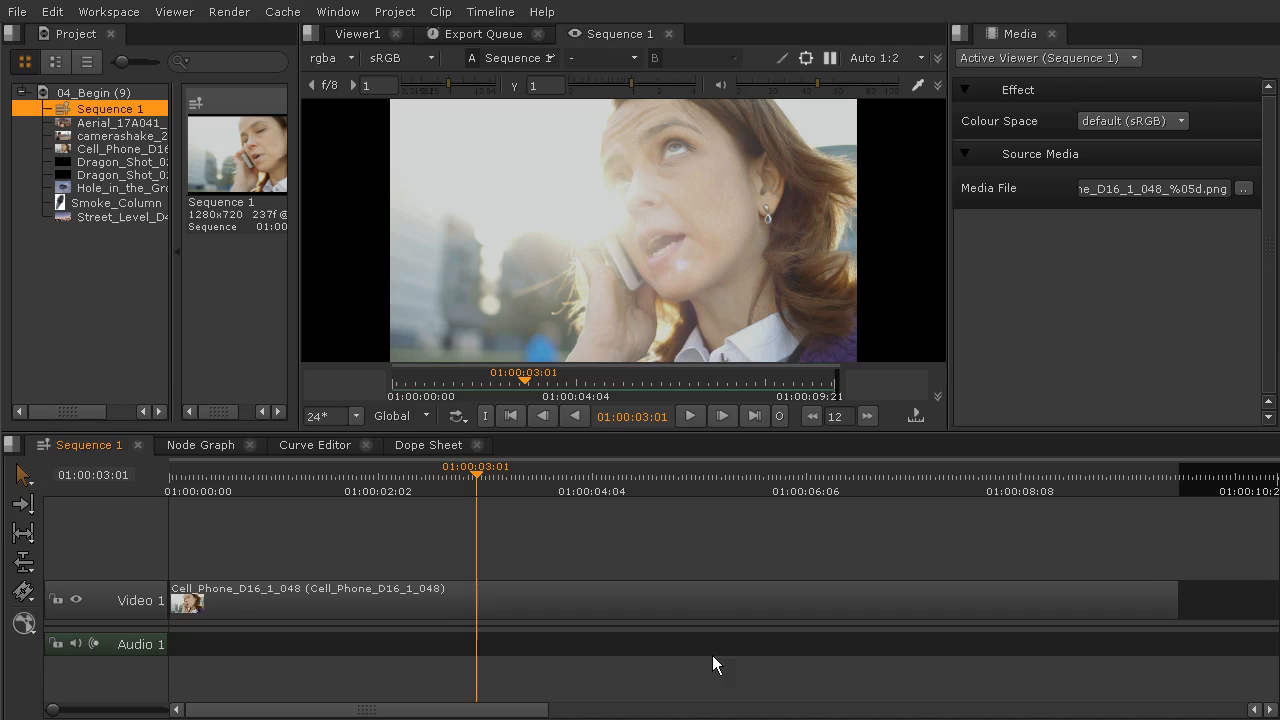
{"action": "mouse_move", "coordinate": [582, 526]}
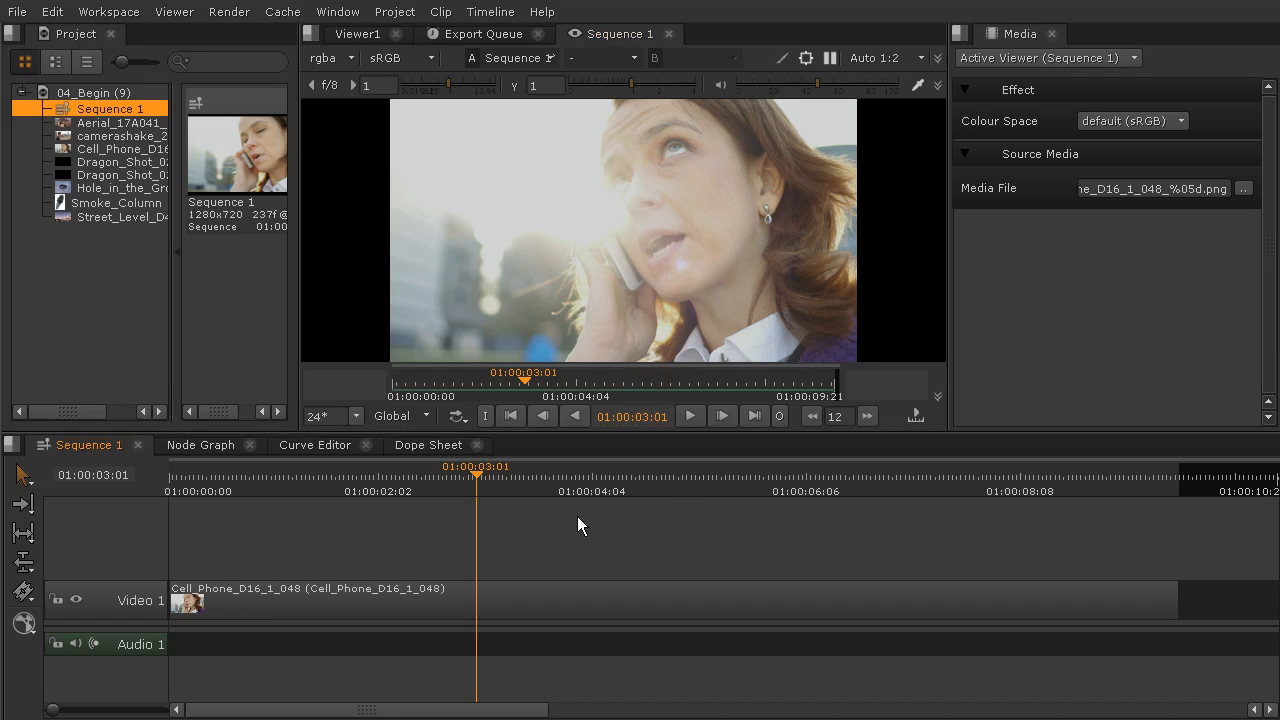
{"action": "left_click", "coordinate": [212, 475]}
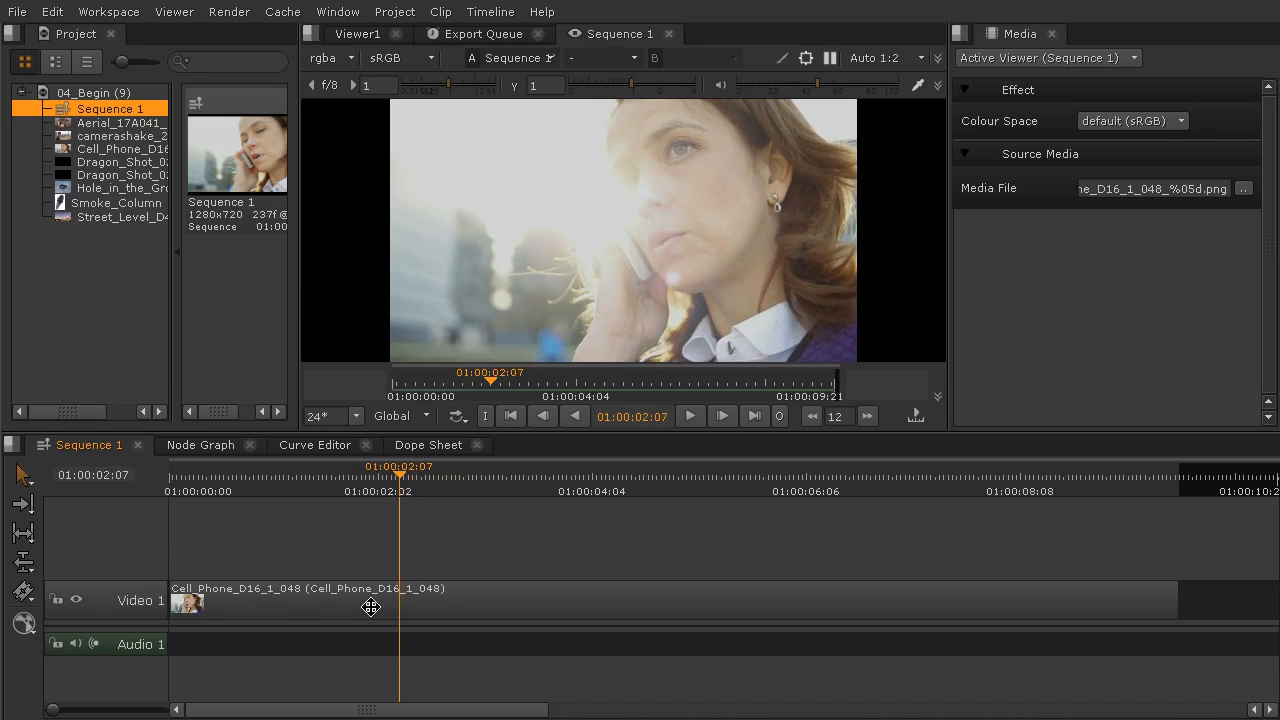
{"action": "mouse_move", "coordinate": [241, 600]}
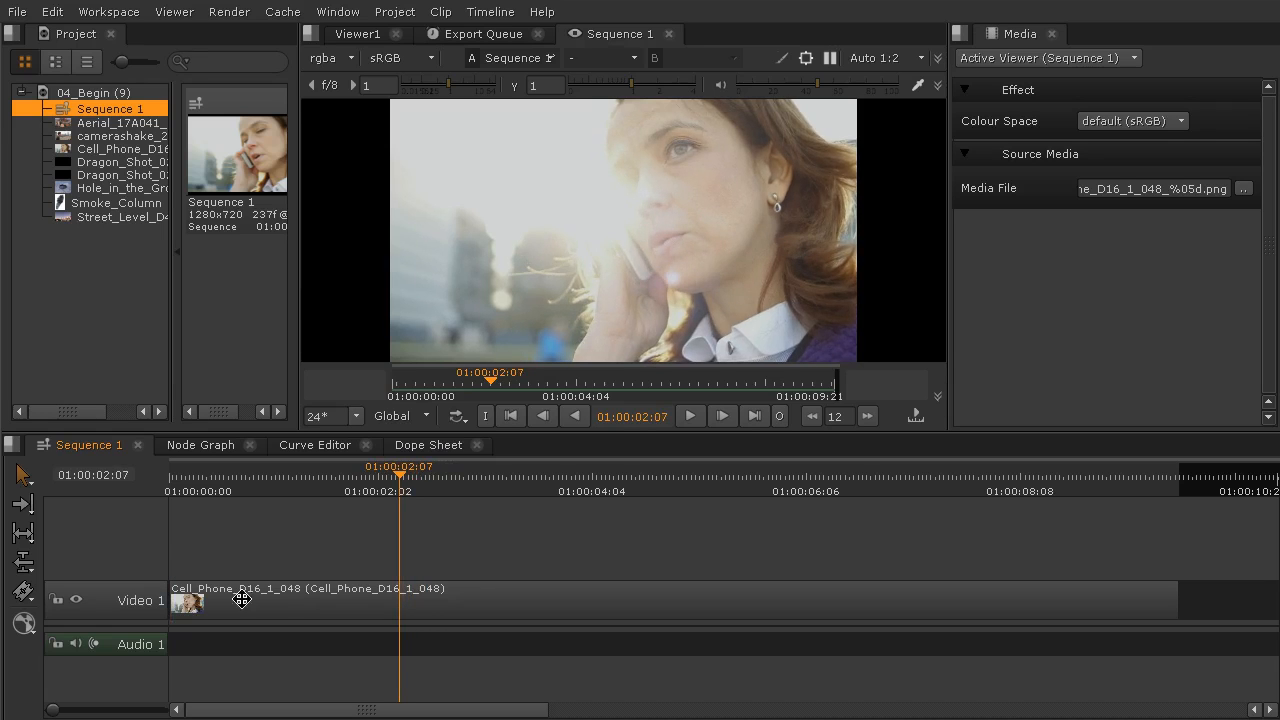
{"action": "mouse_move", "coordinate": [180, 600]}
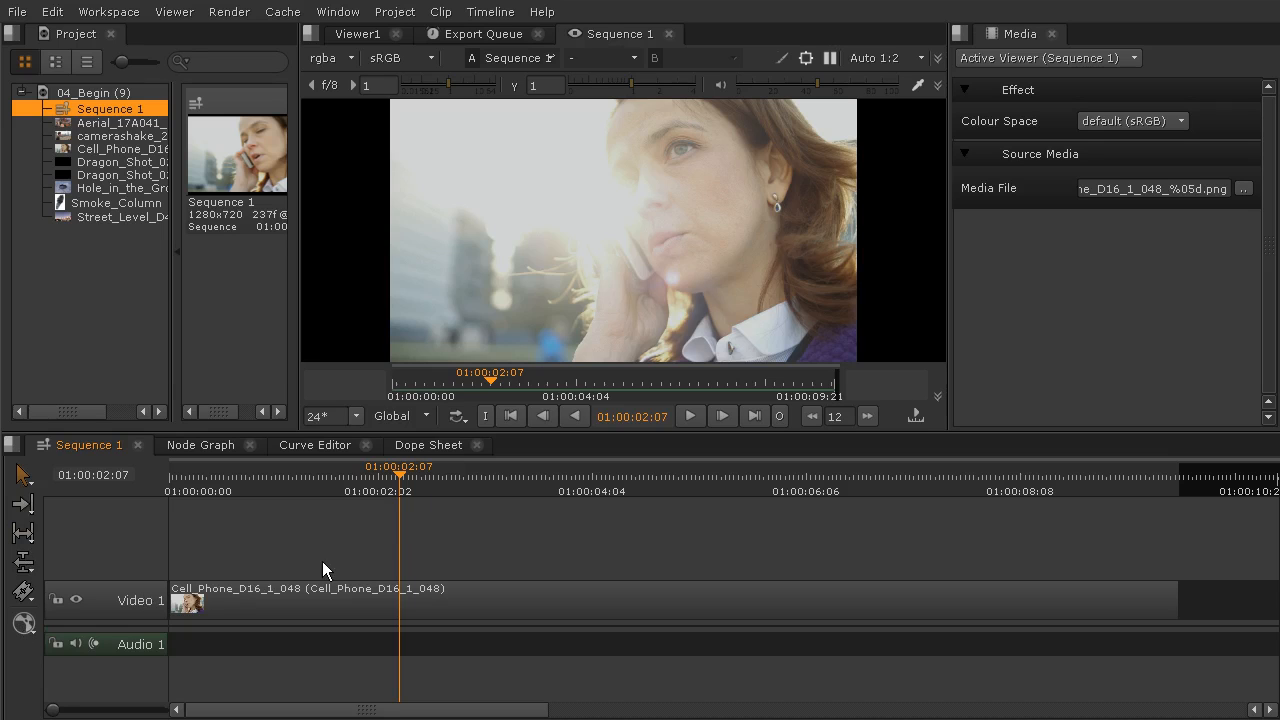
{"action": "mouse_move", "coordinate": [344, 610]}
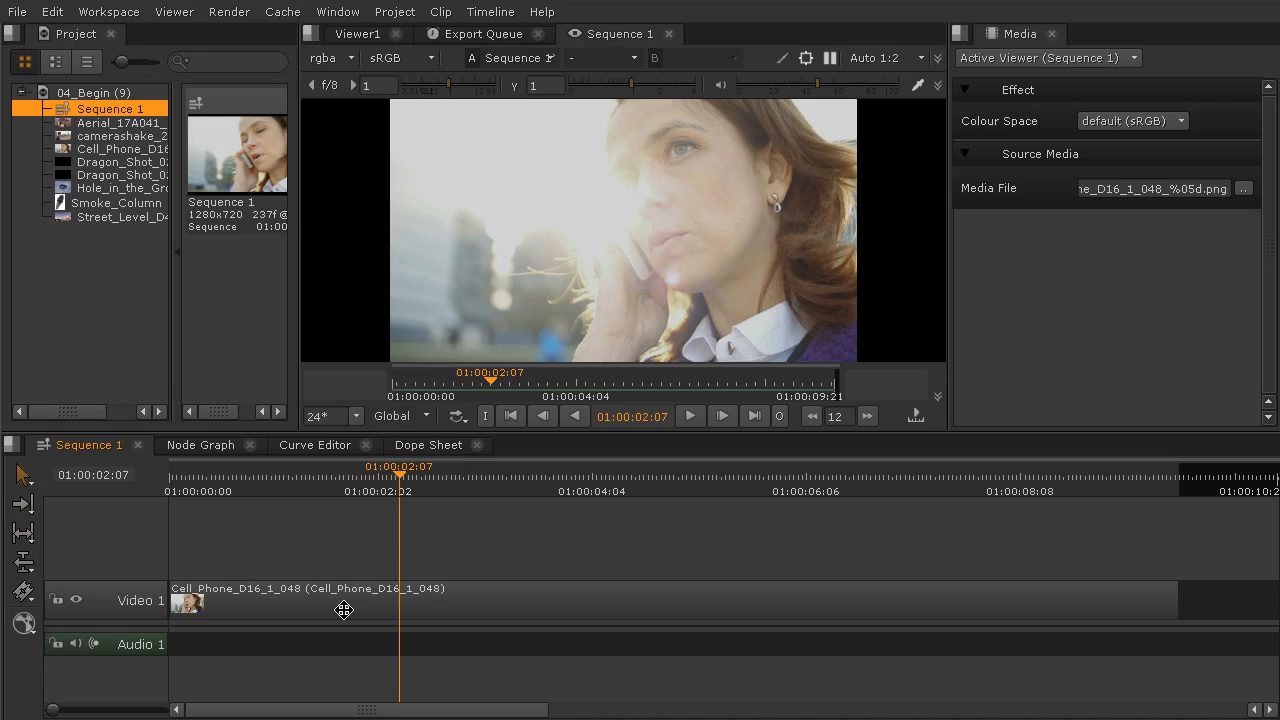
{"action": "mouse_move", "coordinate": [168, 600]}
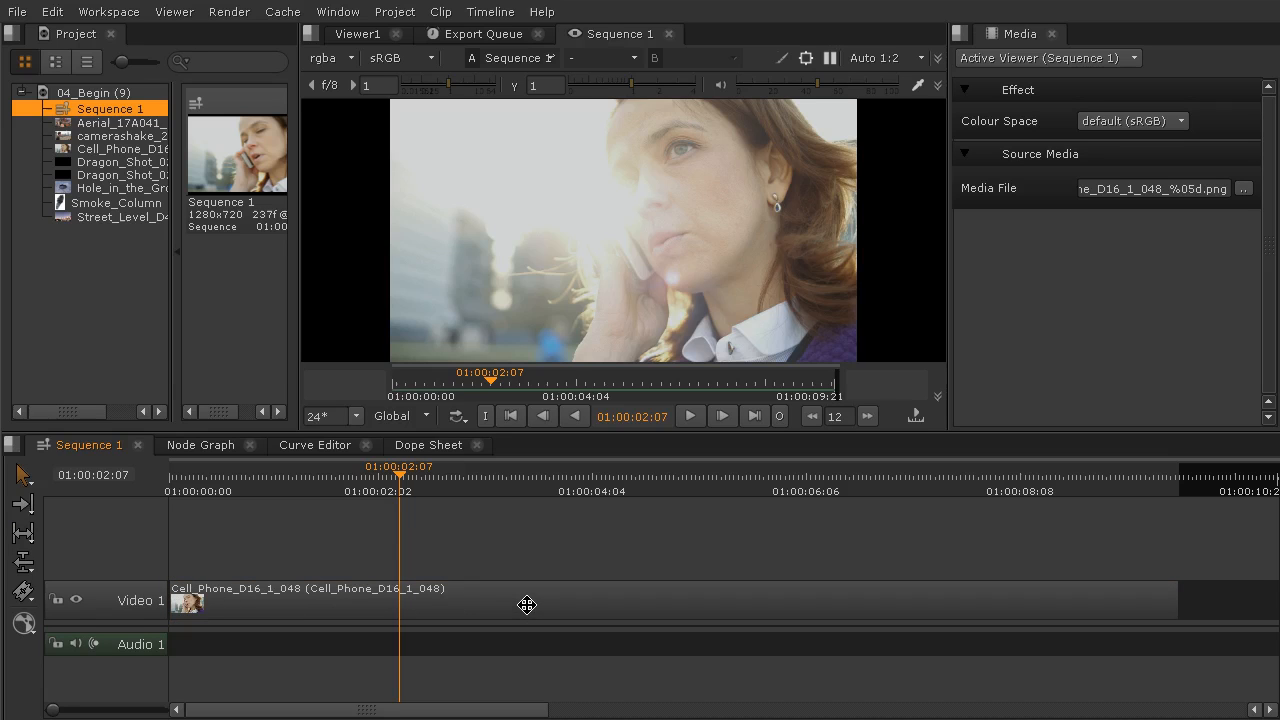
{"action": "mouse_move", "coordinate": [513, 599]}
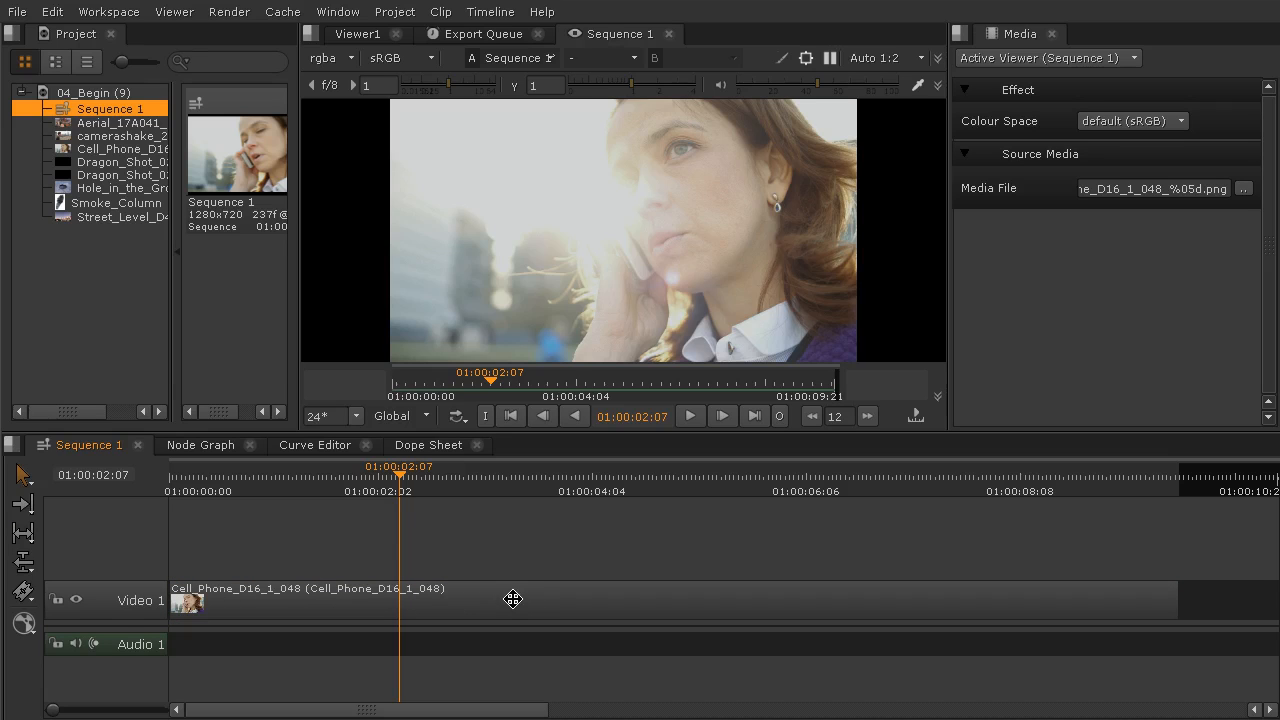
{"action": "mouse_move", "coordinate": [497, 599]}
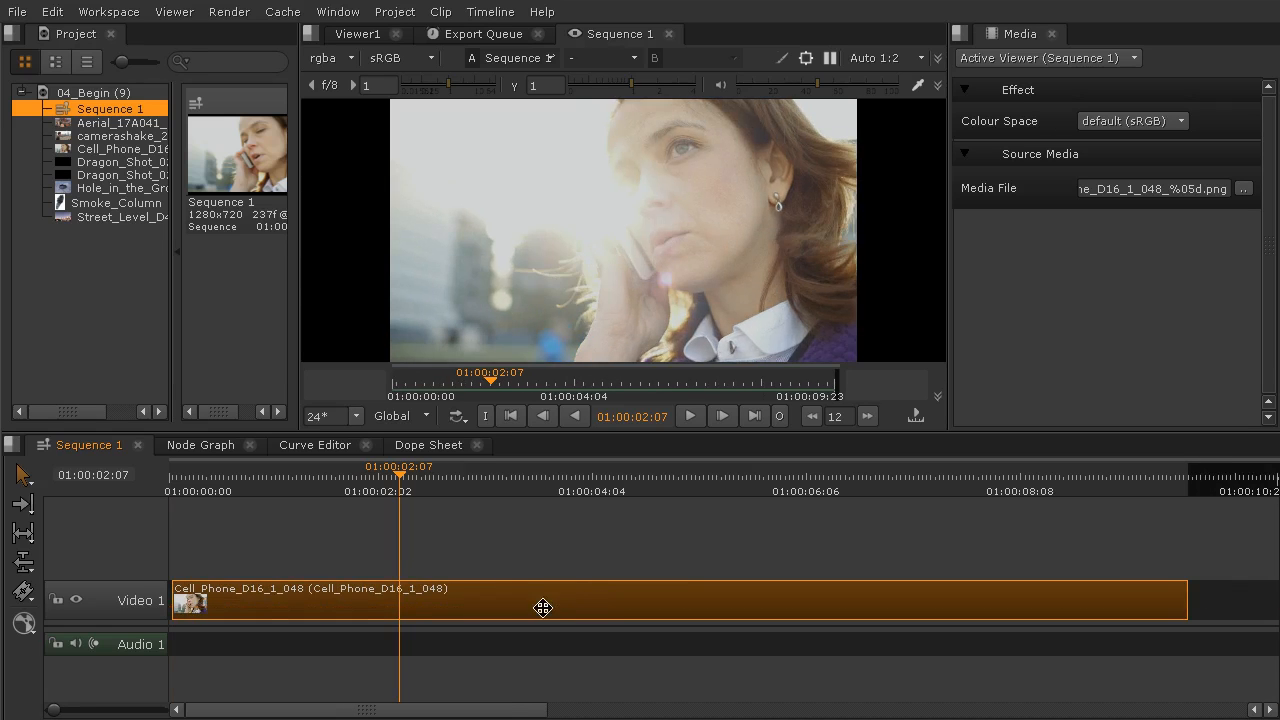
{"action": "mouse_move", "coordinate": [568, 531]}
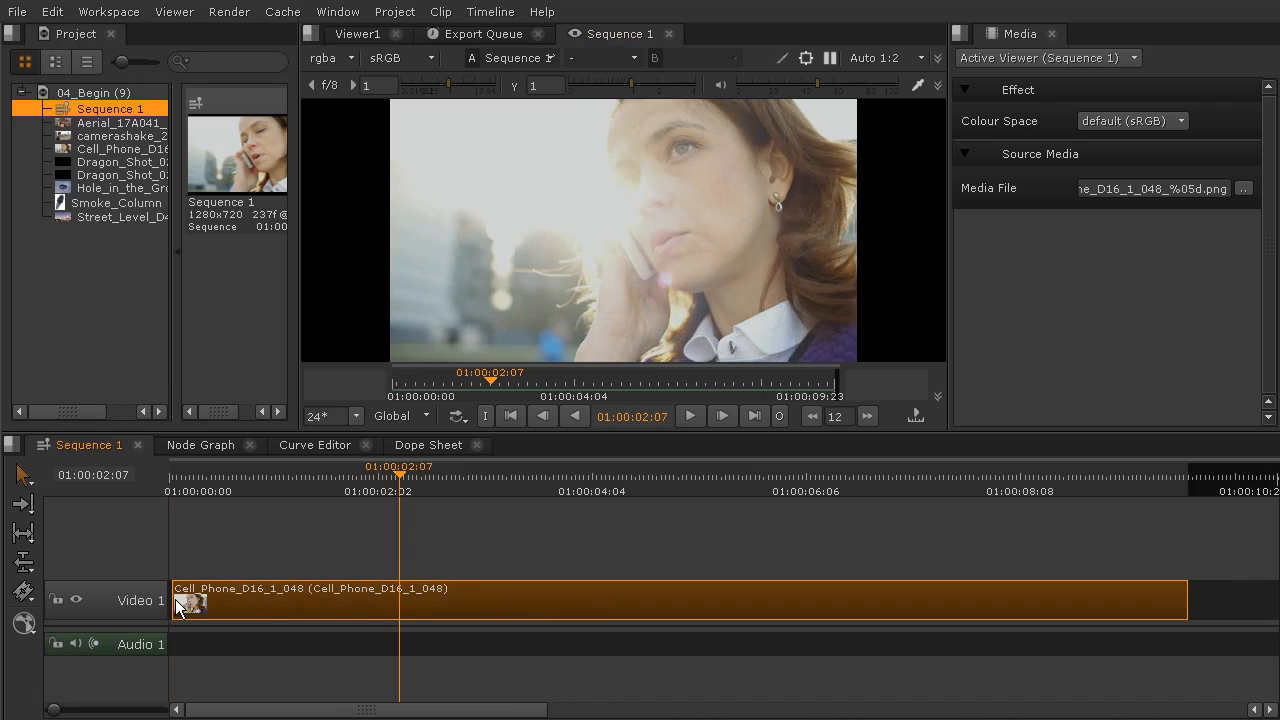
{"action": "left_click_drag", "start_coordinate": [175, 600], "coordinate": [247, 600]}
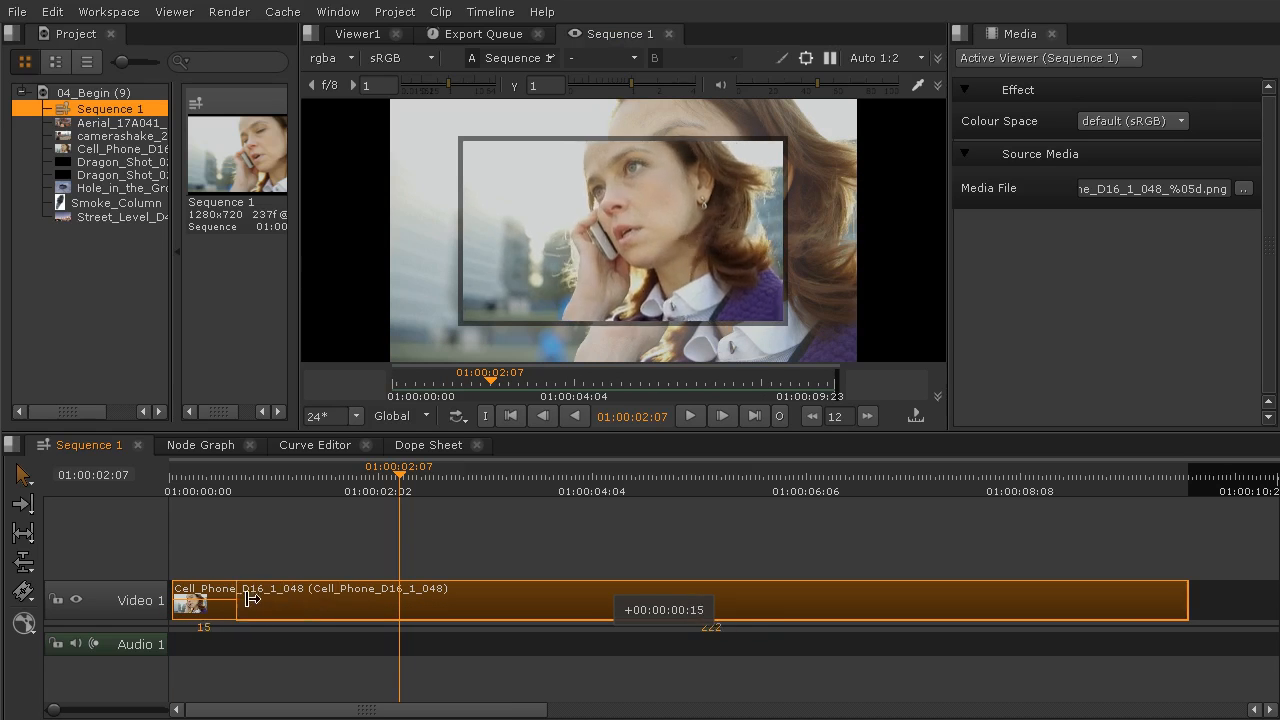
{"action": "left_click_drag", "start_coordinate": [215, 600], "coordinate": [200, 600]}
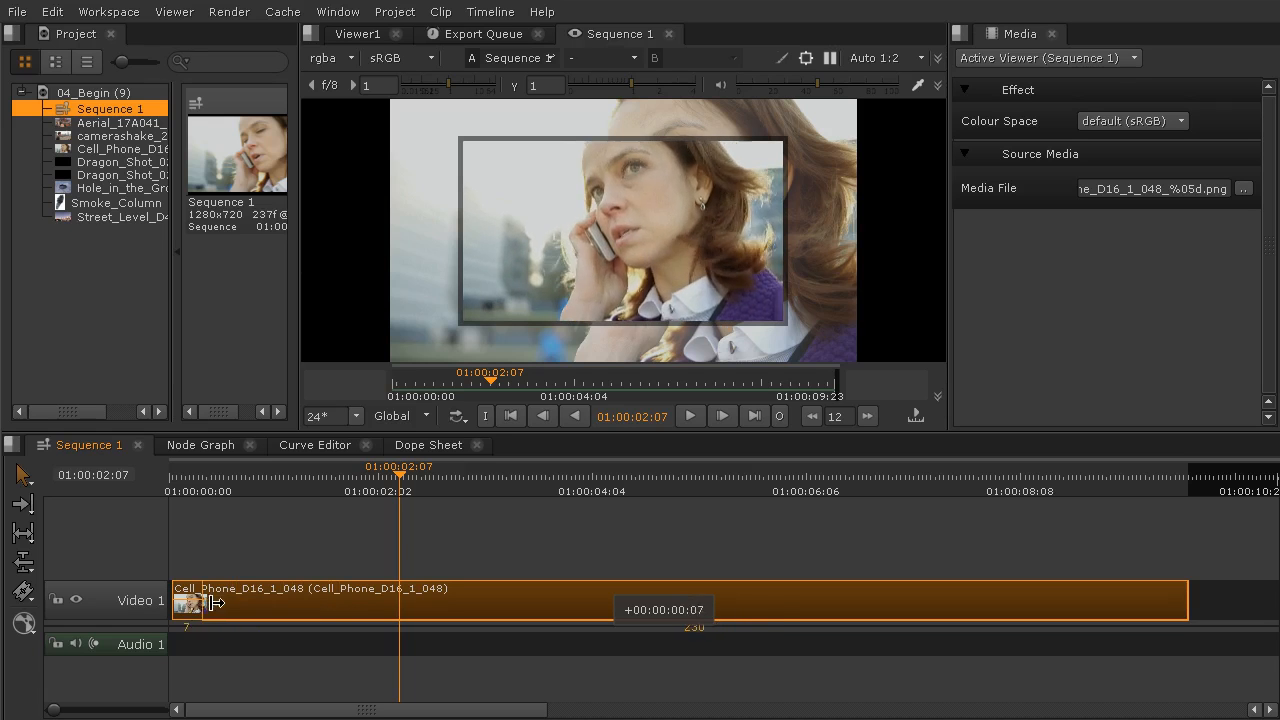
{"action": "left_click_drag", "start_coordinate": [210, 600], "coordinate": [235, 600]}
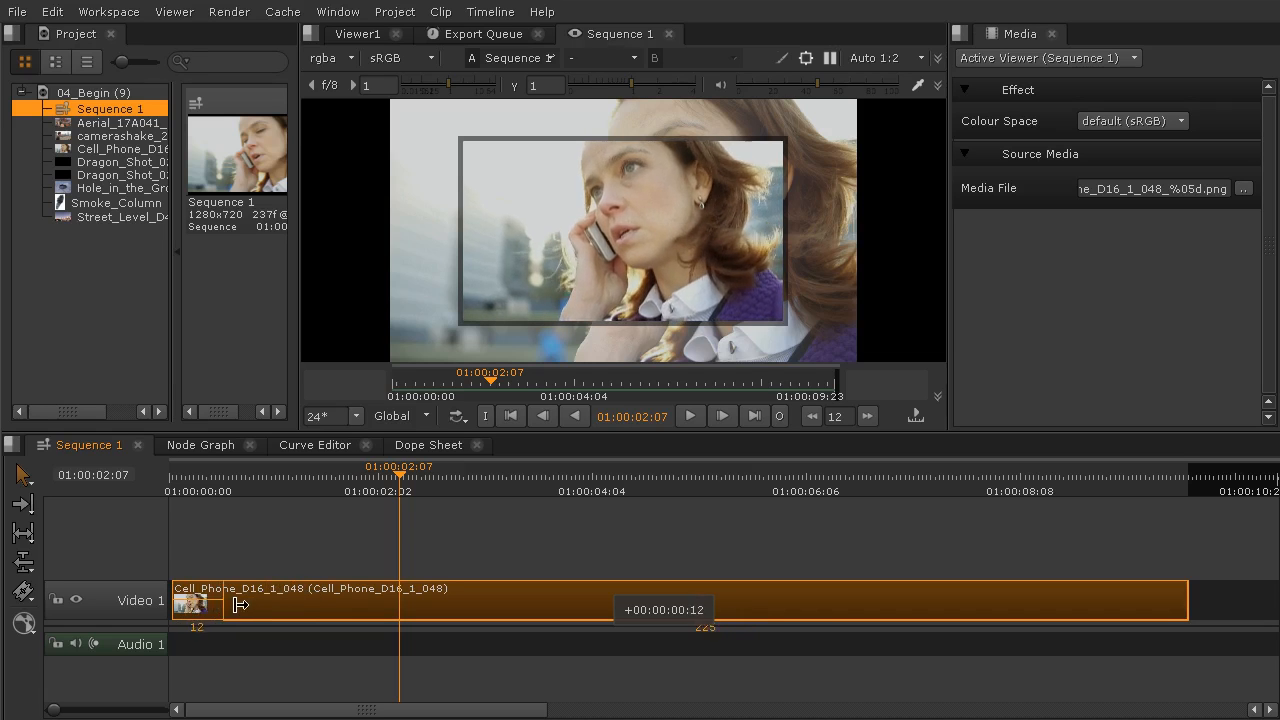
{"action": "left_click_drag", "start_coordinate": [228, 603], "coordinate": [285, 600]}
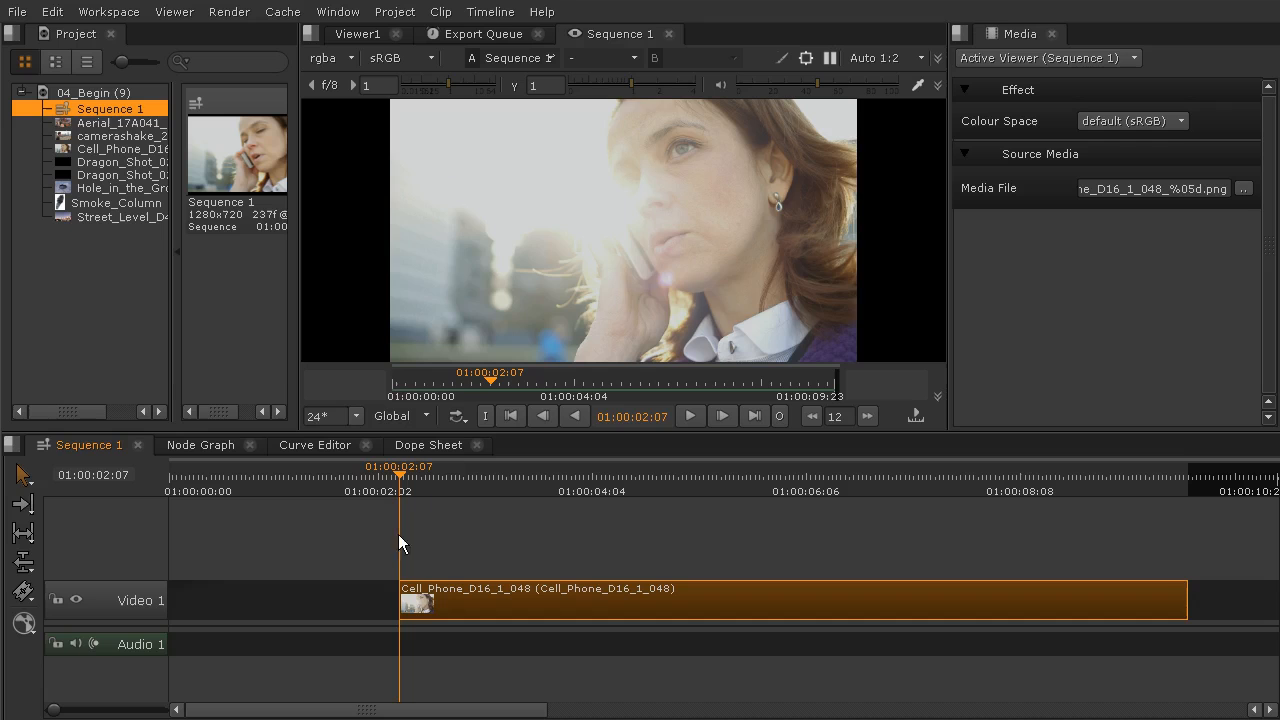
{"action": "mouse_move", "coordinate": [420, 588]}
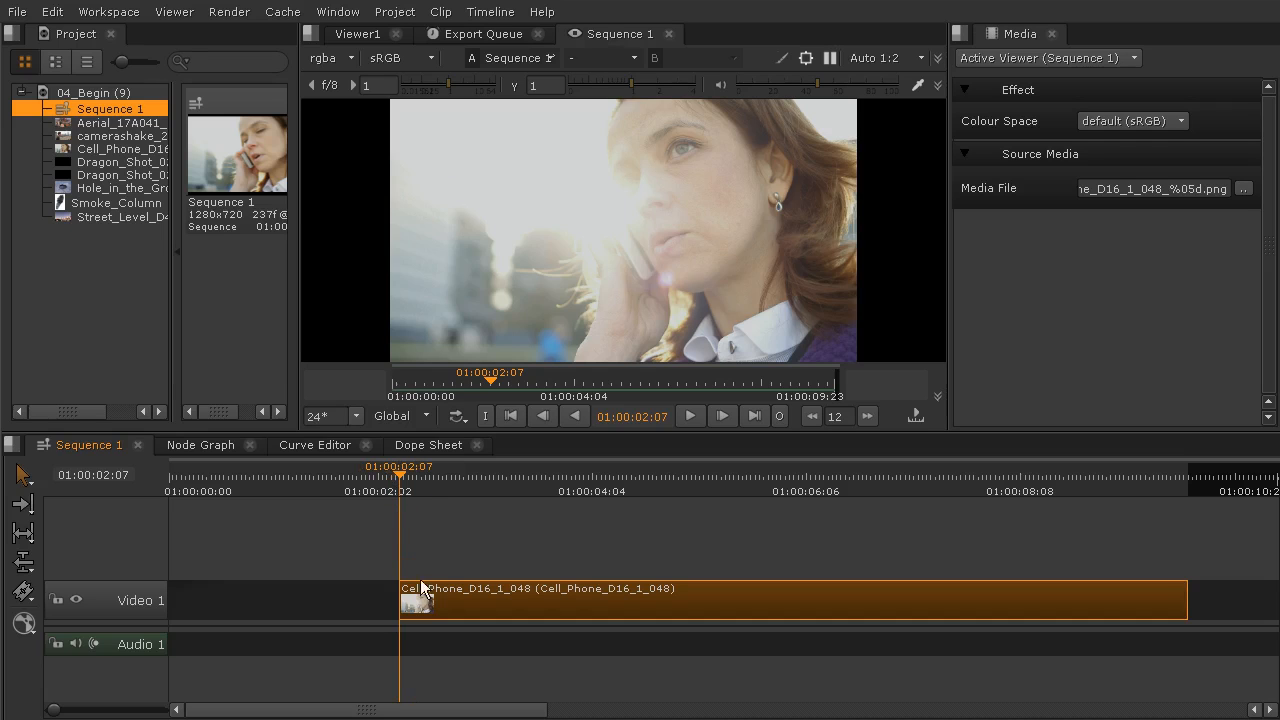
{"action": "mouse_move", "coordinate": [620, 178]}
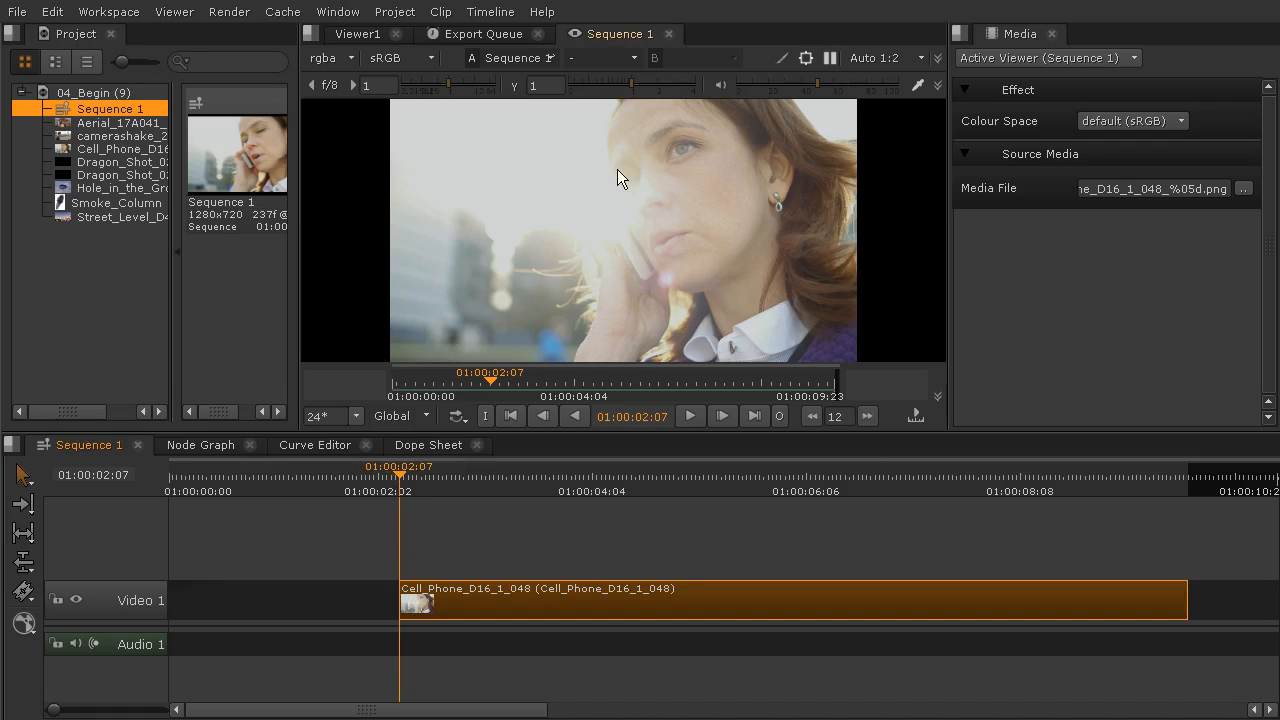
{"action": "mouse_move", "coordinate": [470, 237]}
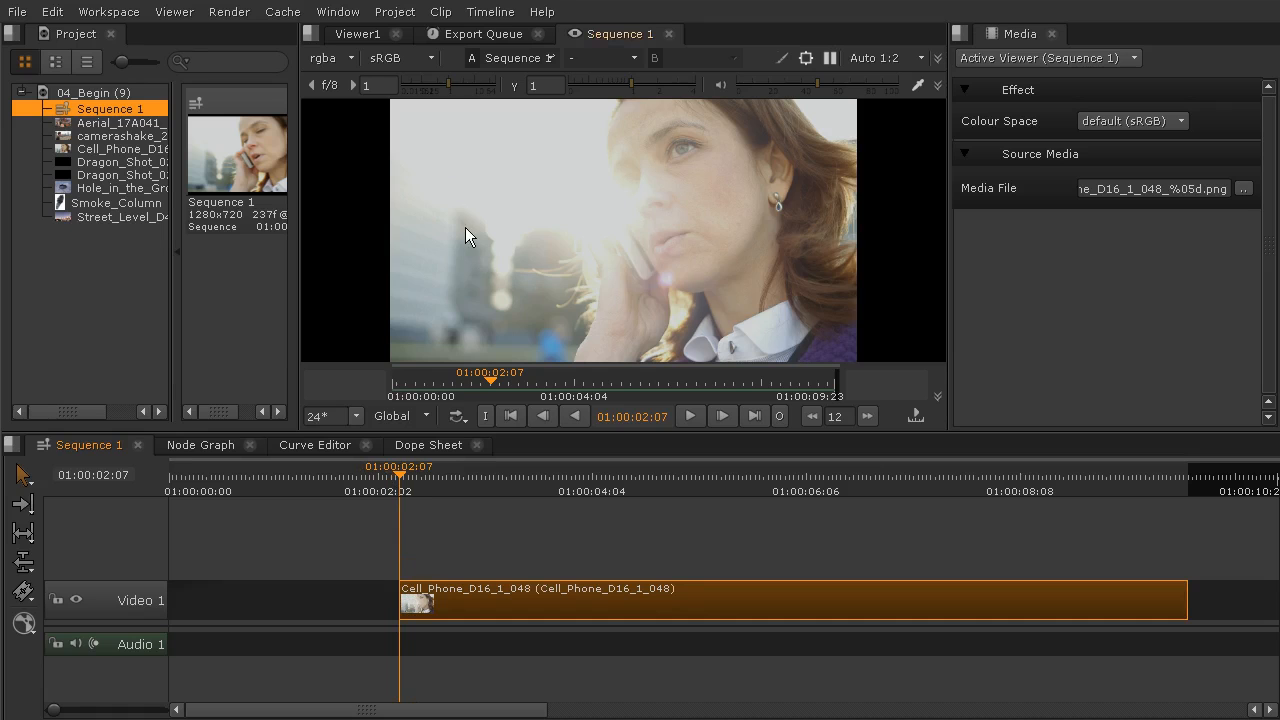
{"action": "mouse_move", "coordinate": [783, 460]}
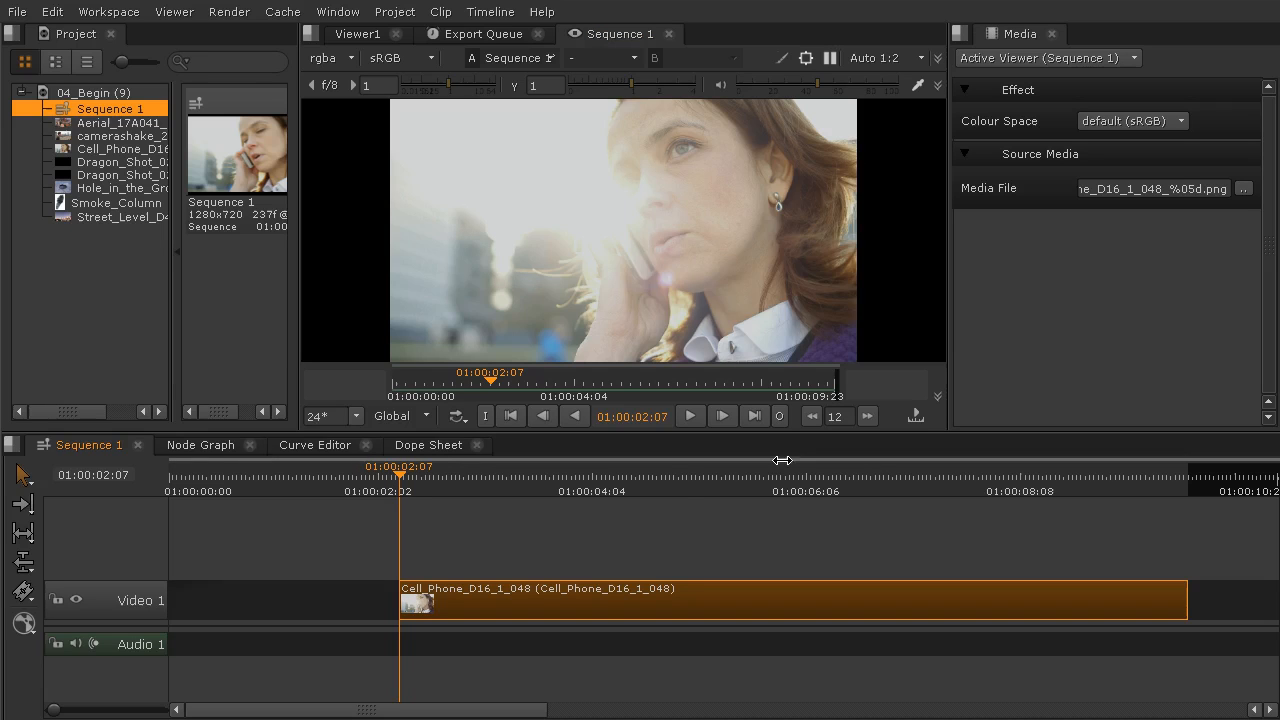
{"action": "mouse_move", "coordinate": [658, 599]}
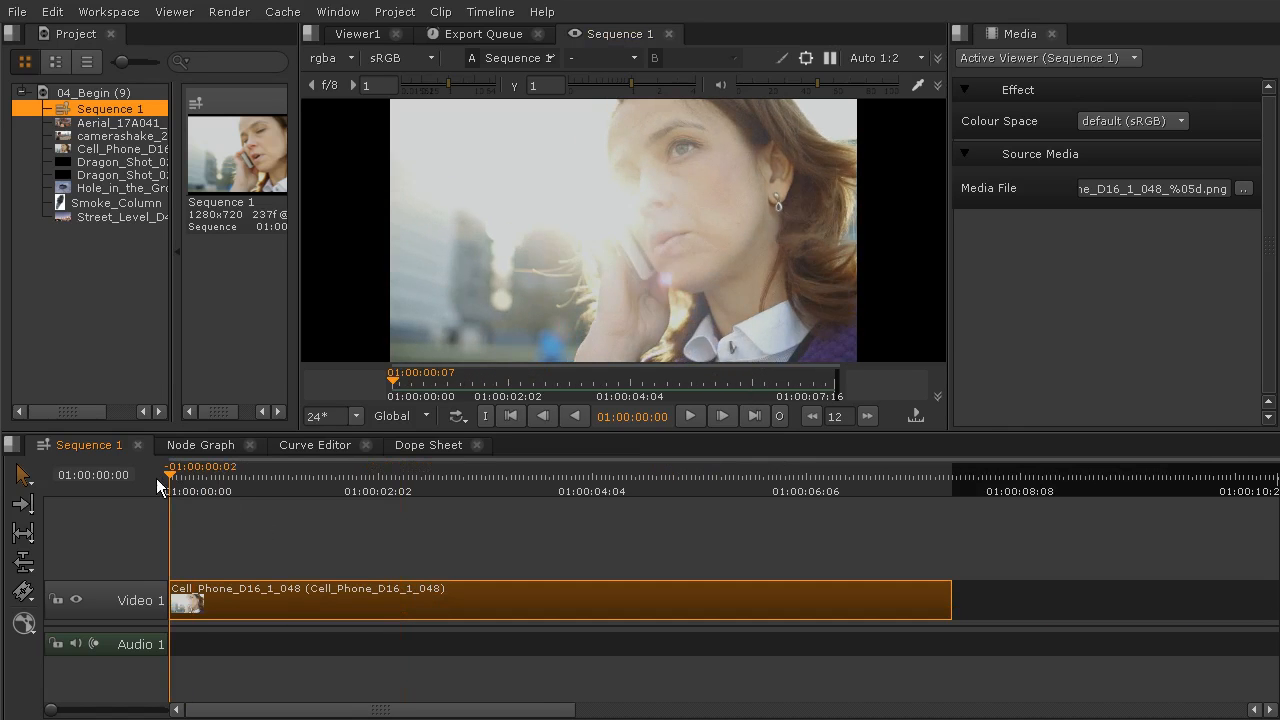
Park the playhead at the sequence start and trim the Cell Phone clip's tail to about one second
{"action": "left_click", "coordinate": [172, 475]}
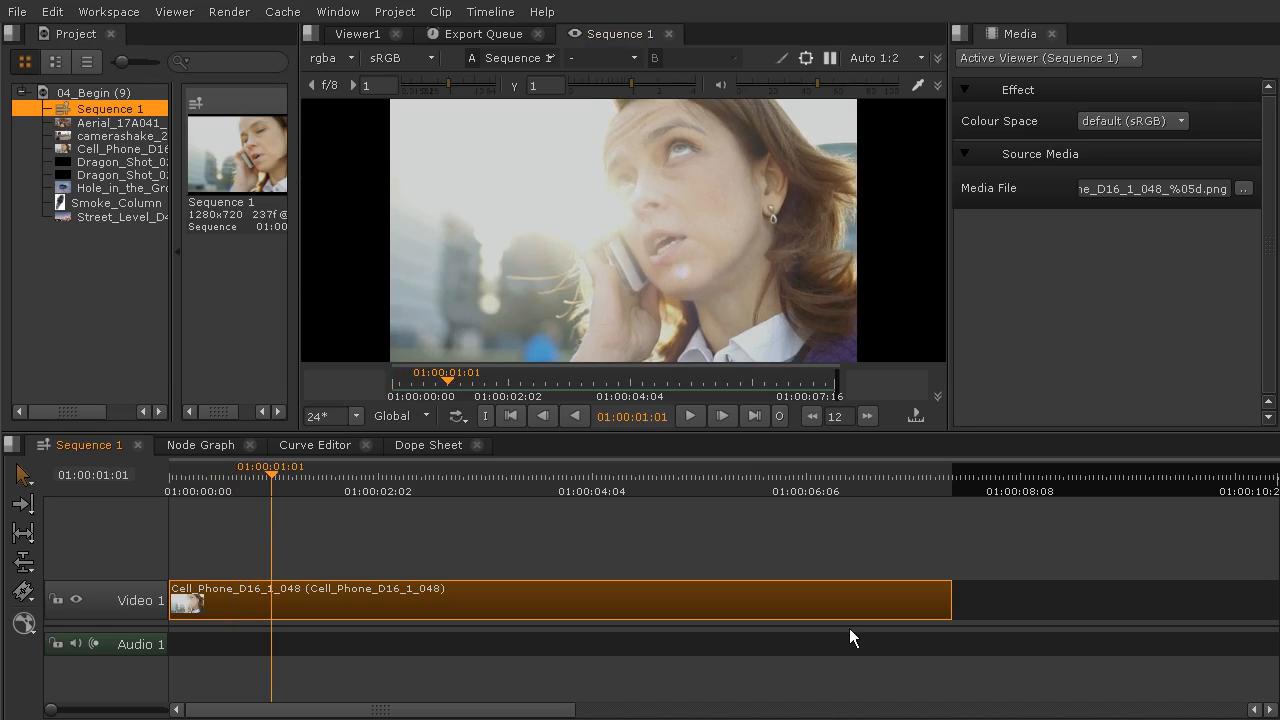
{"action": "mouse_move", "coordinate": [943, 600]}
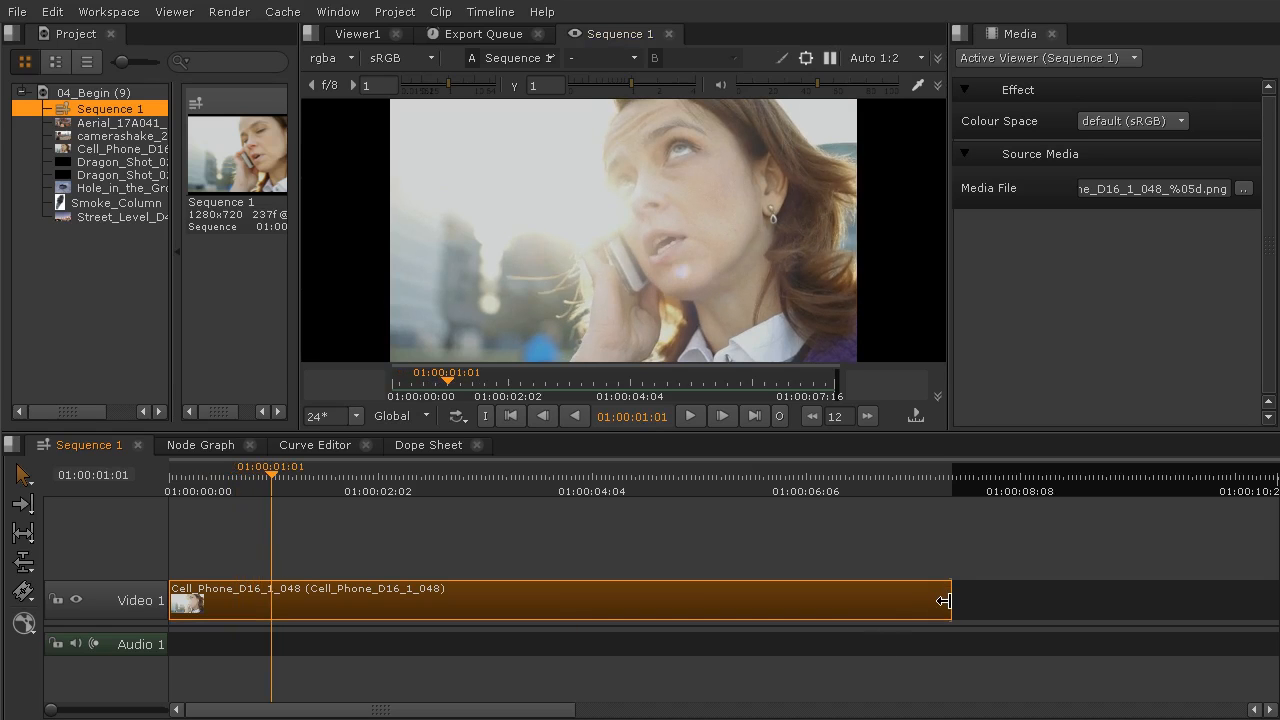
{"action": "left_click_drag", "start_coordinate": [947, 600], "coordinate": [730, 600]}
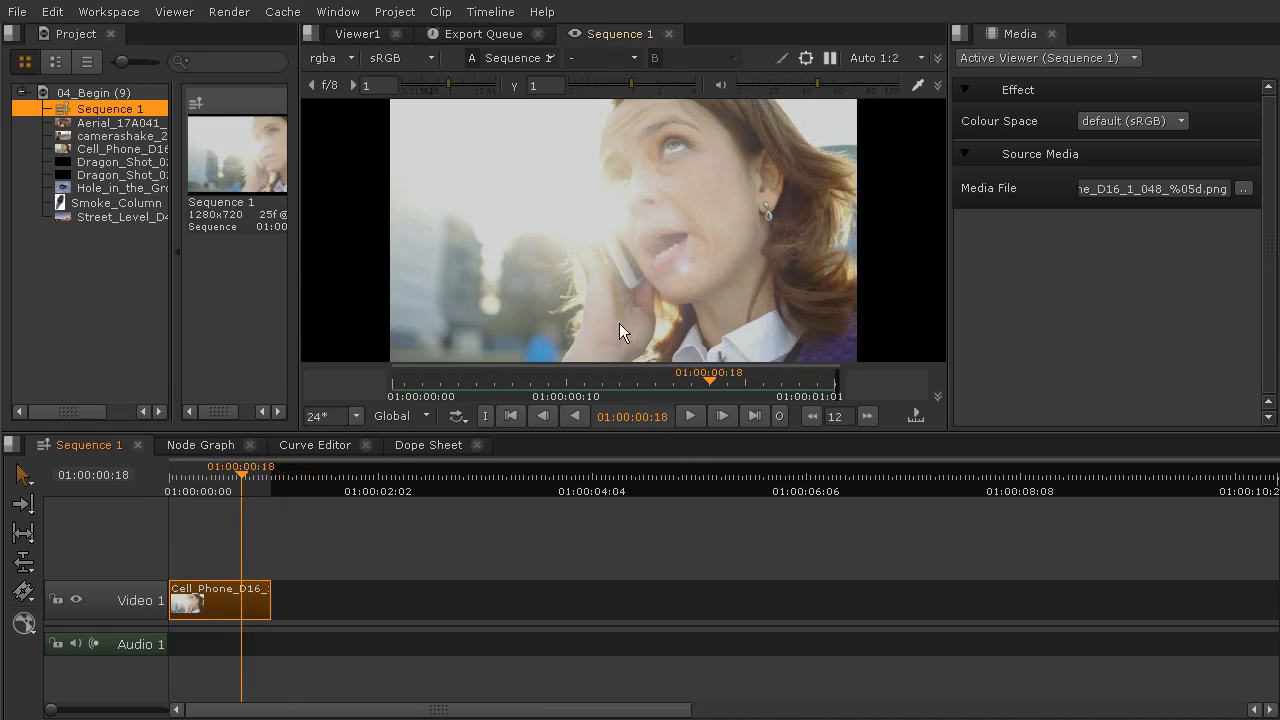
{"action": "mouse_move", "coordinate": [220, 210]}
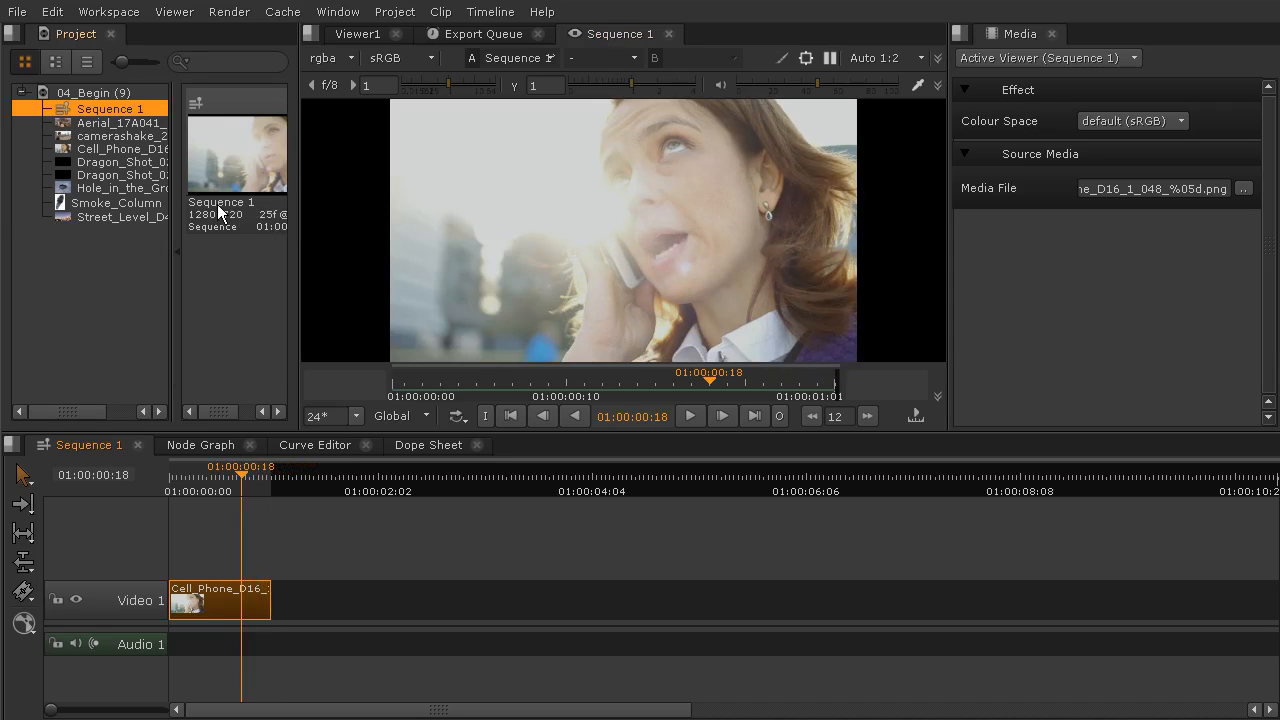
Place Street_Level_D47_4_233 on Video 1 butted against the Cell Phone clip
{"action": "left_click", "coordinate": [121, 217]}
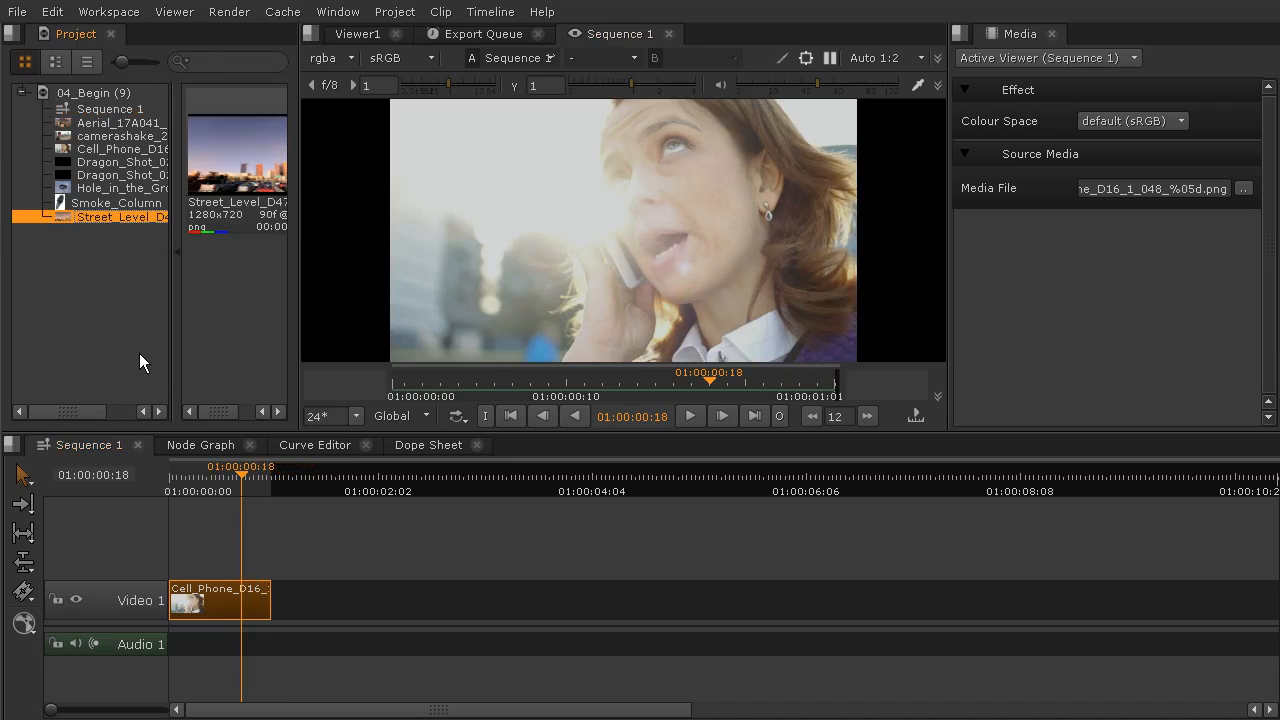
{"action": "left_click_drag", "start_coordinate": [122, 217], "coordinate": [380, 618]}
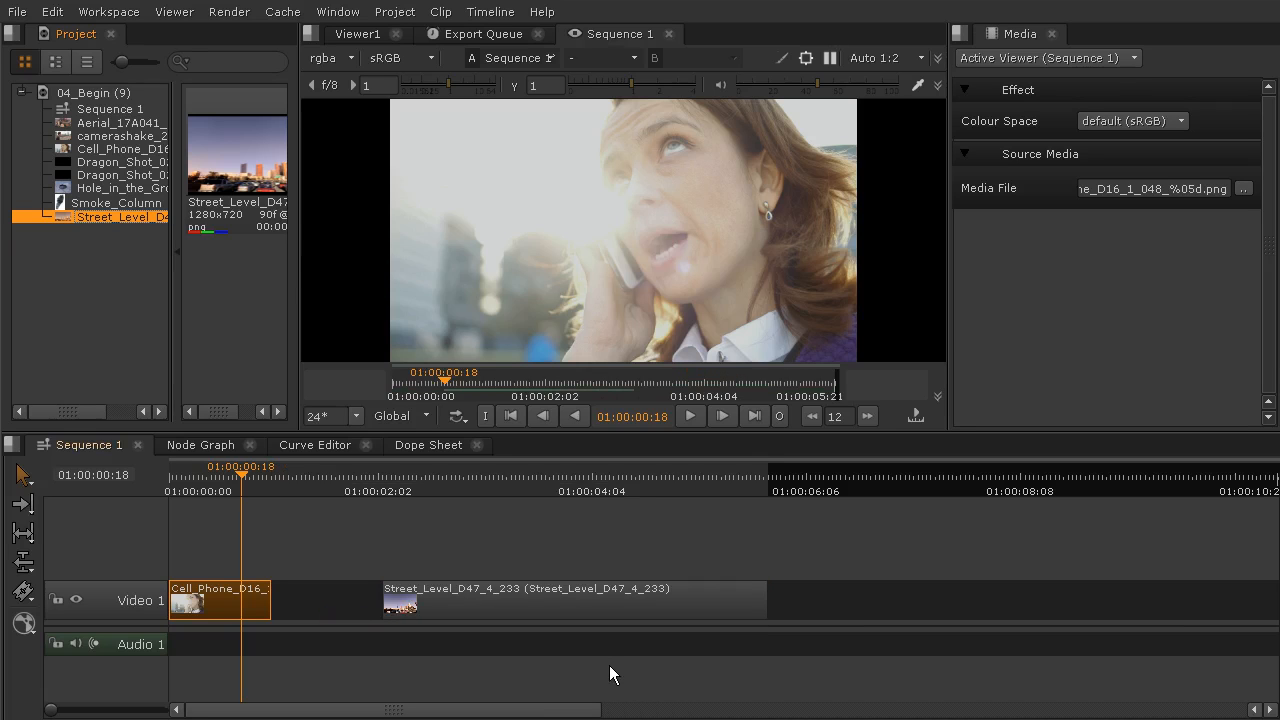
{"action": "mouse_move", "coordinate": [500, 603]}
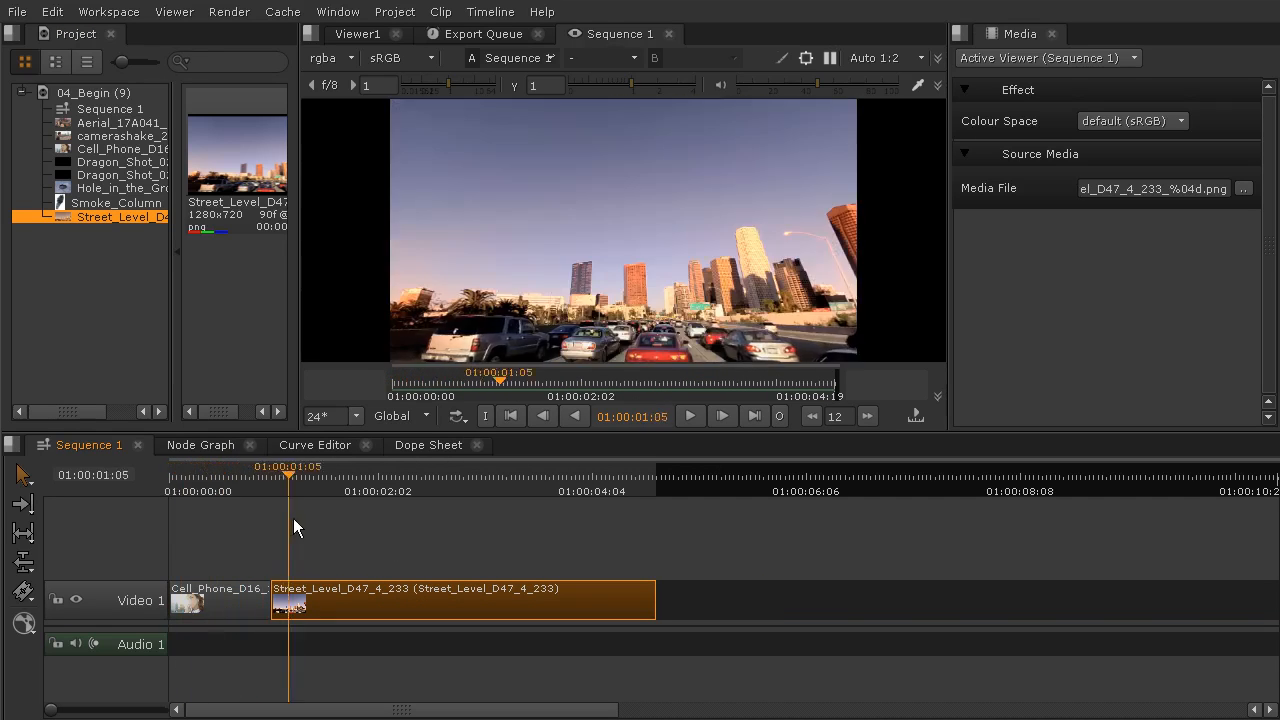
{"action": "left_click", "coordinate": [332, 475]}
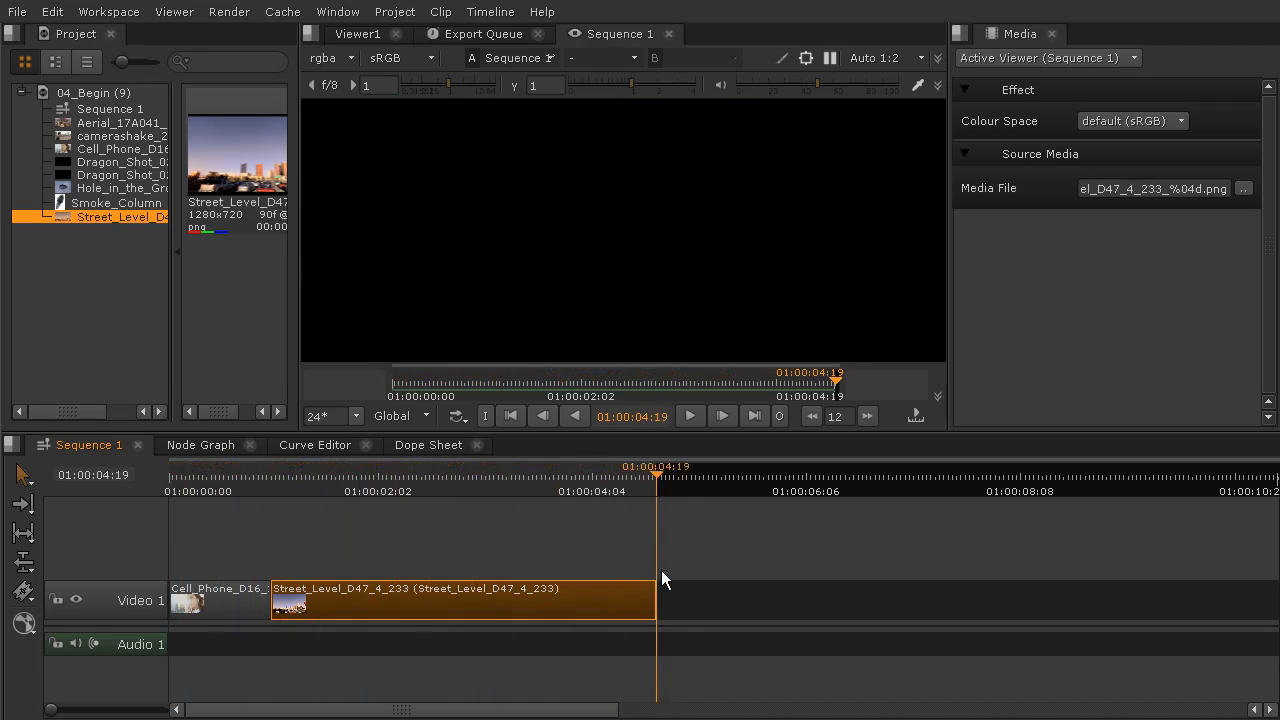
Scrub across the Cell Phone and Street Level clips to review the new cut
{"action": "left_click", "coordinate": [378, 466]}
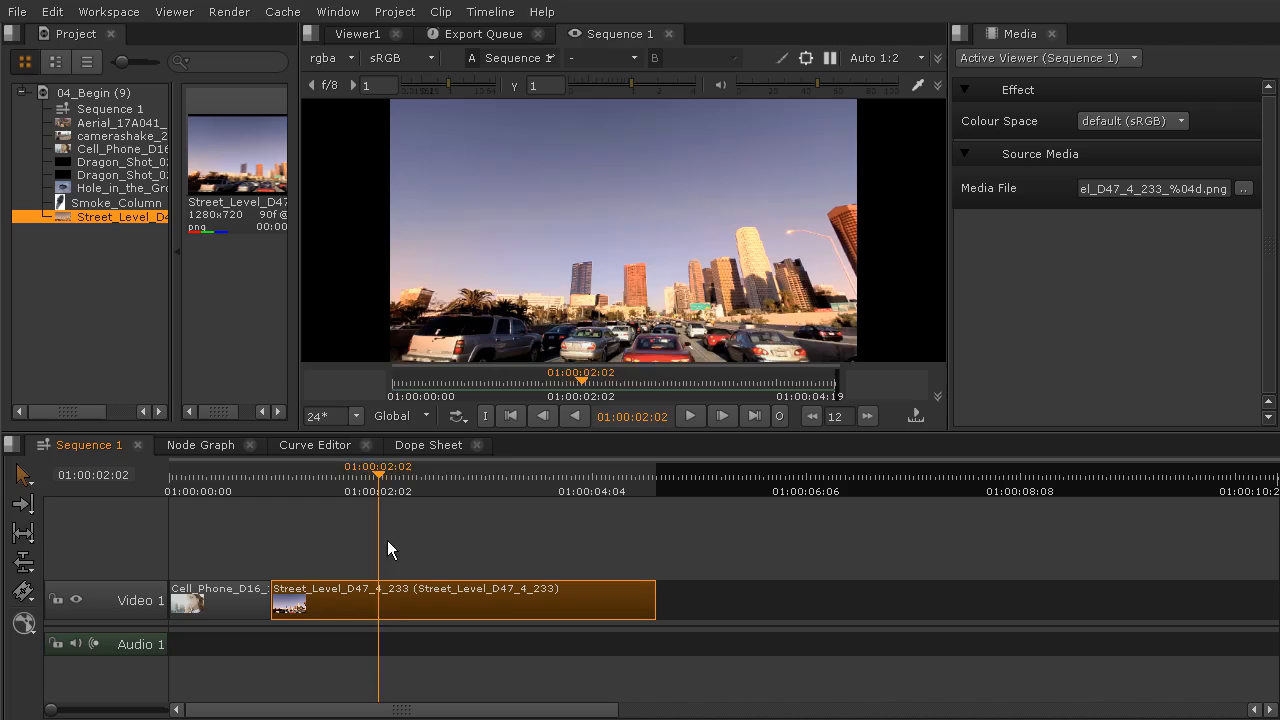
{"action": "left_click", "coordinate": [242, 466]}
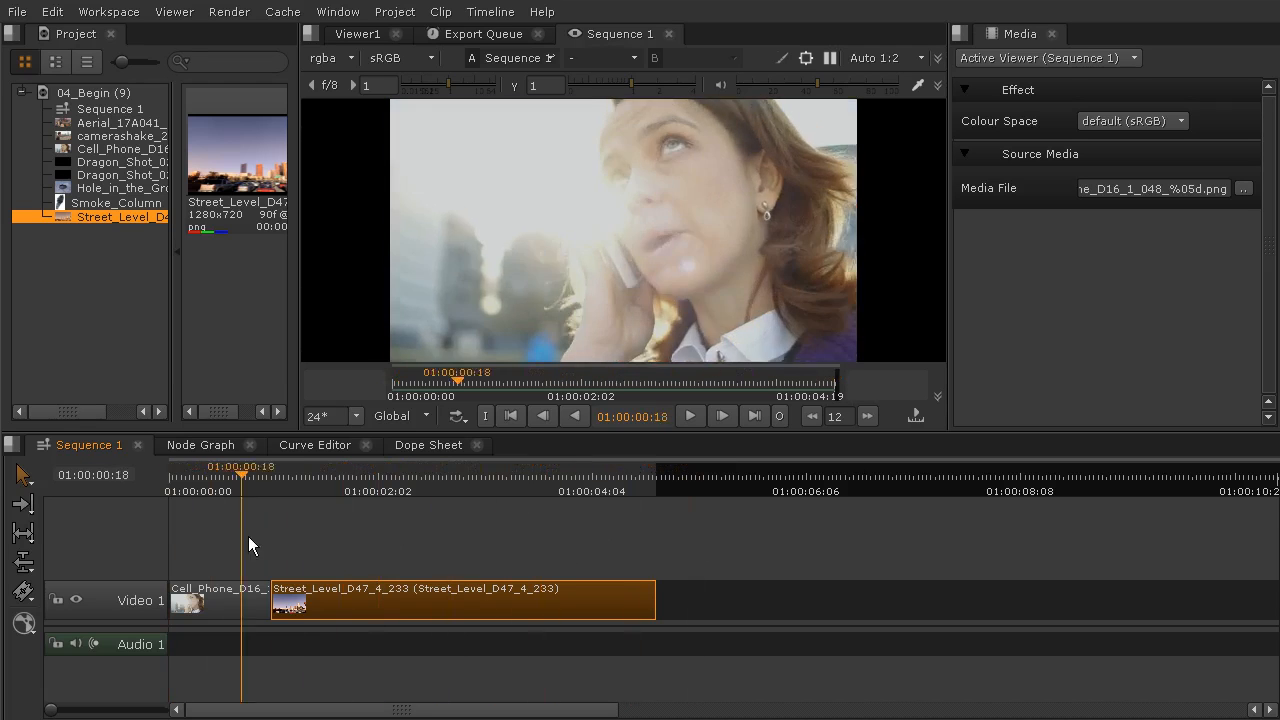
{"action": "left_click", "coordinate": [692, 475]}
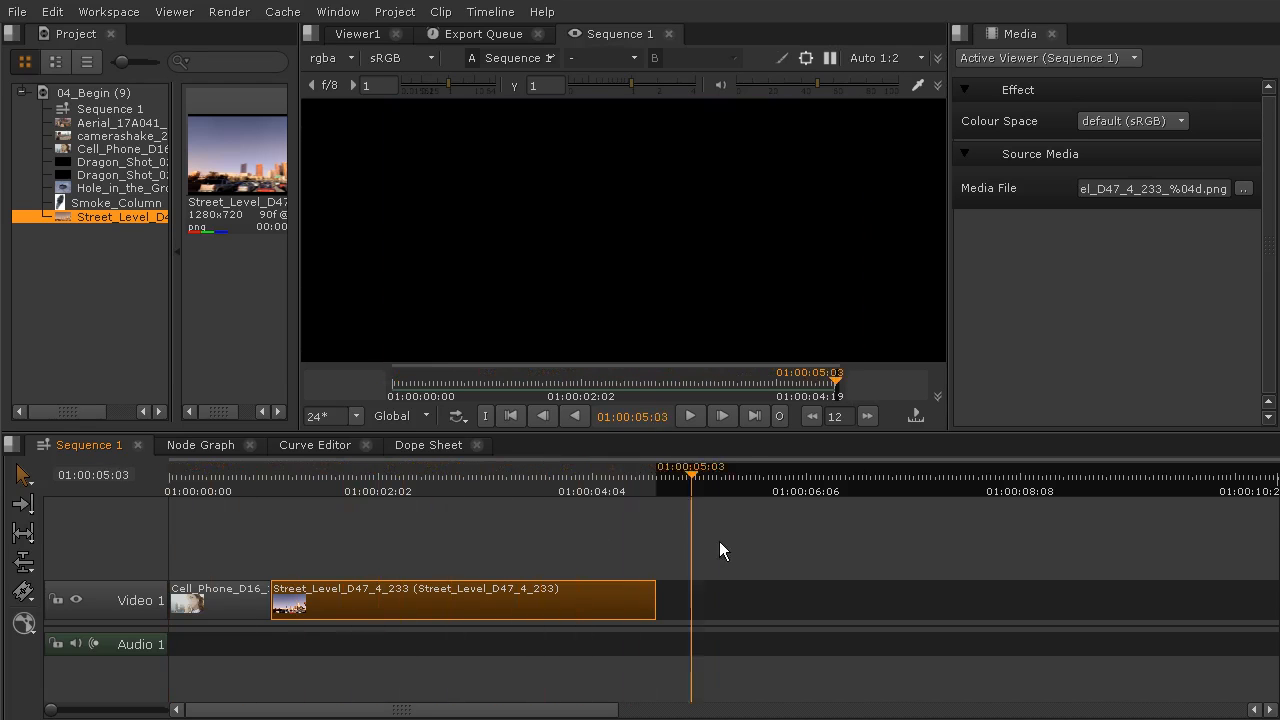
{"action": "left_click", "coordinate": [470, 475]}
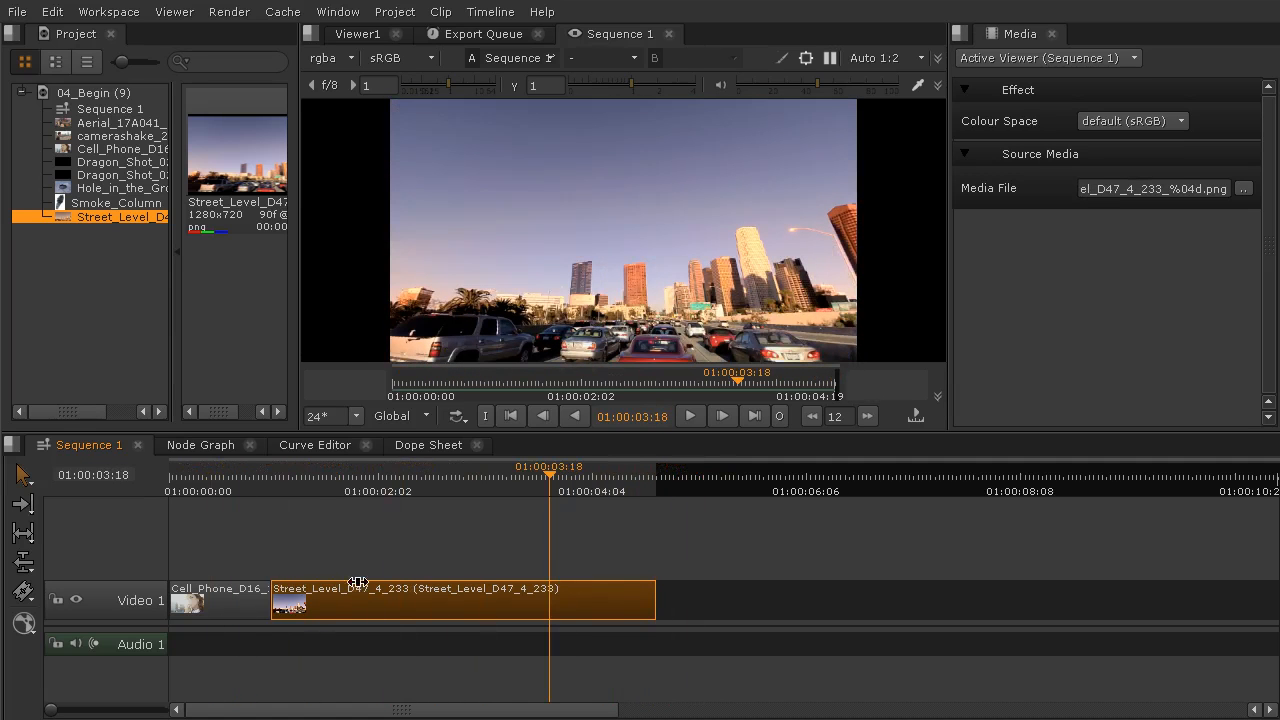
{"action": "left_click", "coordinate": [115, 122]}
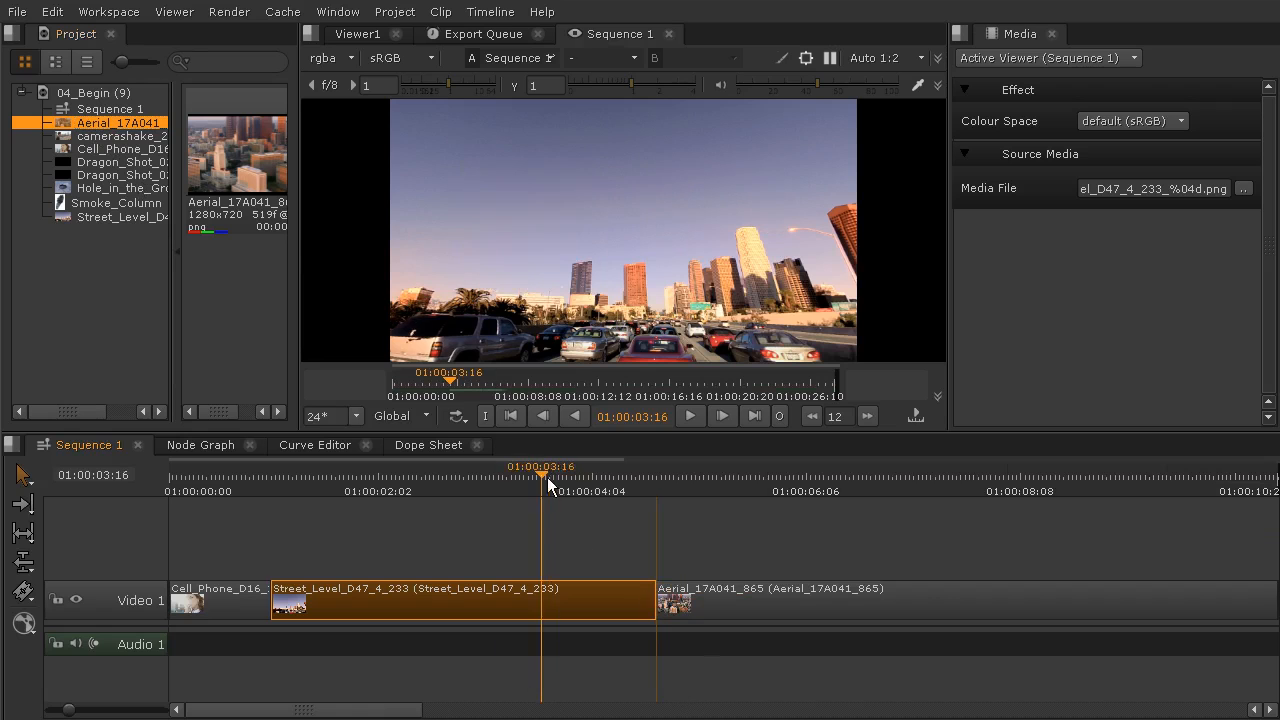
Scrub the three clips, previewing Aerial_17A041_865 frames between about 14 and 20 seconds
{"action": "left_click", "coordinate": [249, 475]}
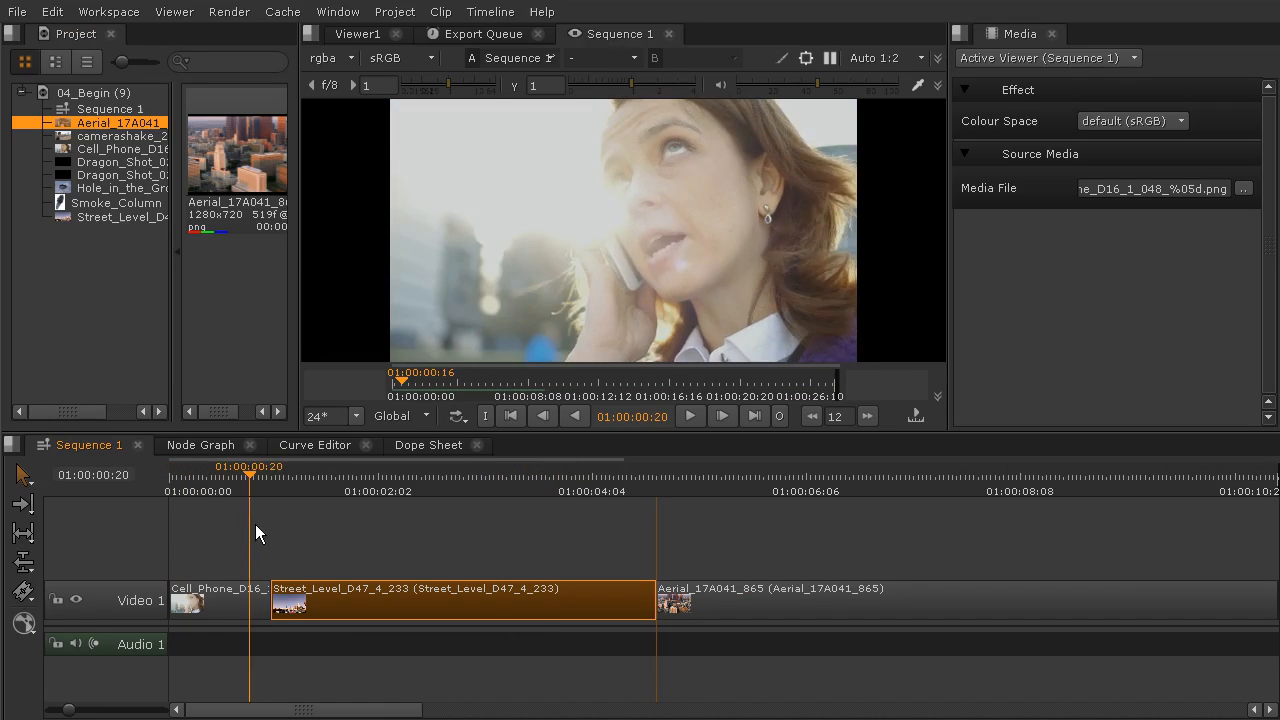
{"action": "left_click", "coordinate": [553, 466]}
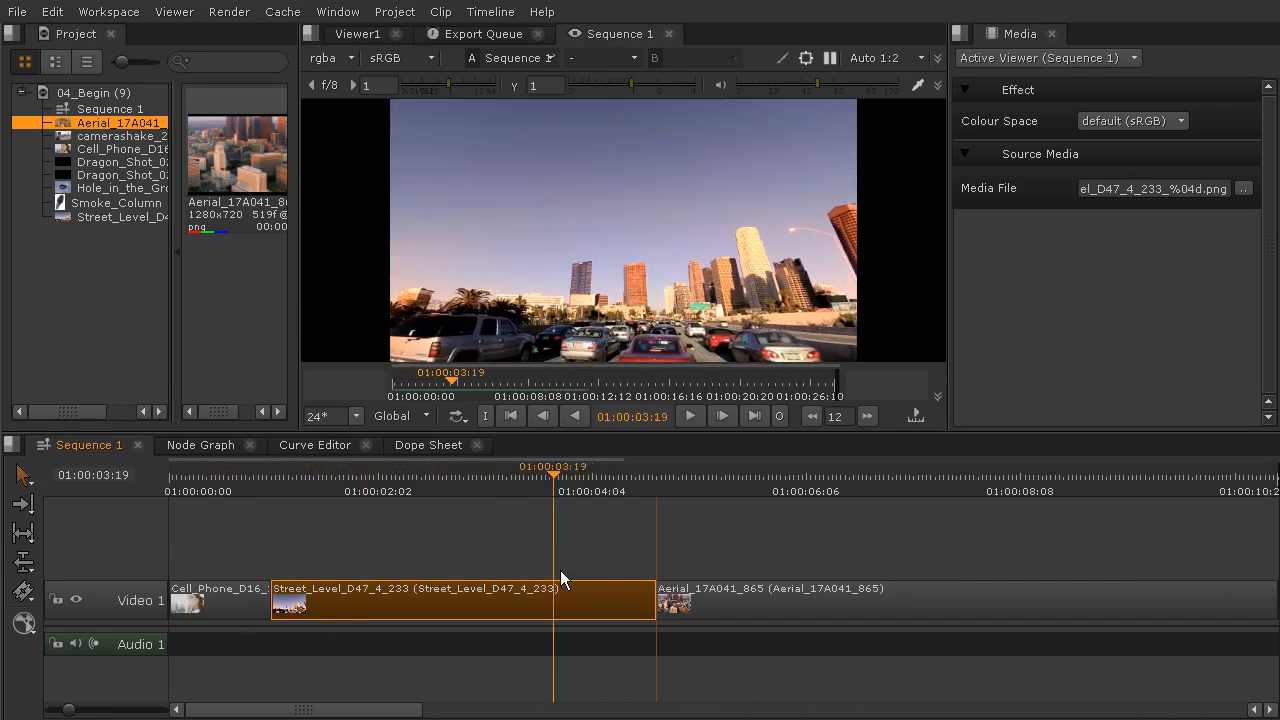
{"action": "left_click", "coordinate": [1005, 475]}
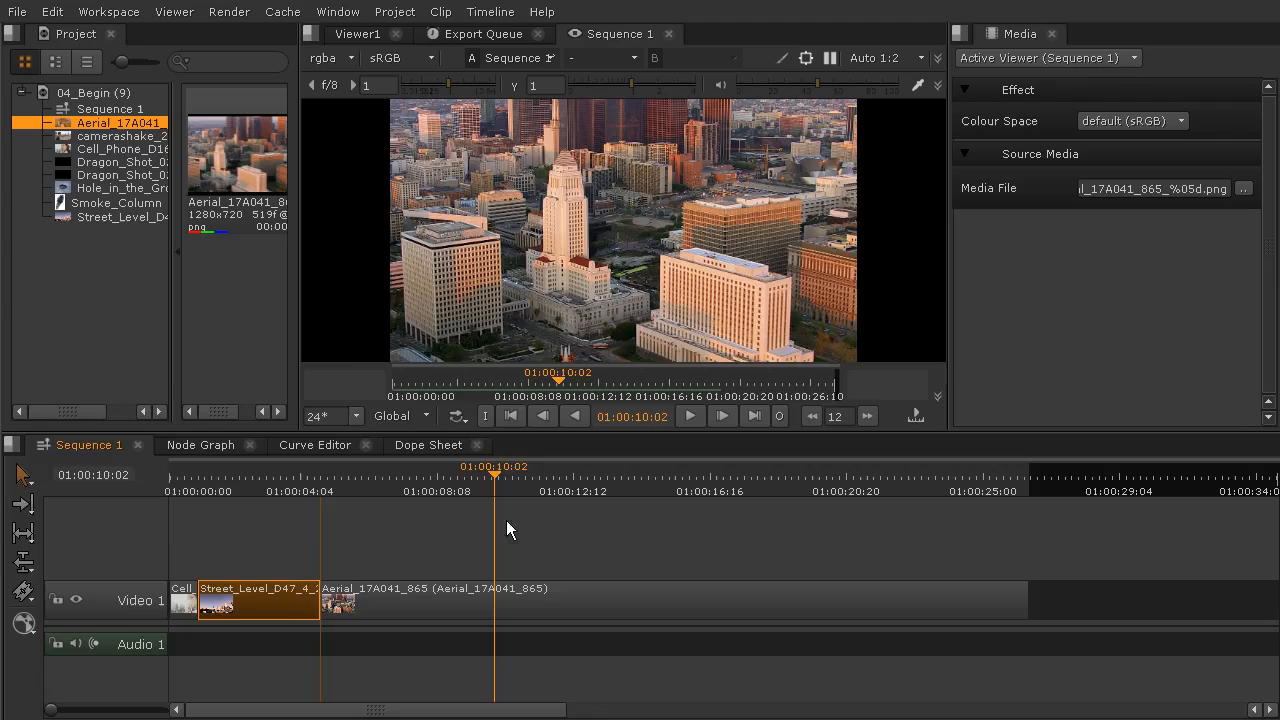
{"action": "left_click", "coordinate": [636, 475]}
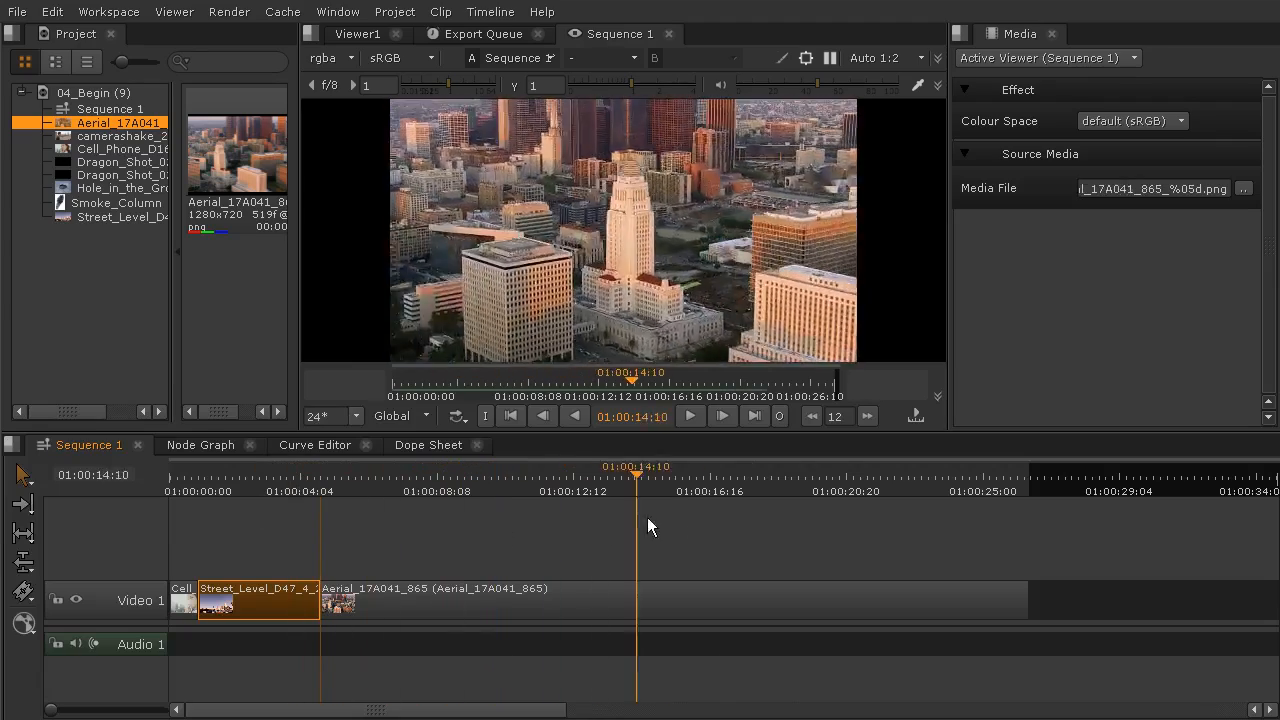
{"action": "left_click", "coordinate": [308, 491]}
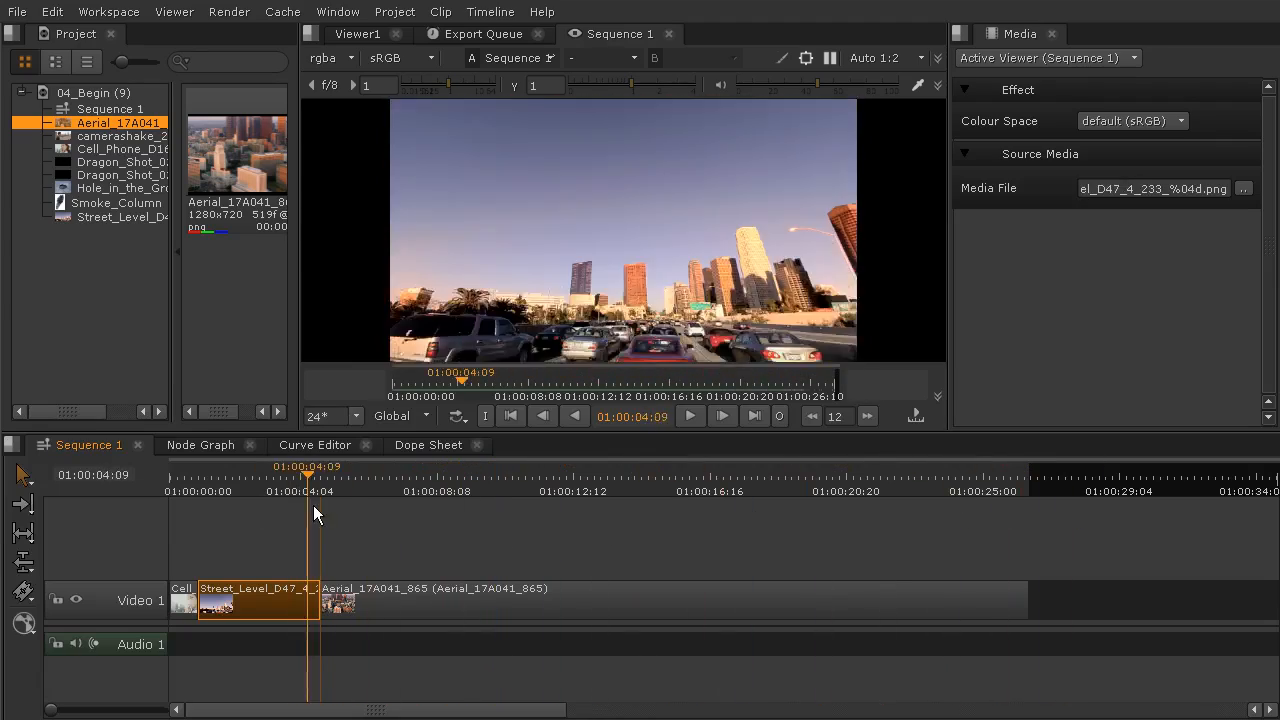
{"action": "left_click", "coordinate": [723, 466]}
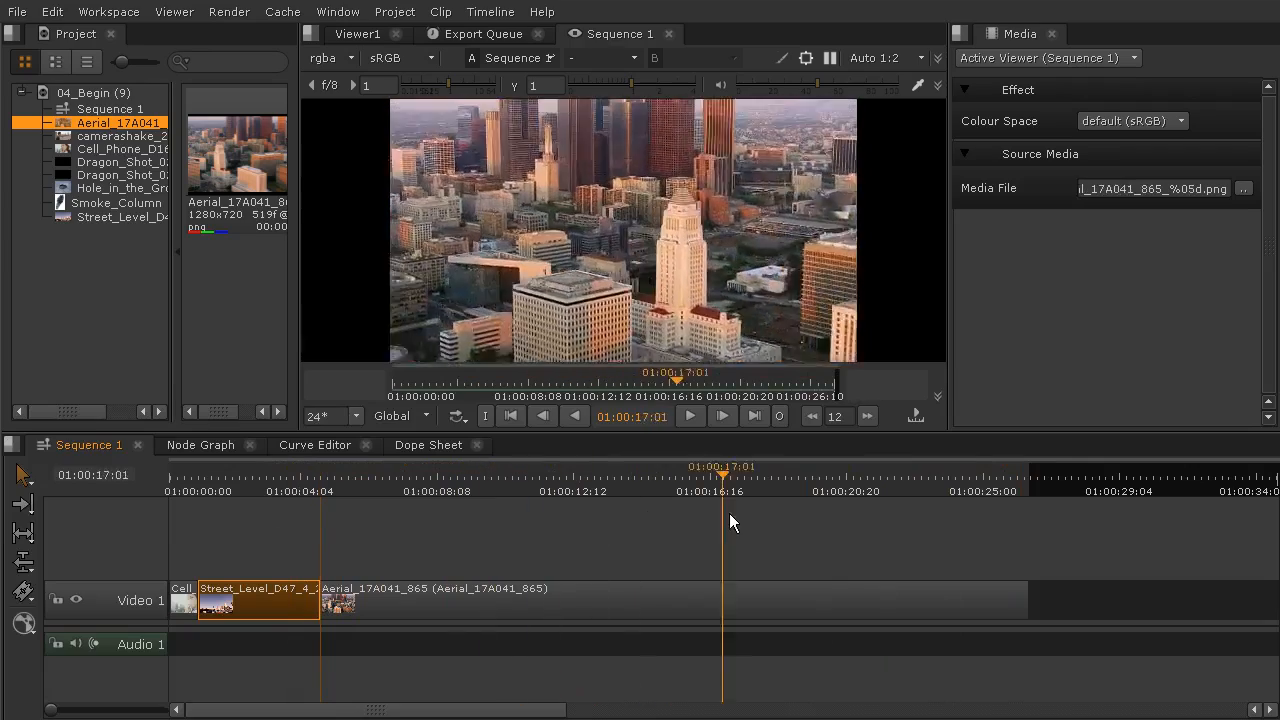
{"action": "left_click", "coordinate": [645, 490]}
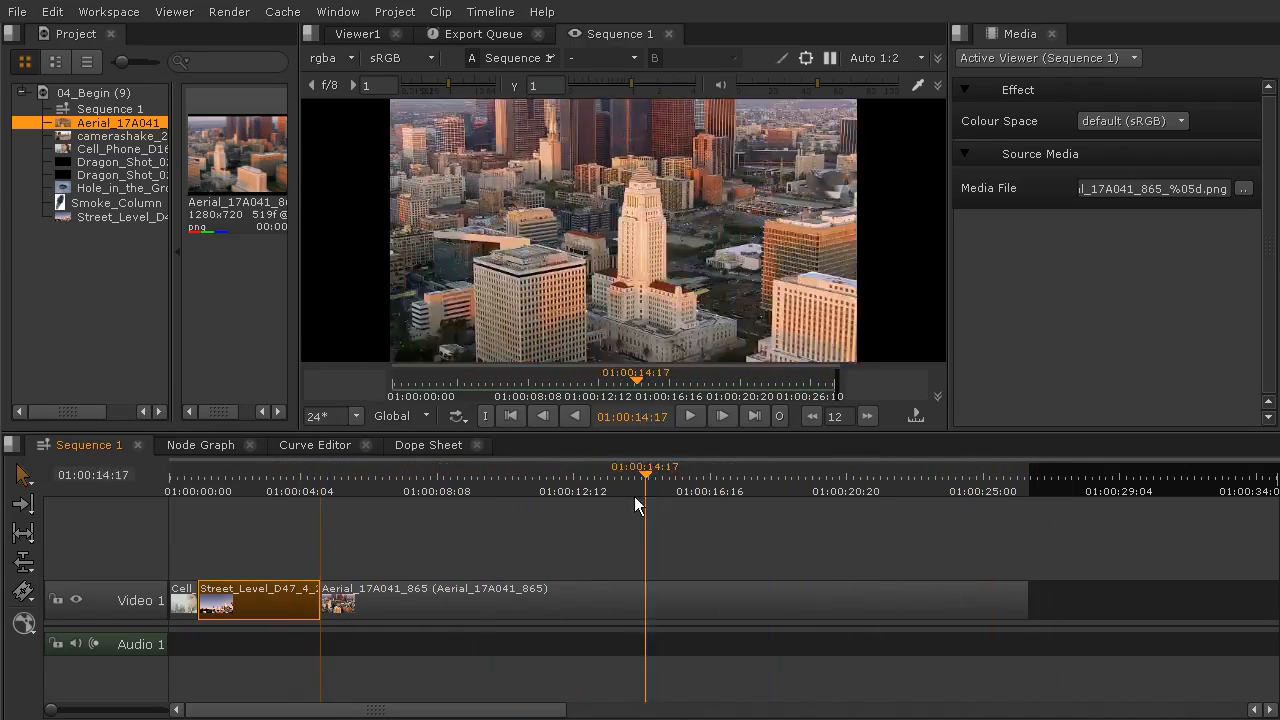
{"action": "left_click", "coordinate": [447, 490]}
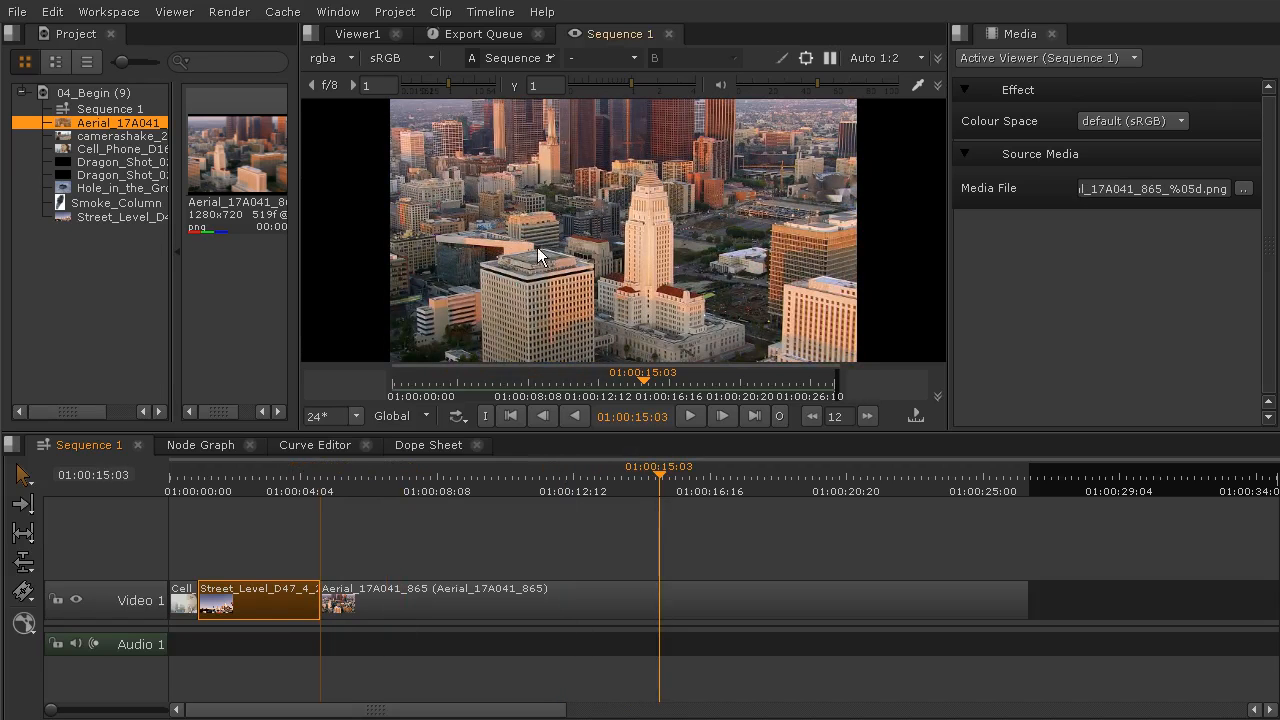
{"action": "mouse_move", "coordinate": [343, 546]}
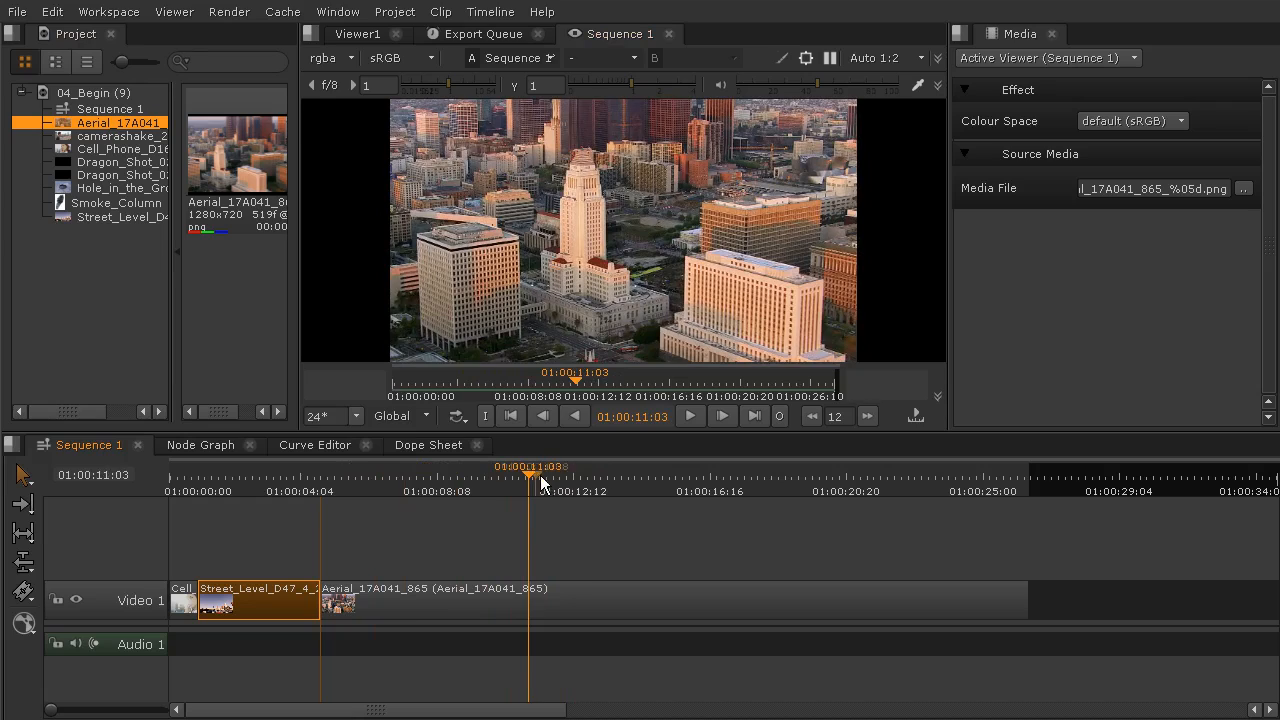
{"action": "left_click", "coordinate": [843, 466]}
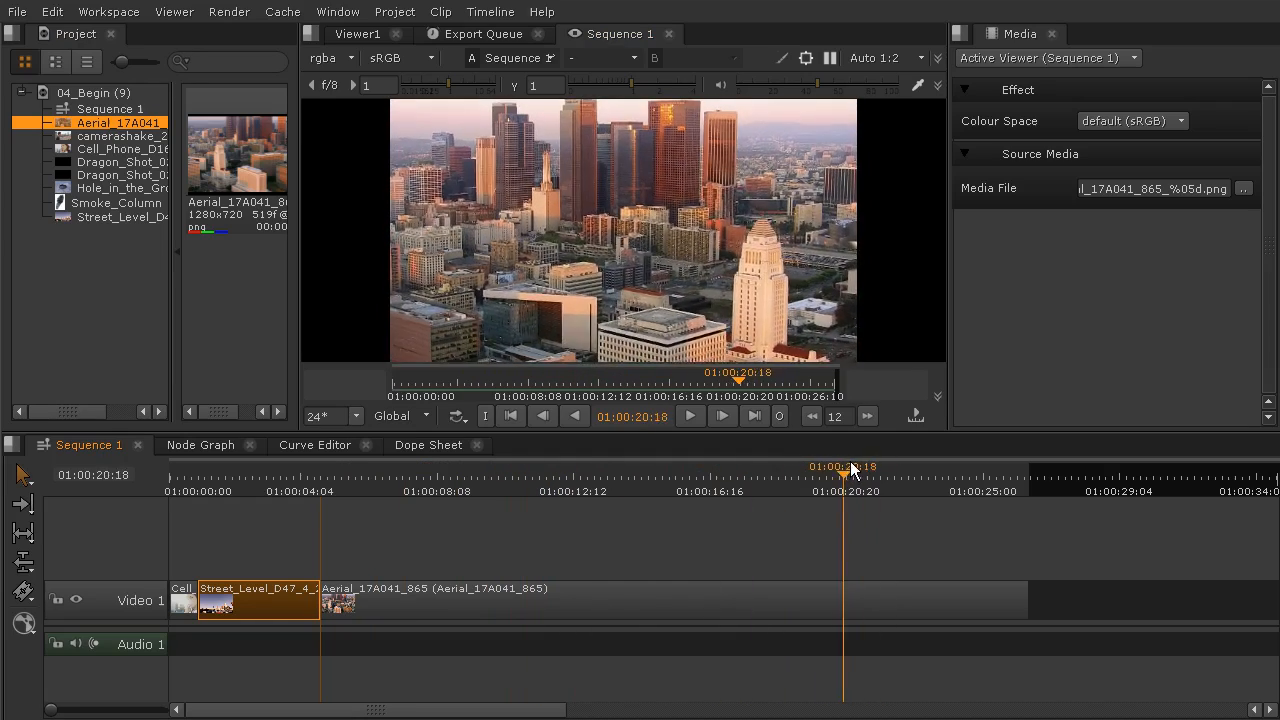
{"action": "left_click", "coordinate": [364, 475]}
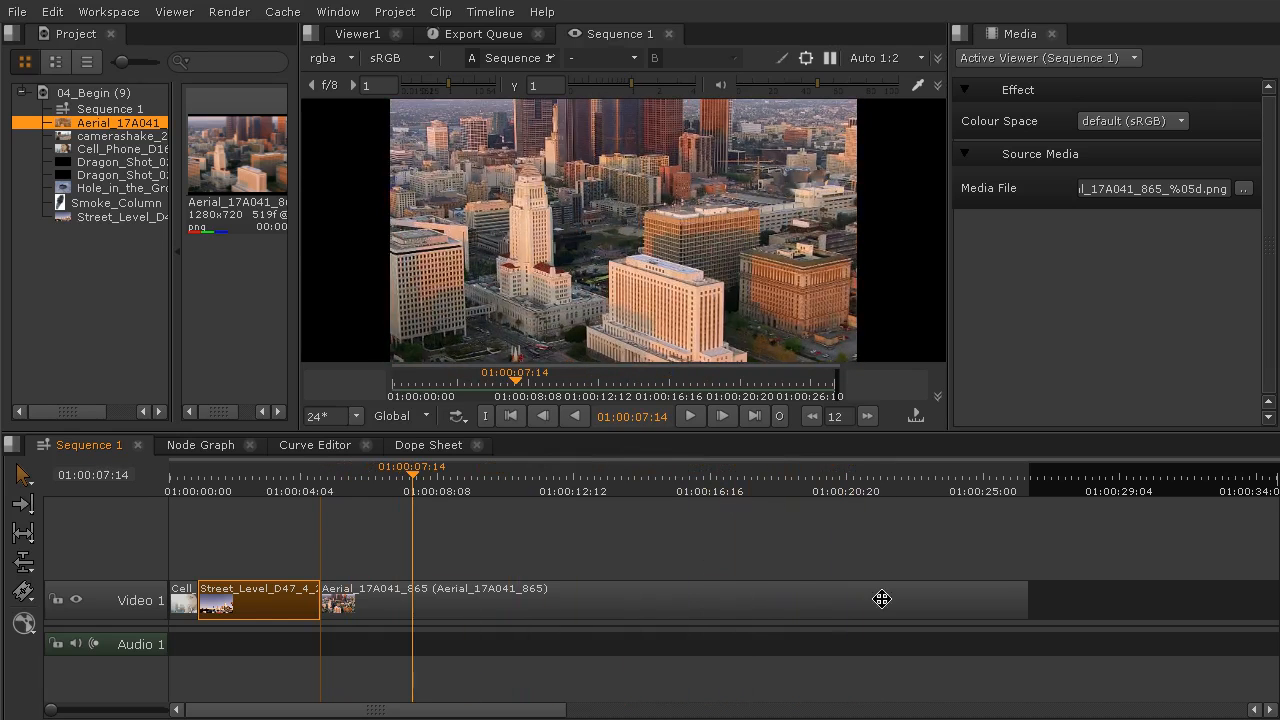
{"action": "mouse_move", "coordinate": [1018, 604]}
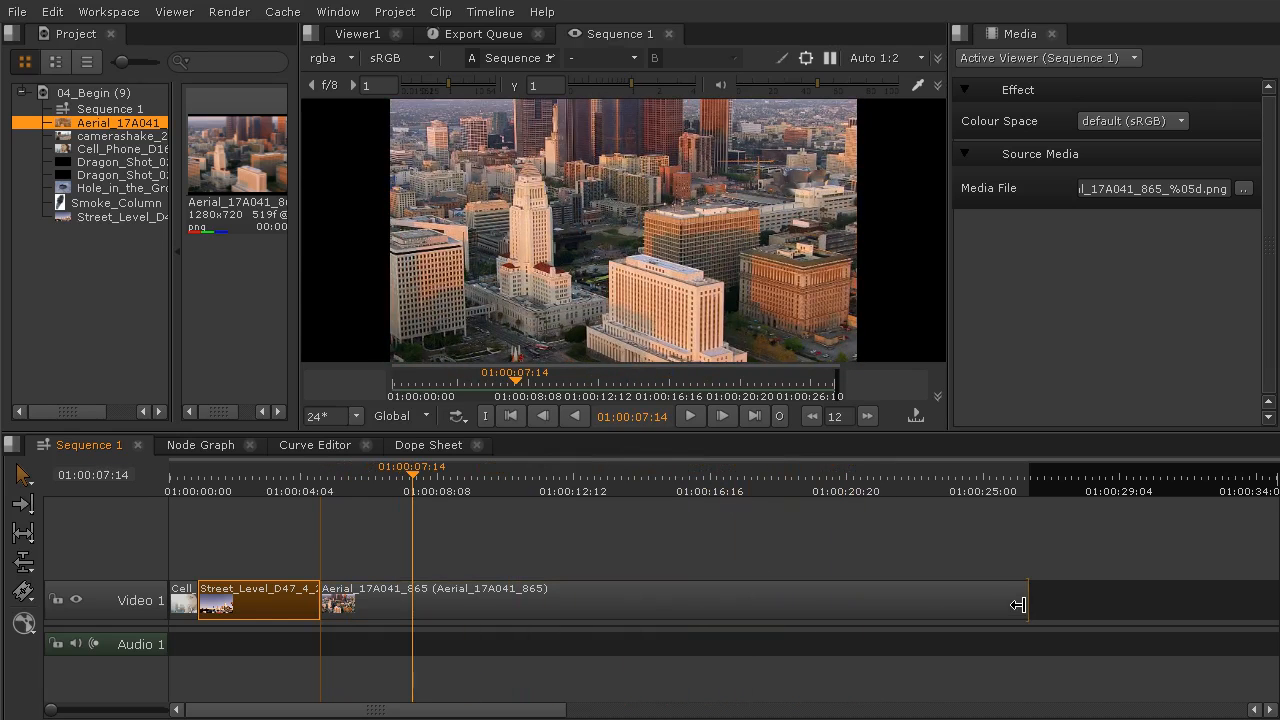
Drag the Aerial clip's out point back and forth, settling about 116 frames shorter
{"action": "left_click_drag", "start_coordinate": [1020, 603], "coordinate": [1012, 603]}
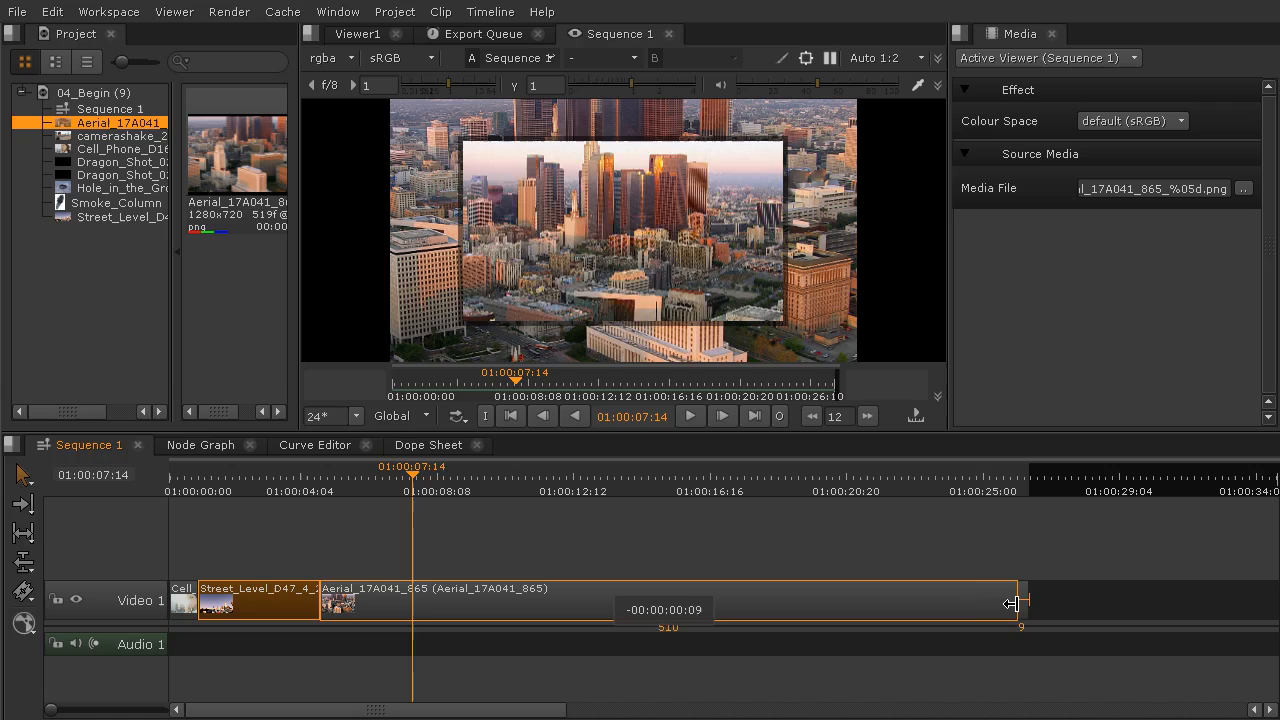
{"action": "left_click_drag", "start_coordinate": [1015, 600], "coordinate": [910, 600]}
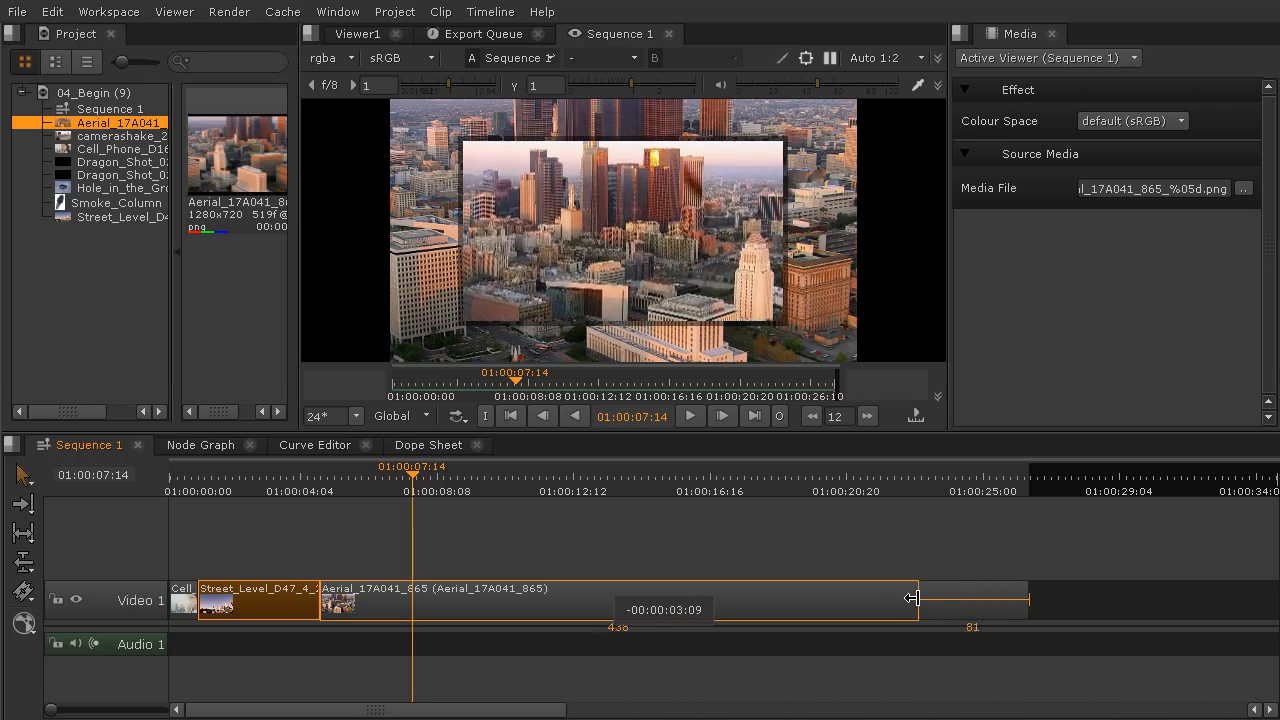
{"action": "left_click_drag", "start_coordinate": [910, 598], "coordinate": [870, 598]}
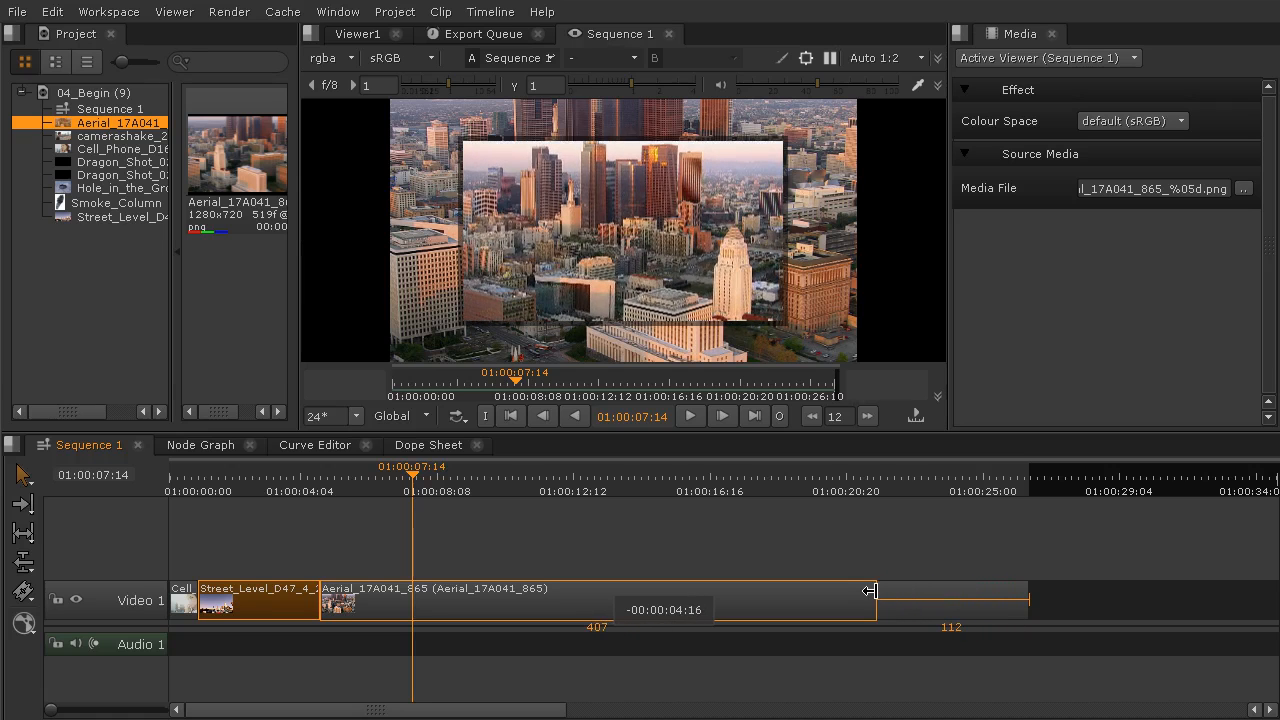
{"action": "left_click_drag", "start_coordinate": [870, 590], "coordinate": [820, 590]}
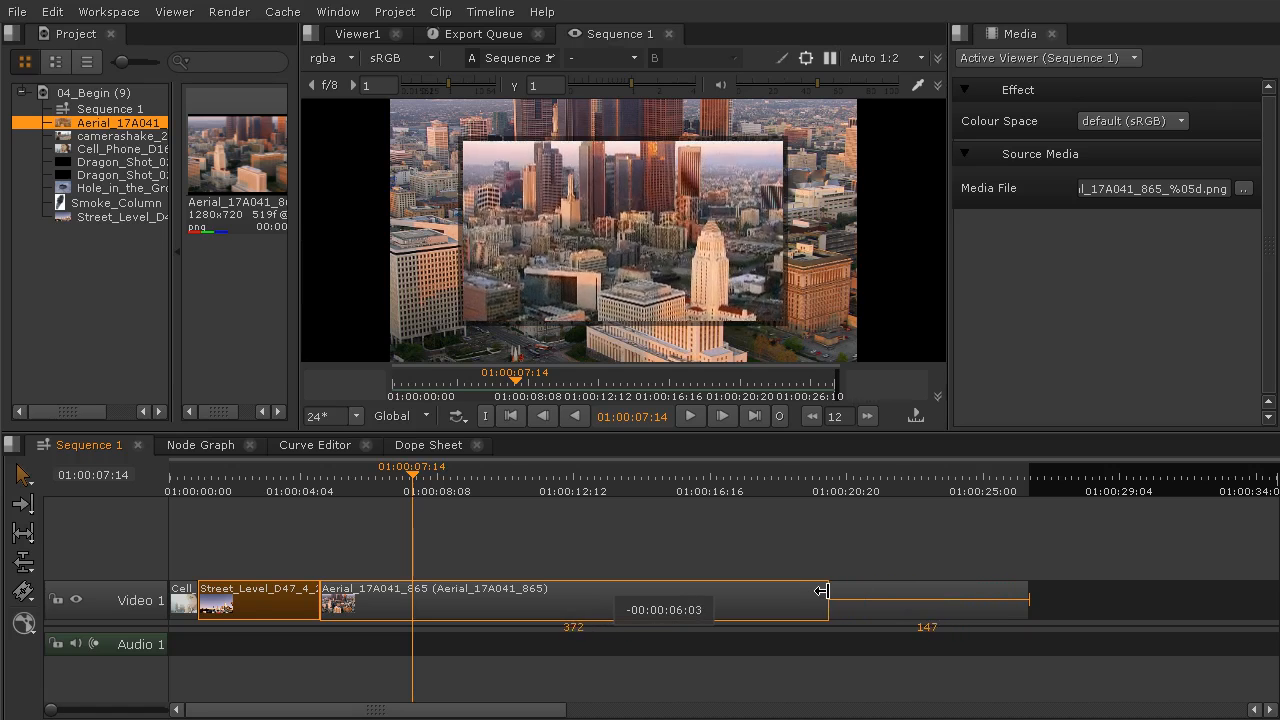
{"action": "left_click_drag", "start_coordinate": [822, 595], "coordinate": [878, 598]}
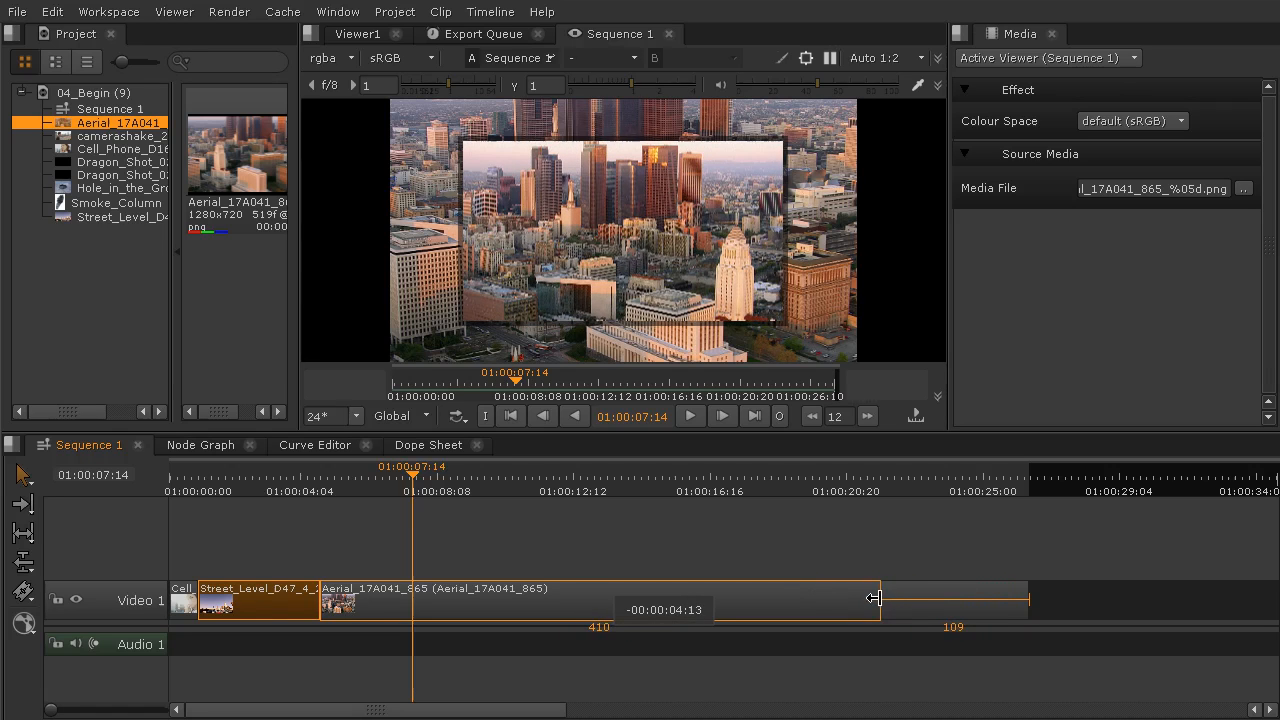
{"action": "left_click_drag", "start_coordinate": [878, 599], "coordinate": [910, 599]}
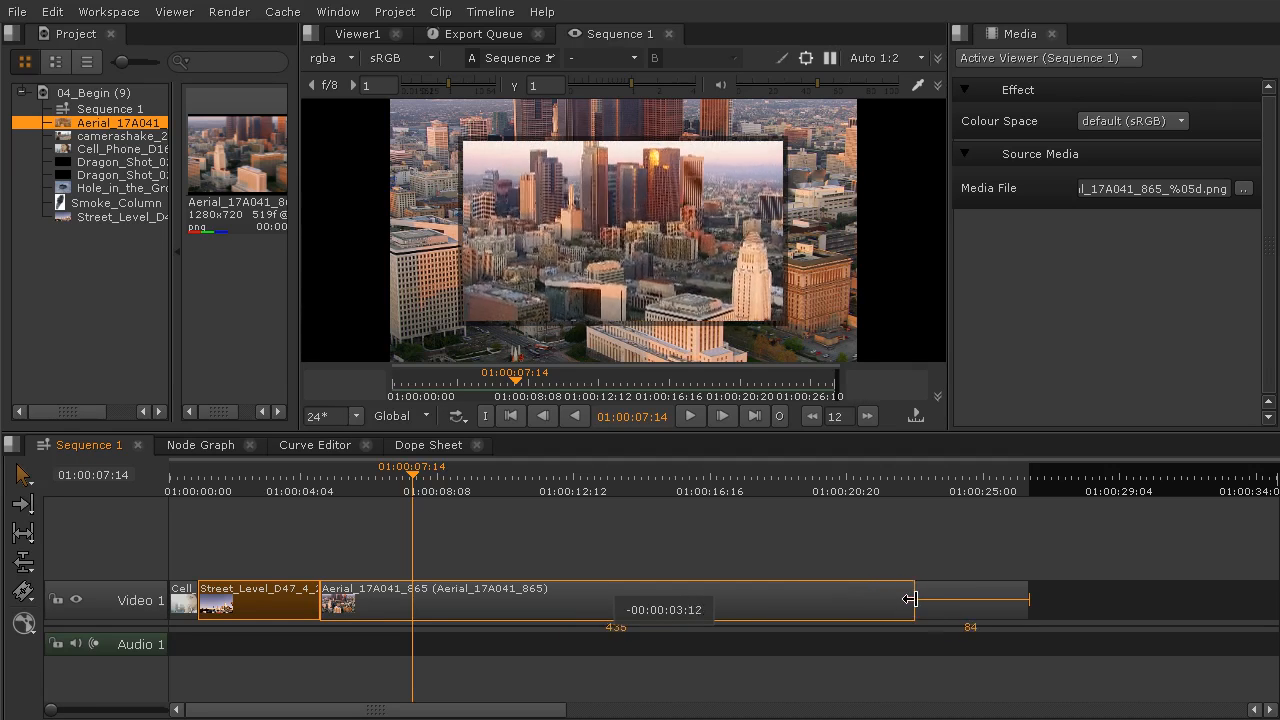
{"action": "left_click_drag", "start_coordinate": [910, 599], "coordinate": [978, 593]}
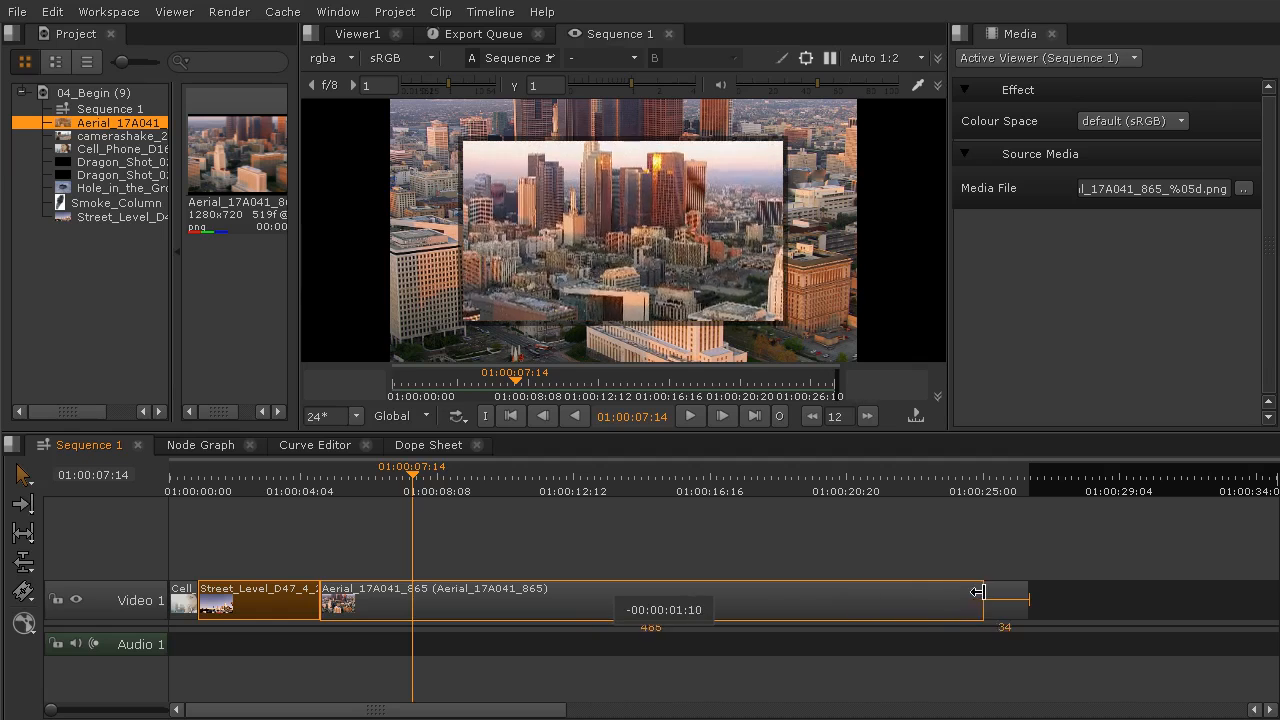
{"action": "left_click_drag", "start_coordinate": [978, 590], "coordinate": [995, 590]}
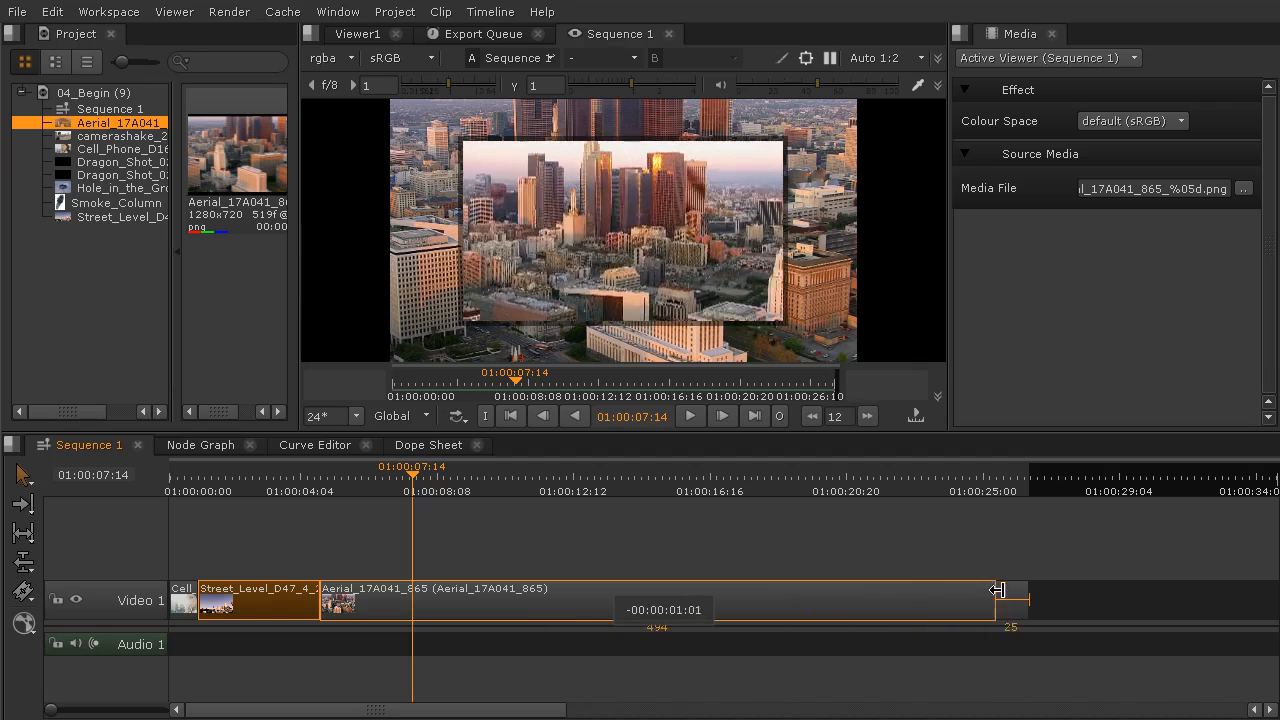
{"action": "left_click_drag", "start_coordinate": [997, 589], "coordinate": [855, 589]}
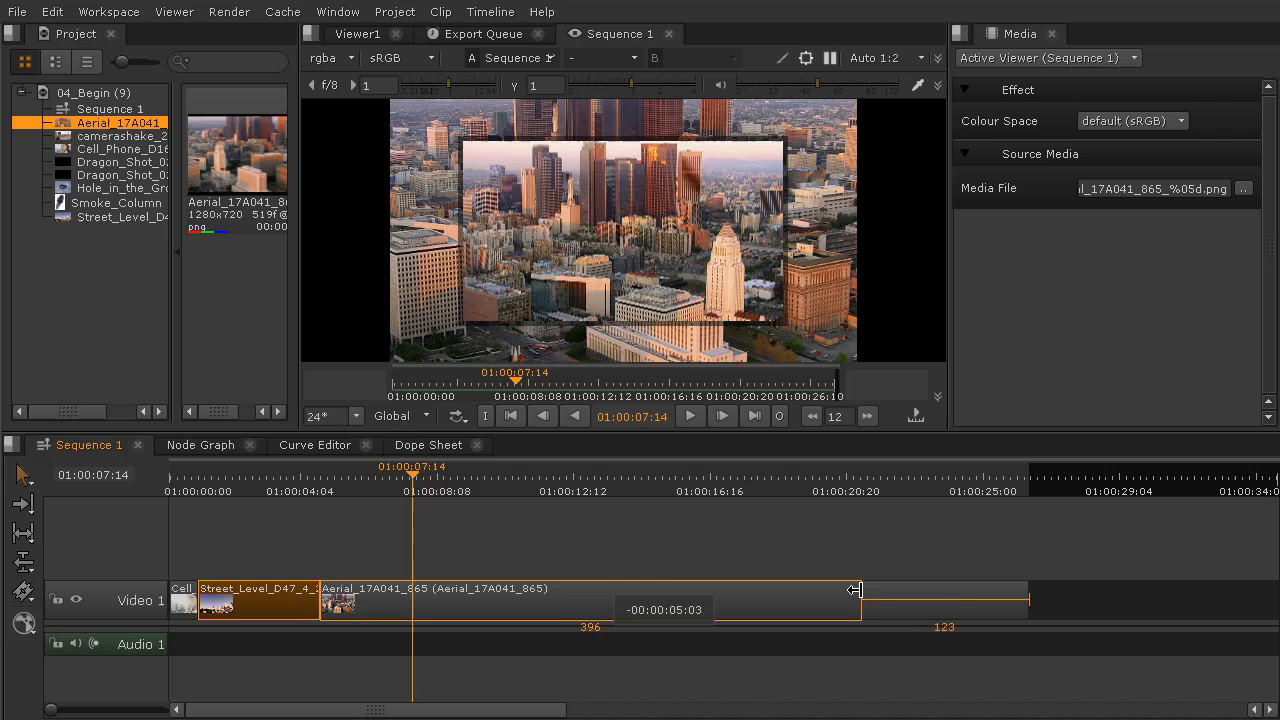
{"action": "left_click_drag", "start_coordinate": [855, 589], "coordinate": [867, 589]}
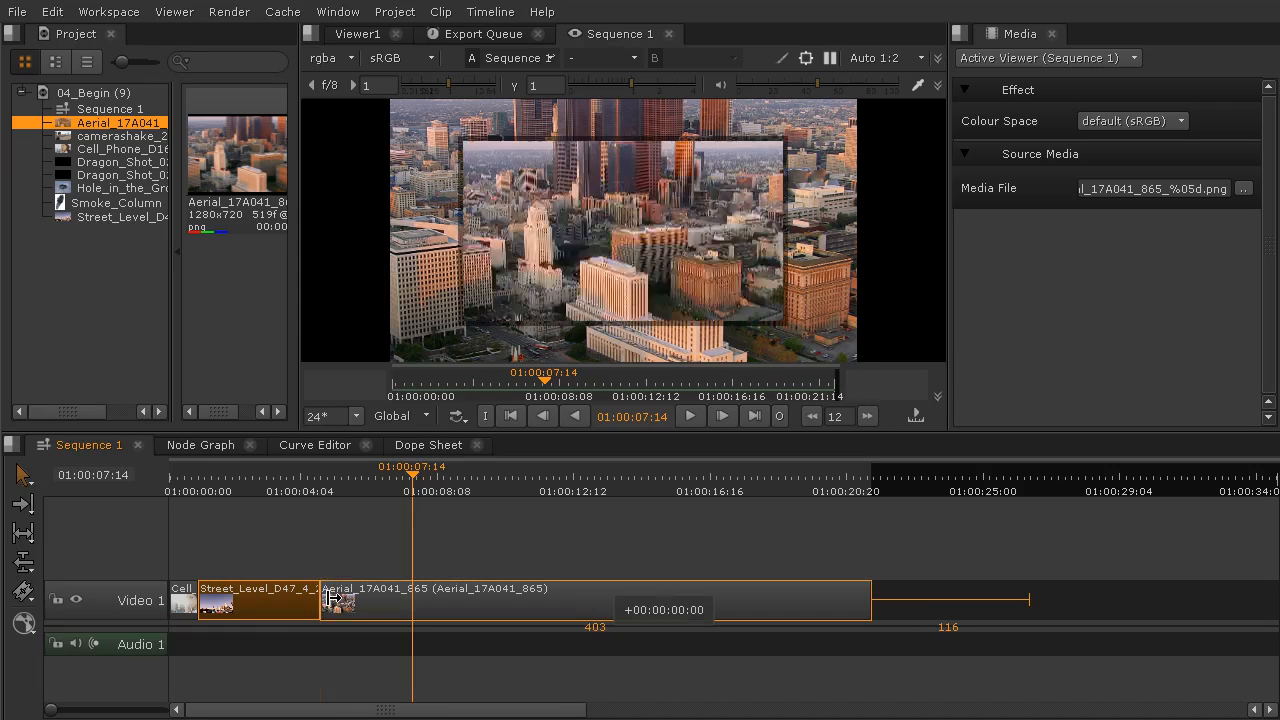
Trim the Aerial clip's head so it starts over two seconds later
{"action": "left_click_drag", "start_coordinate": [330, 600], "coordinate": [413, 600]}
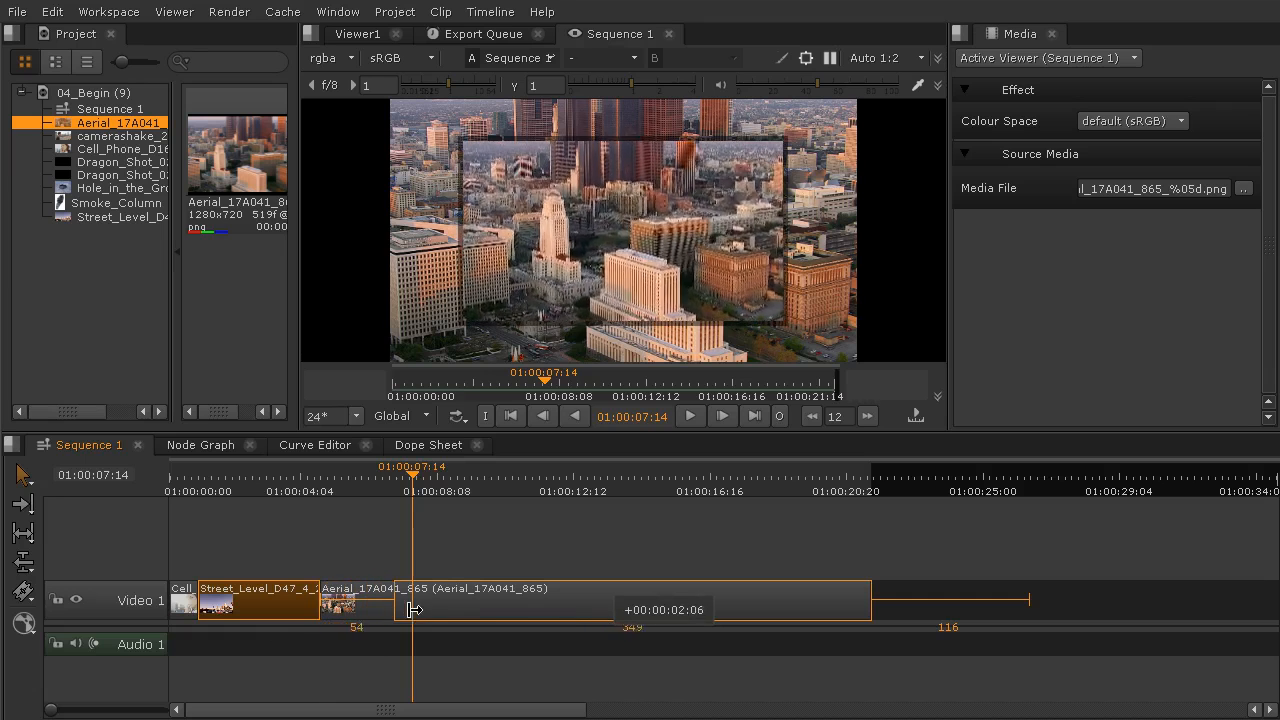
{"action": "left_click_drag", "start_coordinate": [413, 600], "coordinate": [553, 600]}
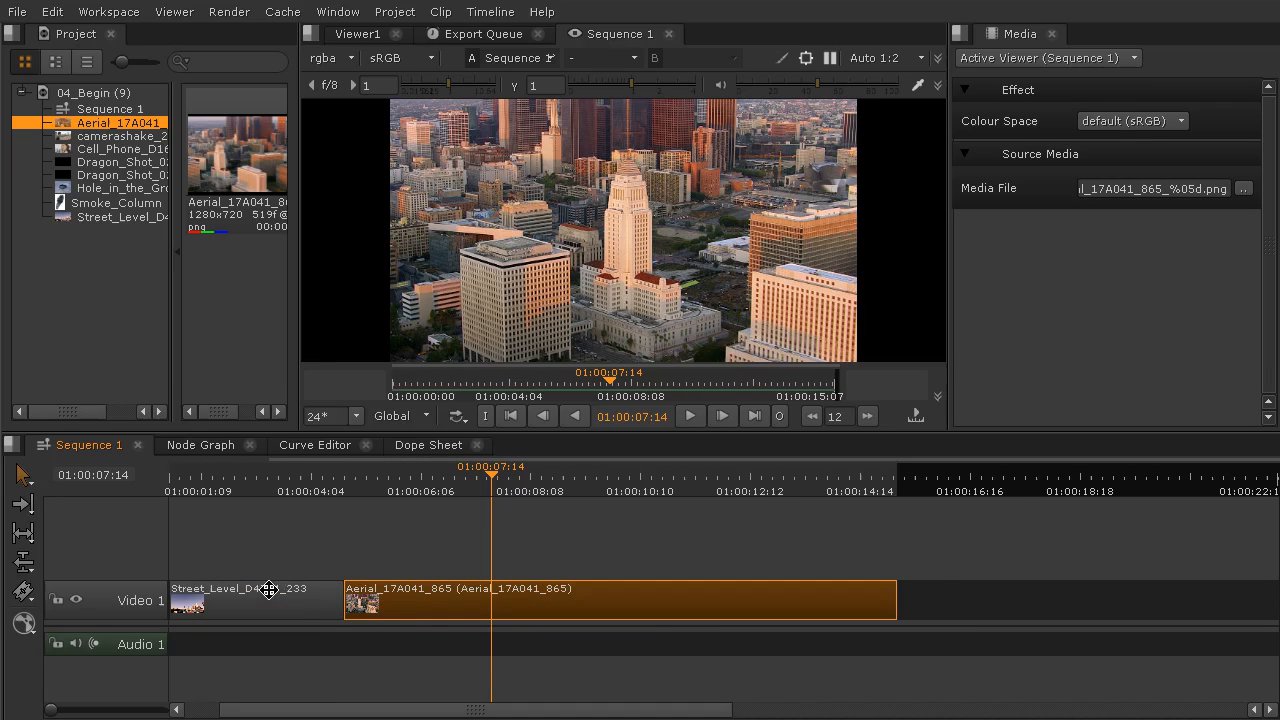
{"action": "mouse_move", "coordinate": [251, 535]}
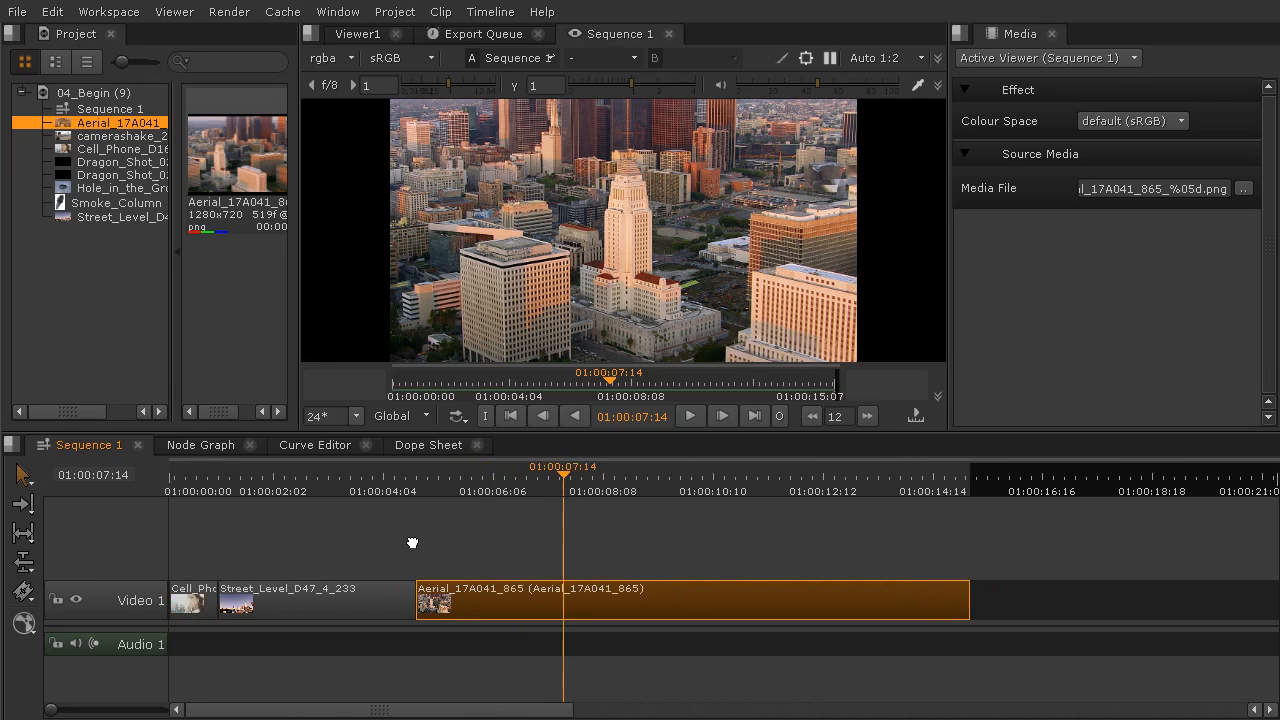
{"action": "mouse_move", "coordinate": [769, 547]}
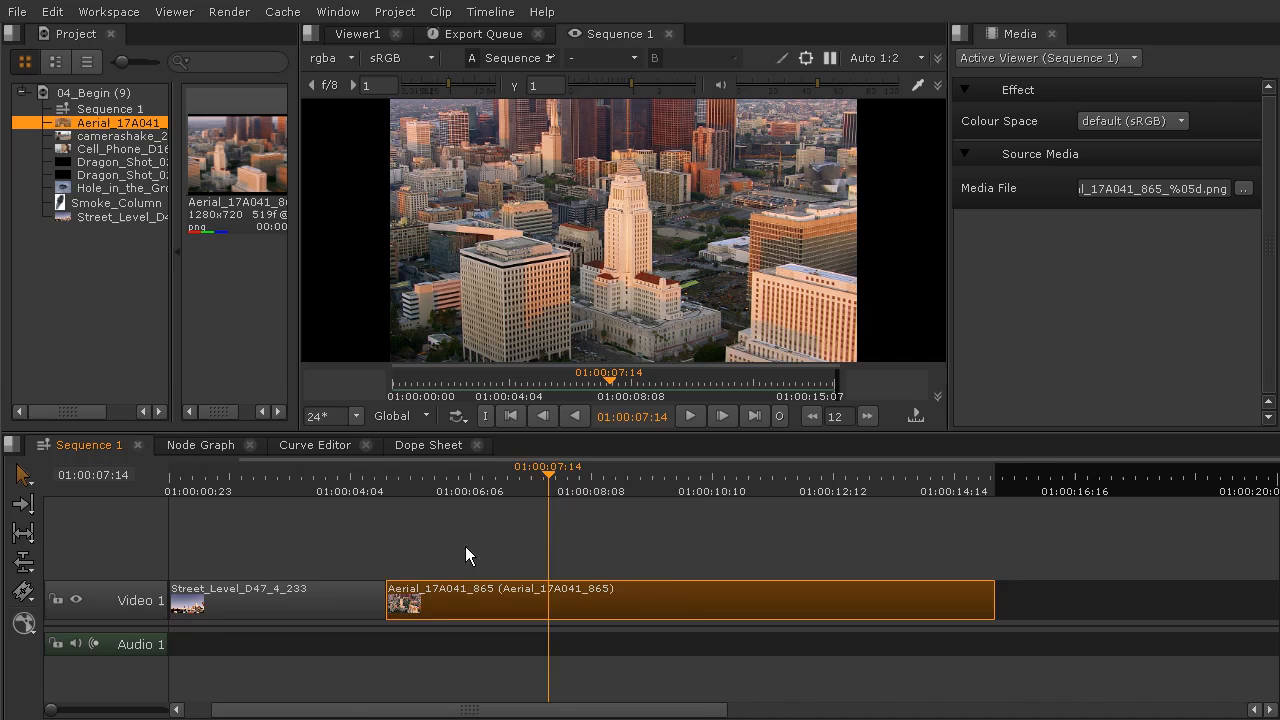
{"action": "left_click", "coordinate": [205, 474]}
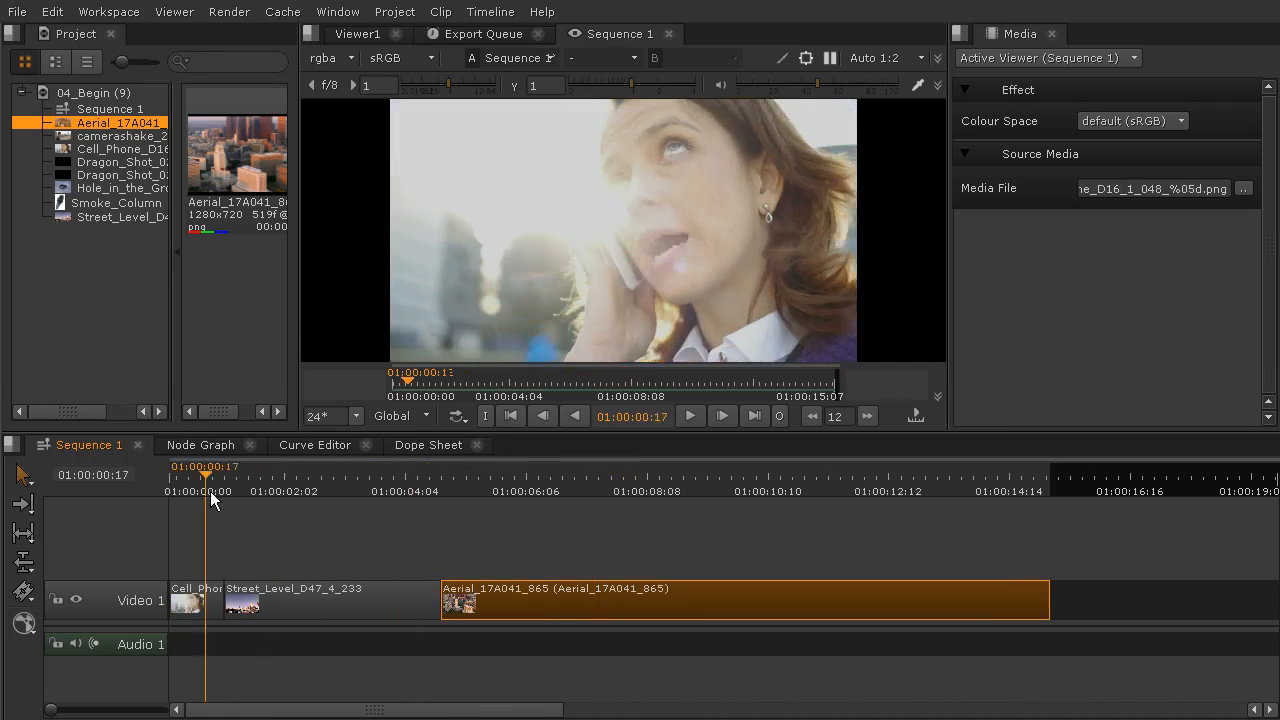
{"action": "left_click", "coordinate": [165, 474]}
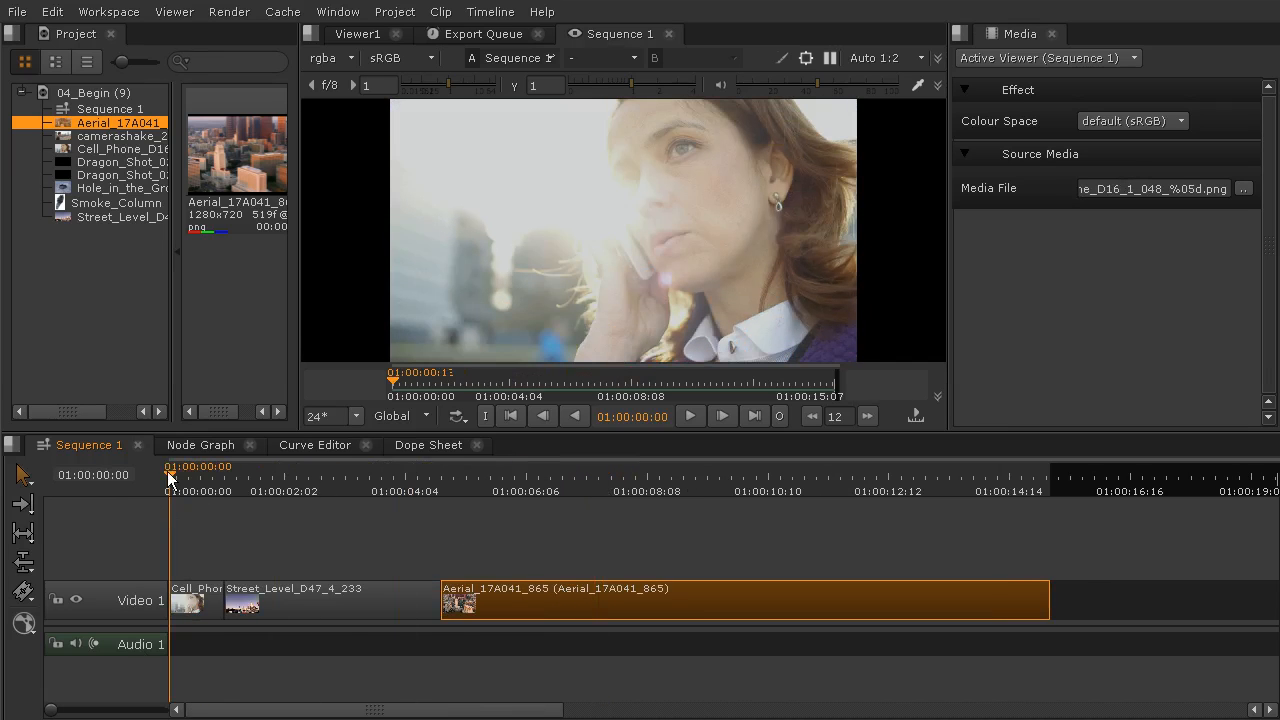
{"action": "left_click", "coordinate": [254, 466]}
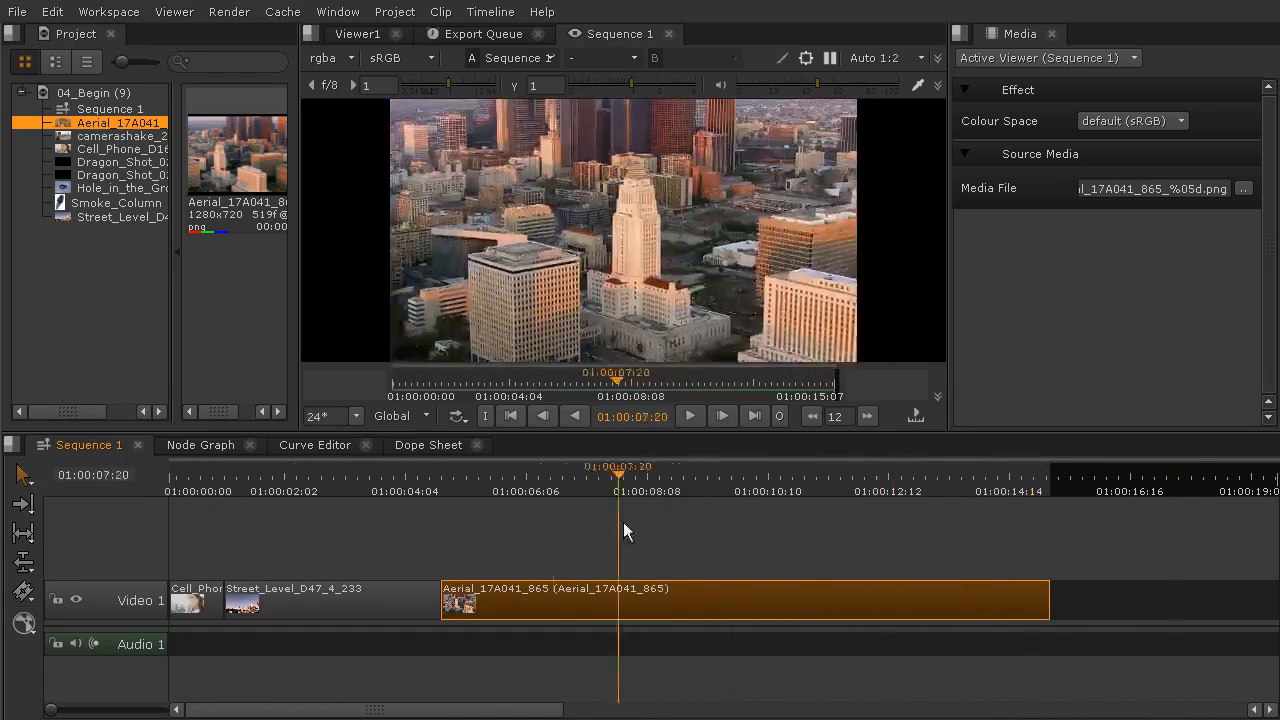
{"action": "left_click", "coordinate": [890, 466]}
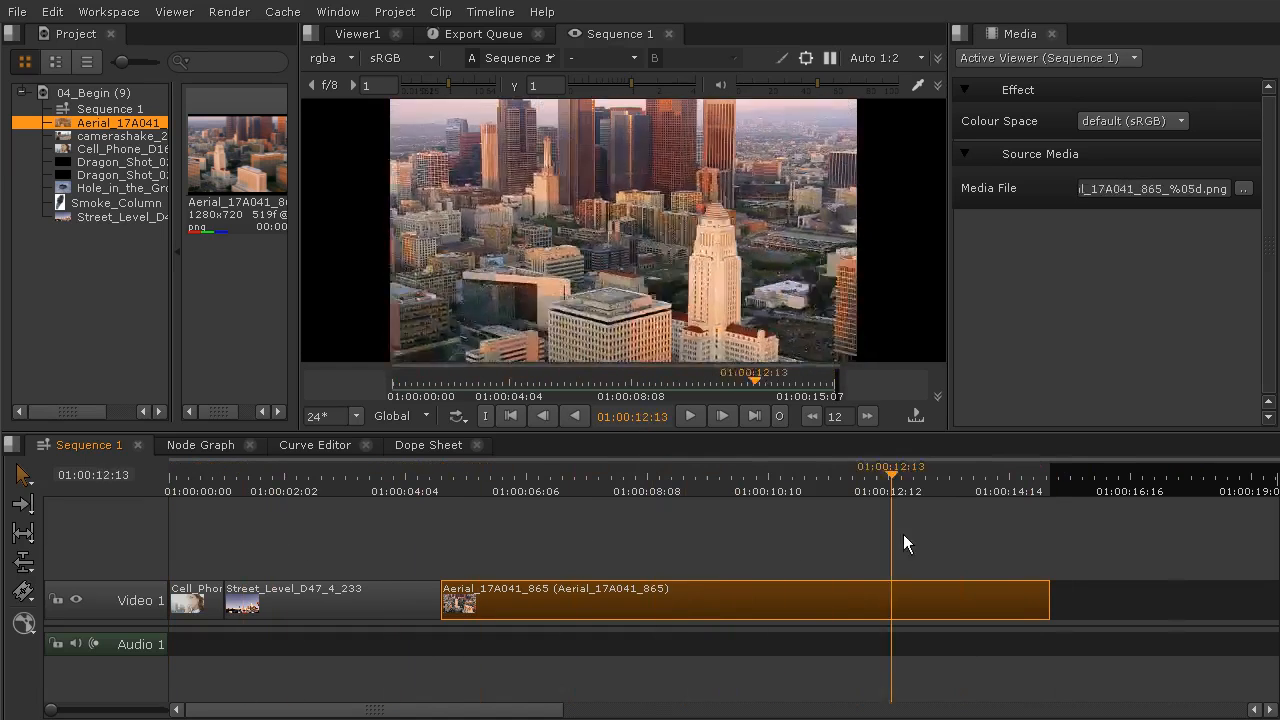
Park the playhead at 01:00:08:18 inside the Aerial clip
{"action": "left_click", "coordinate": [670, 490]}
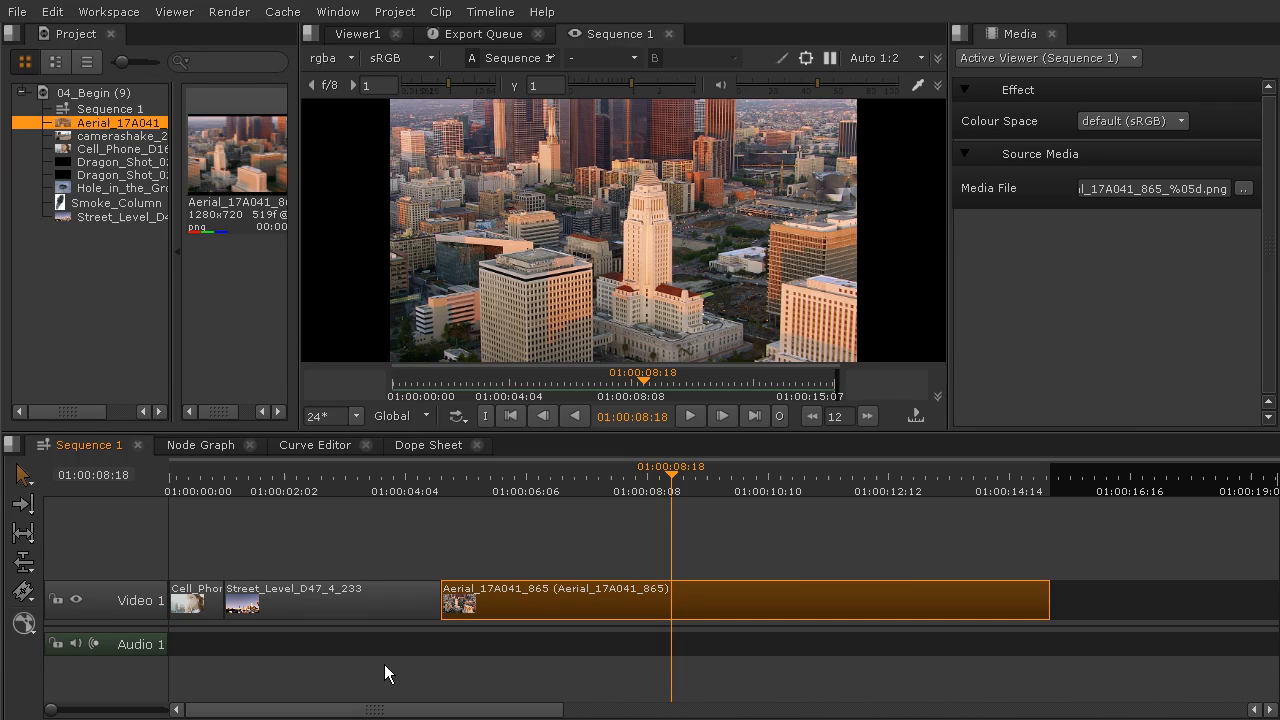
{"action": "mouse_move", "coordinate": [818, 635]}
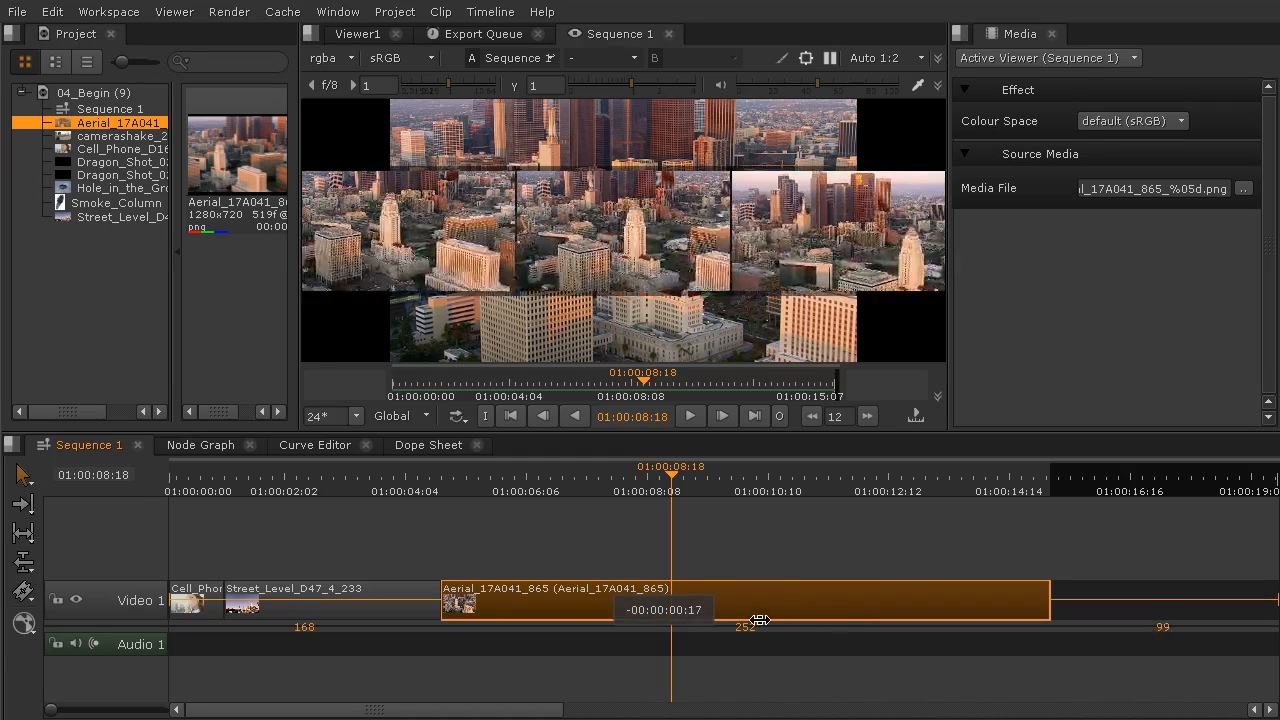
Slip the Aerial clip's source footage to later frames while keeping its cut points
{"action": "left_click_drag", "start_coordinate": [760, 620], "coordinate": [992, 625]}
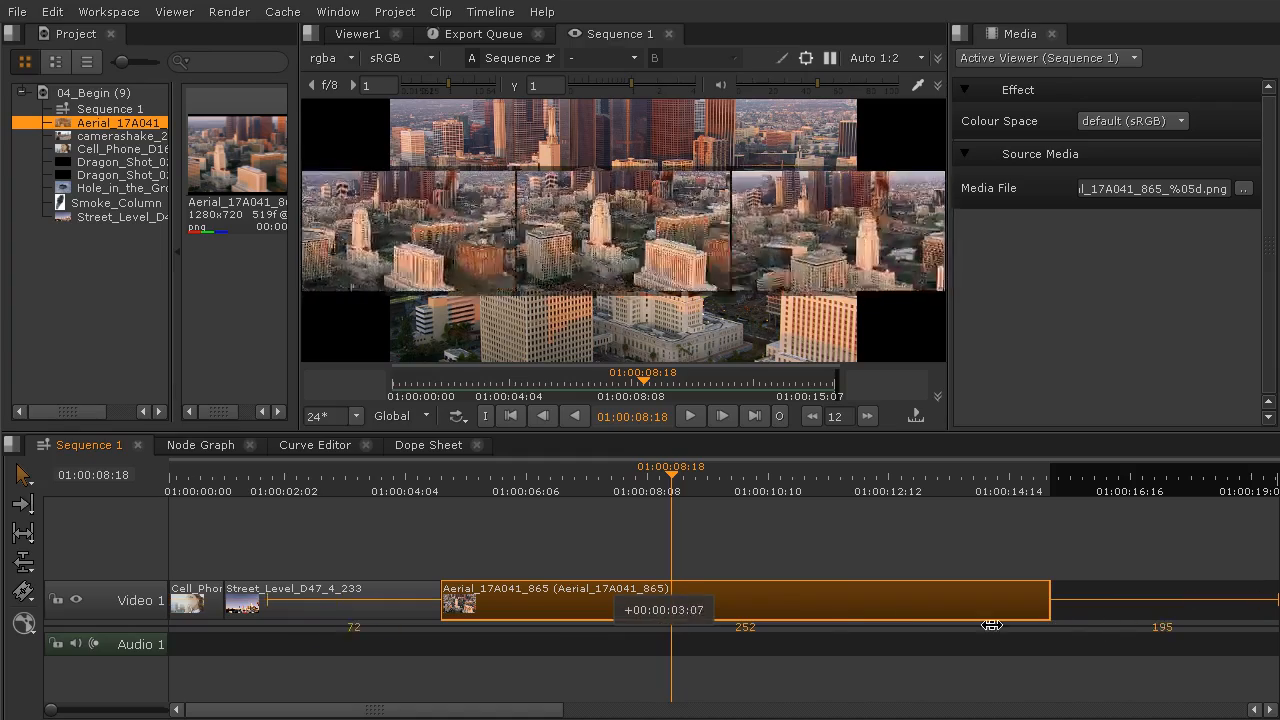
{"action": "left_click_drag", "start_coordinate": [992, 620], "coordinate": [1009, 620]}
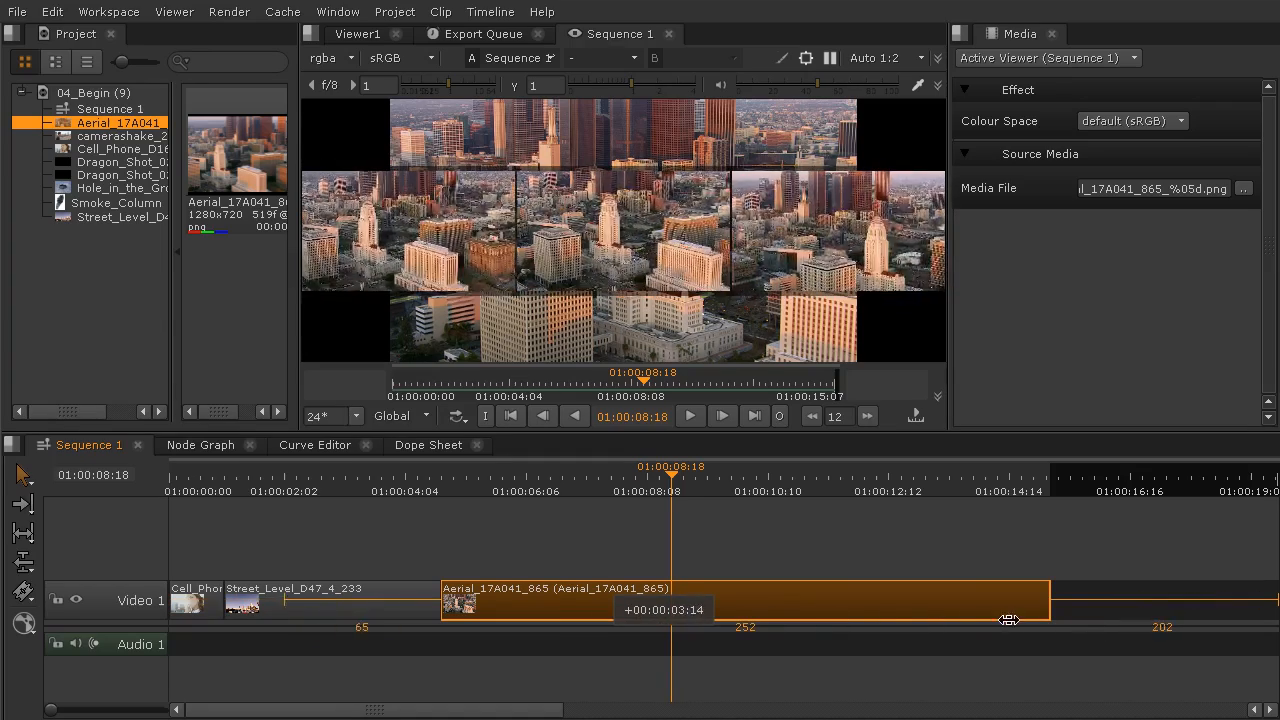
{"action": "left_click_drag", "start_coordinate": [1010, 620], "coordinate": [958, 608]}
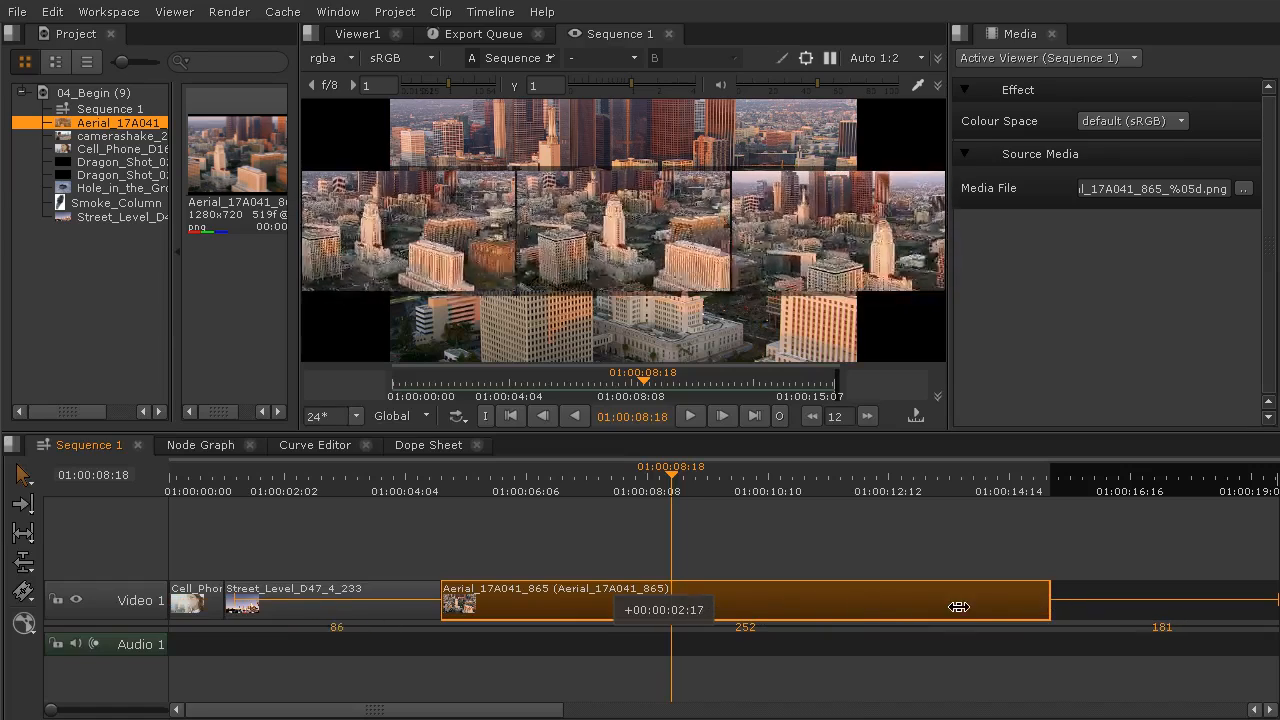
{"action": "left_click_drag", "start_coordinate": [960, 607], "coordinate": [858, 606]}
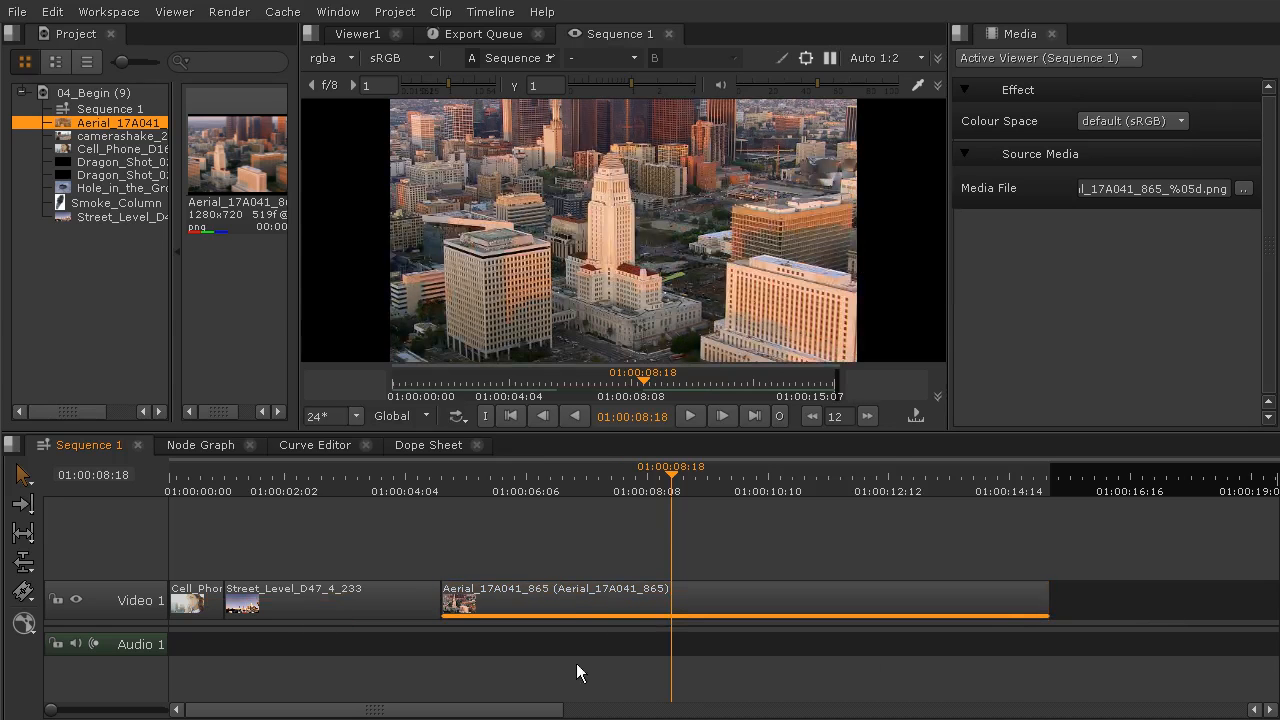
{"action": "mouse_move", "coordinate": [560, 490]}
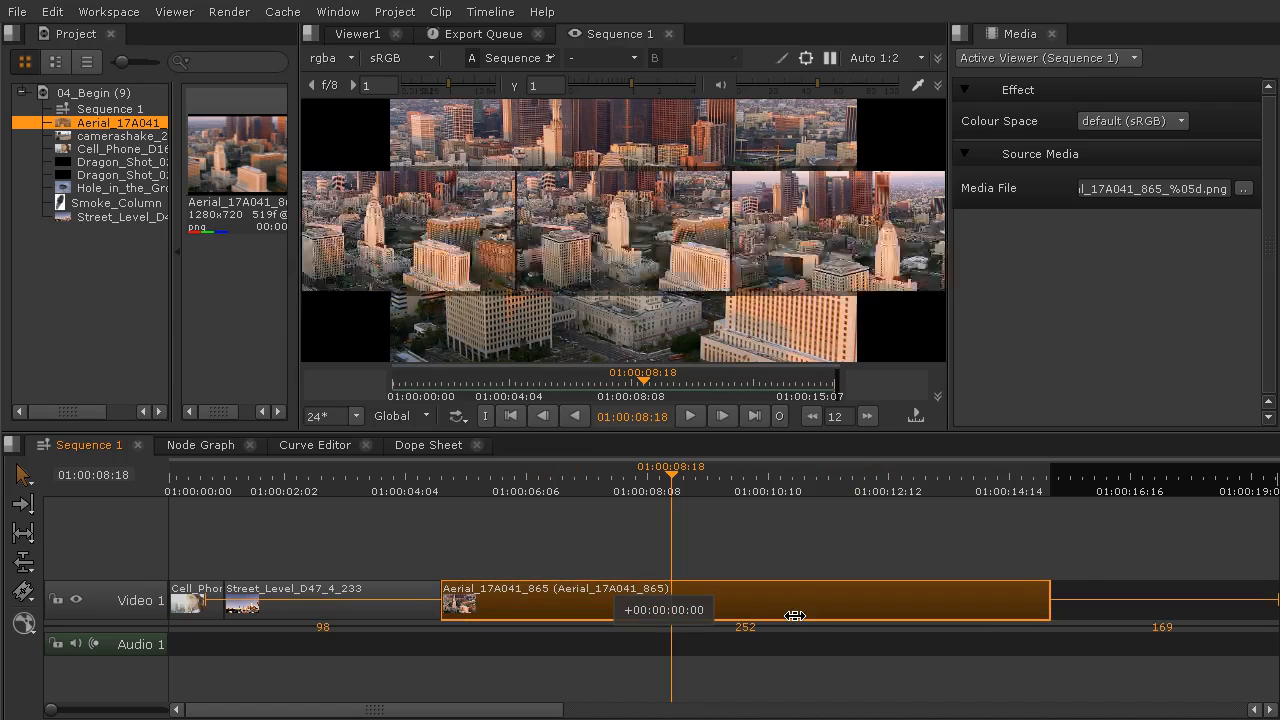
{"action": "left_click_drag", "start_coordinate": [795, 614], "coordinate": [815, 605]}
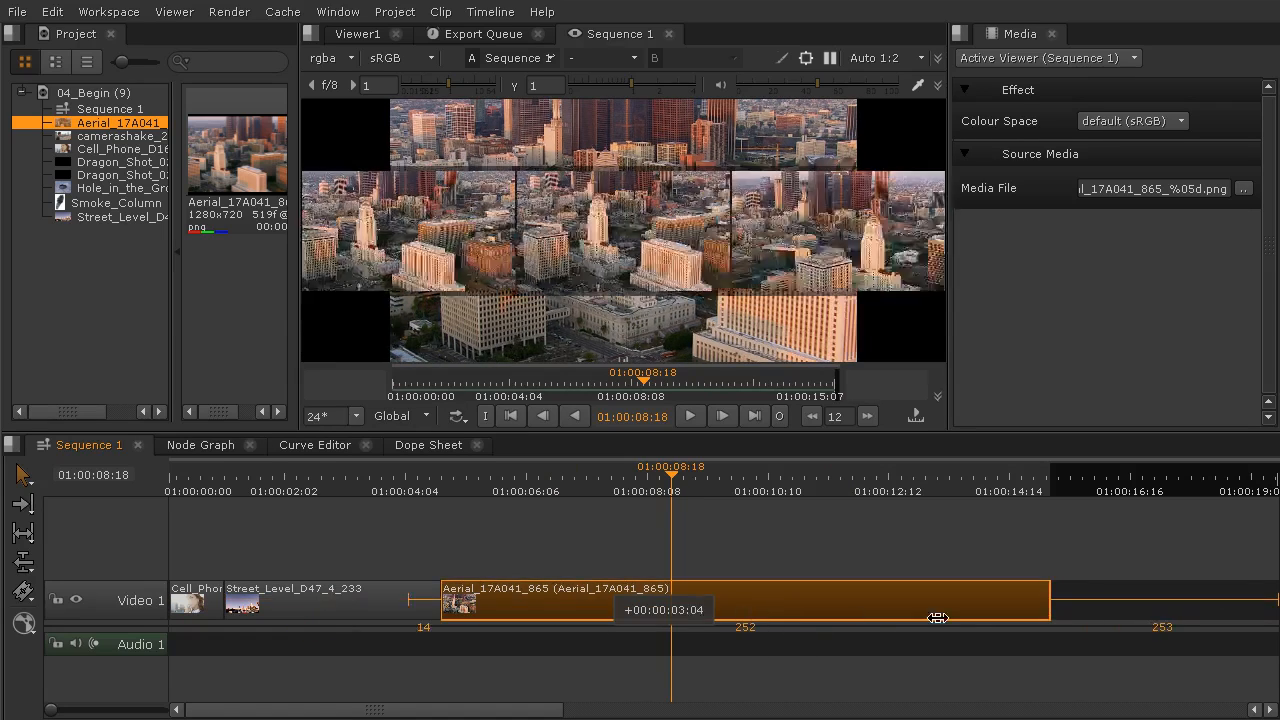
{"action": "left_click_drag", "start_coordinate": [938, 617], "coordinate": [867, 611]}
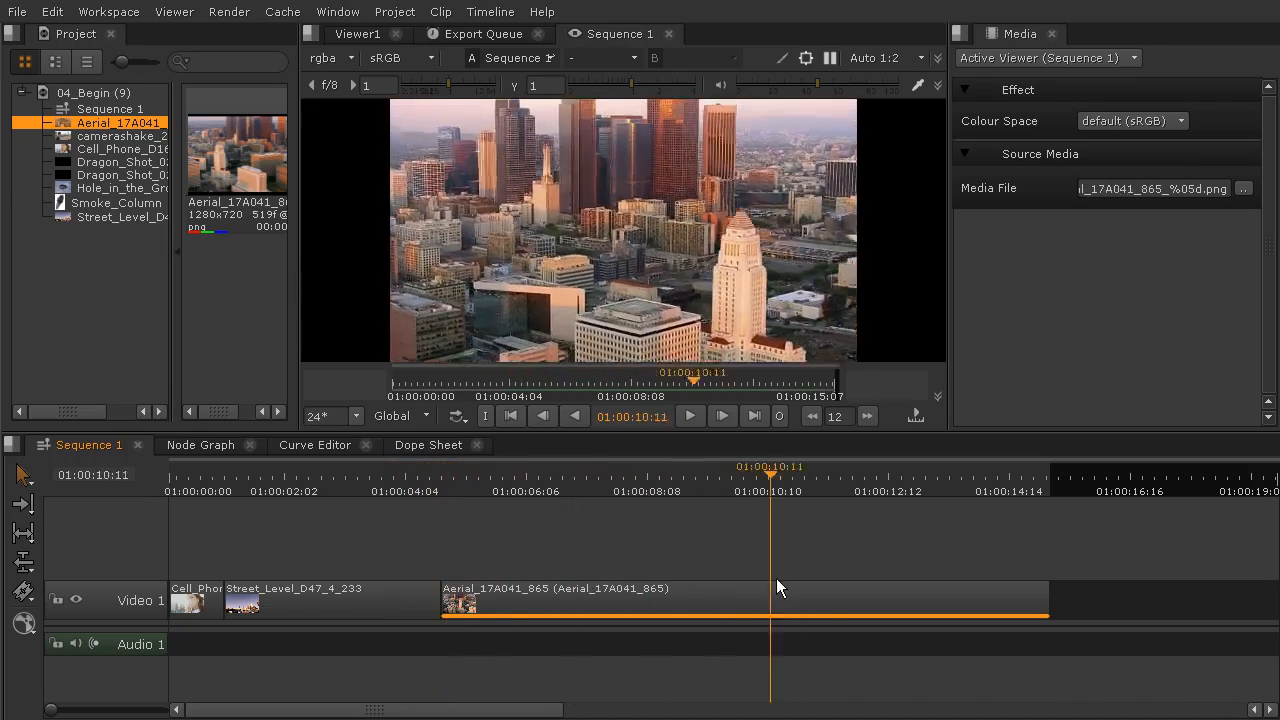
Scrub the slipped Aerial clip, ending with the playhead at 01:00:10:20
{"action": "left_click", "coordinate": [652, 466]}
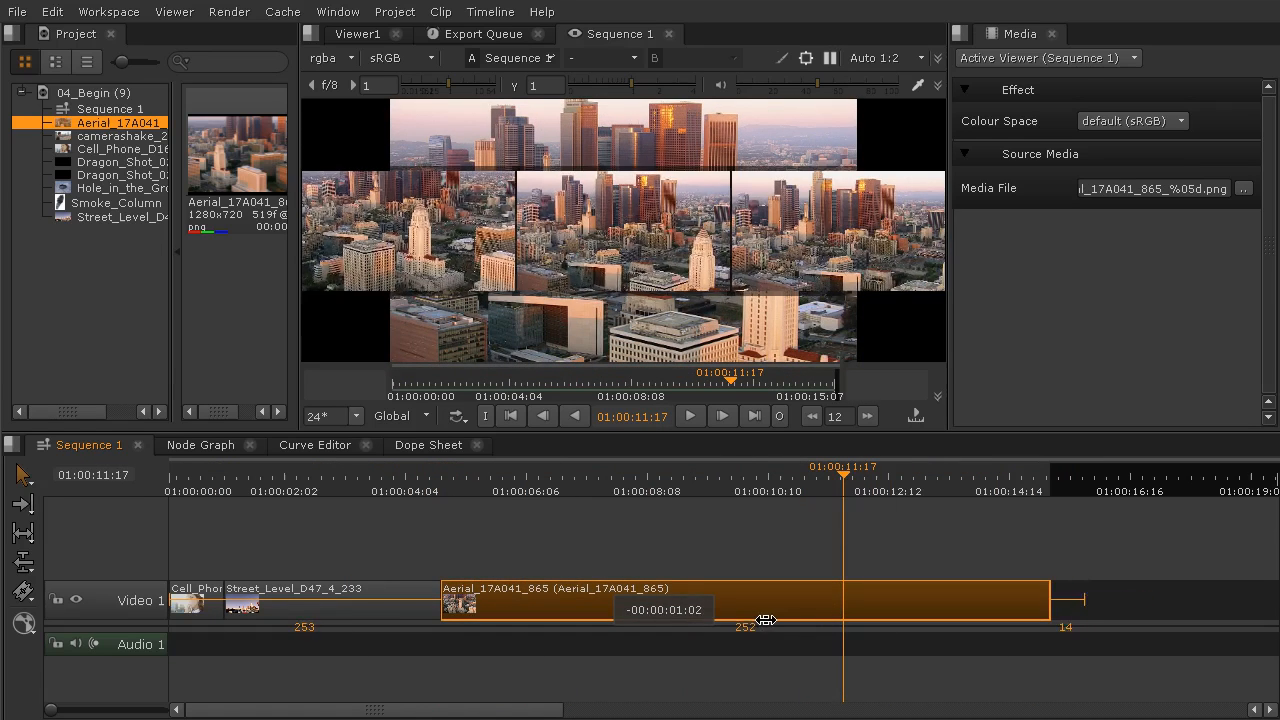
{"action": "left_click", "coordinate": [516, 475]}
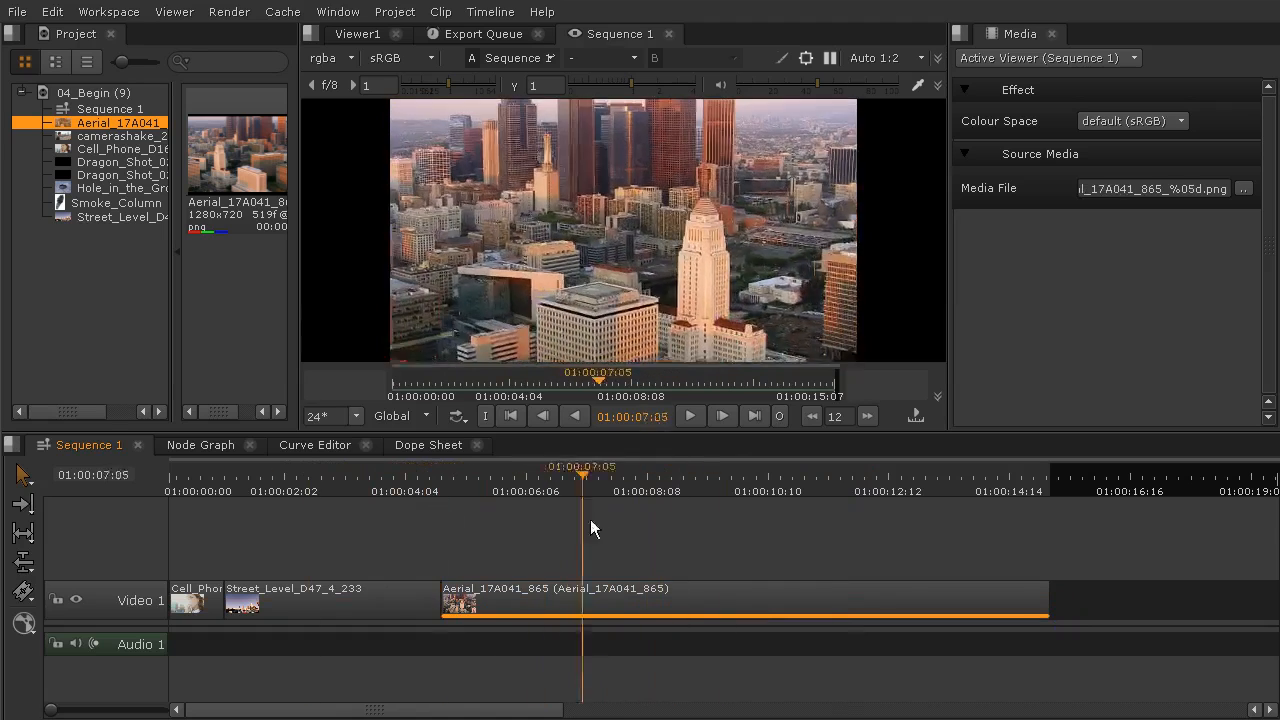
{"action": "left_click", "coordinate": [792, 466]}
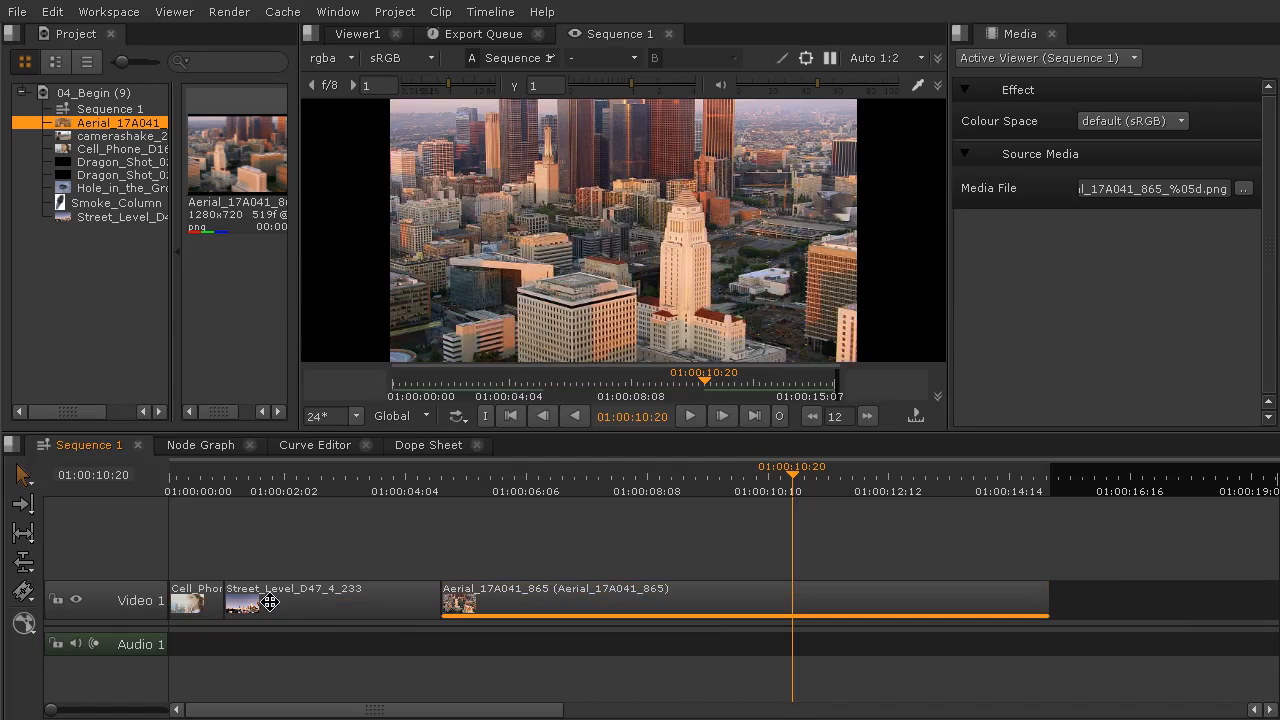
{"action": "mouse_move", "coordinate": [575, 683]}
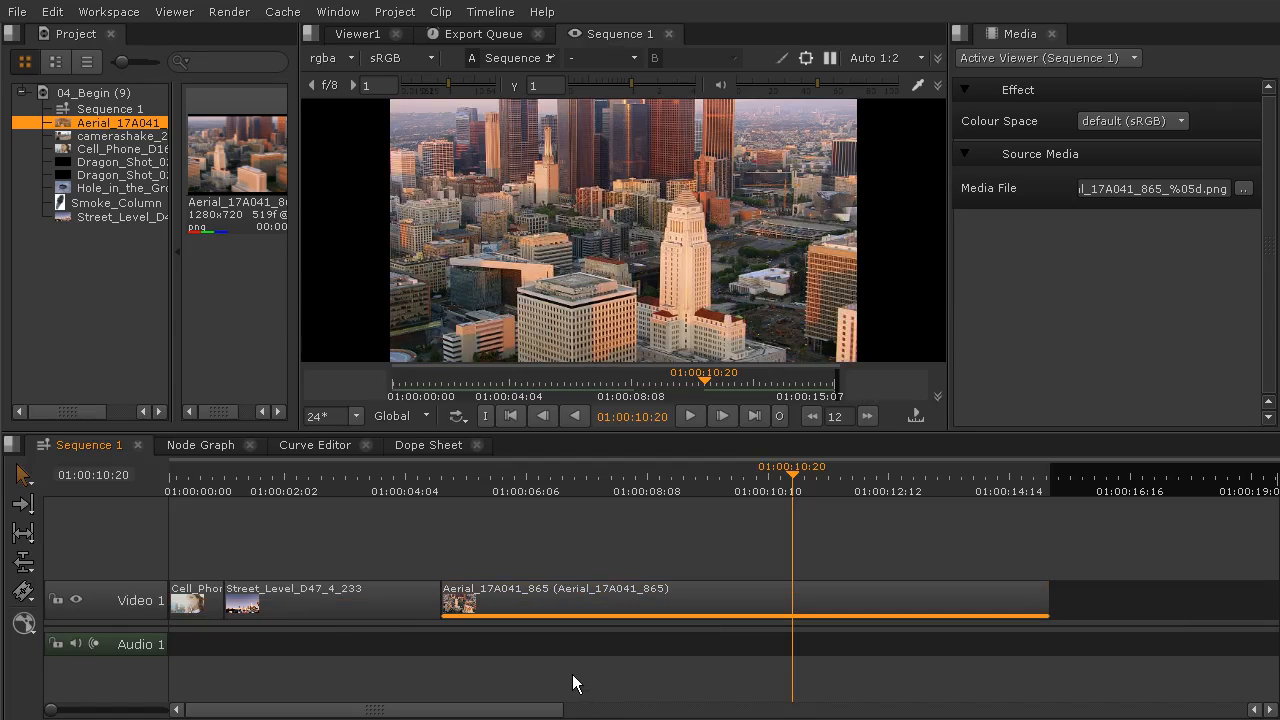
Park the playhead at 01:00:02:16 in the Street_Level_D47_4_233 clip
{"action": "left_click", "coordinate": [560, 490]}
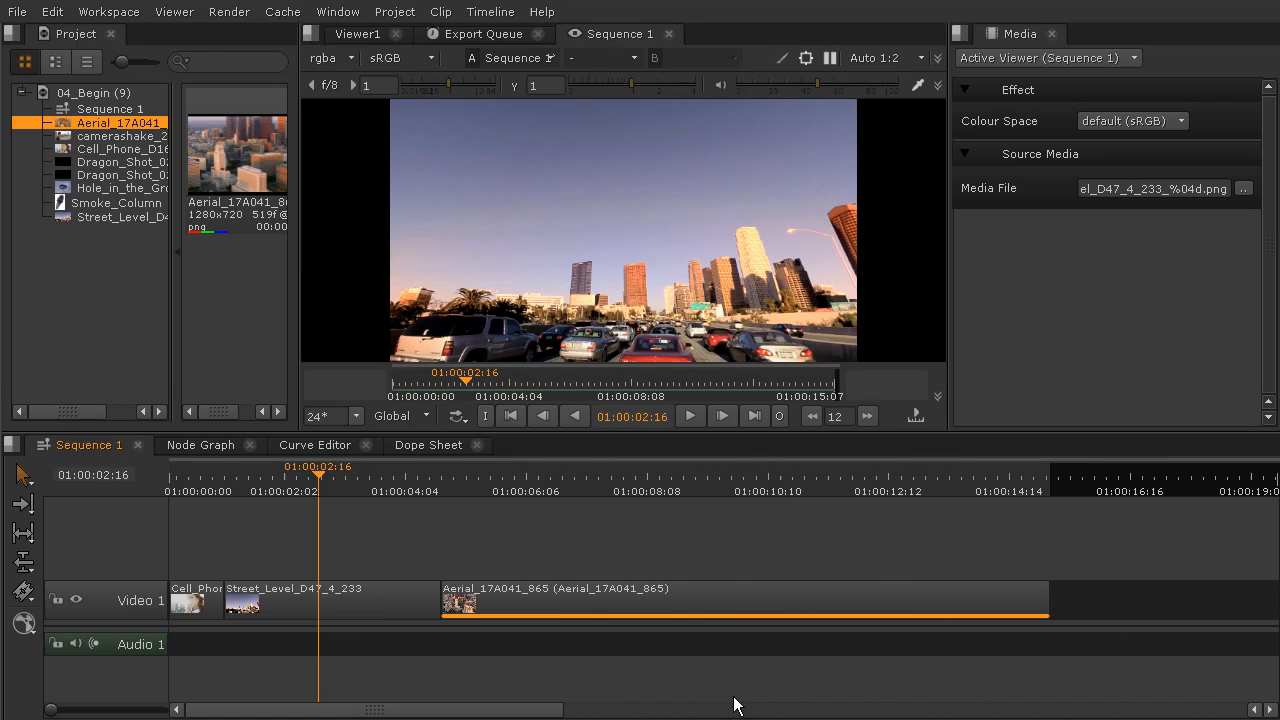
{"action": "mouse_move", "coordinate": [728, 582]}
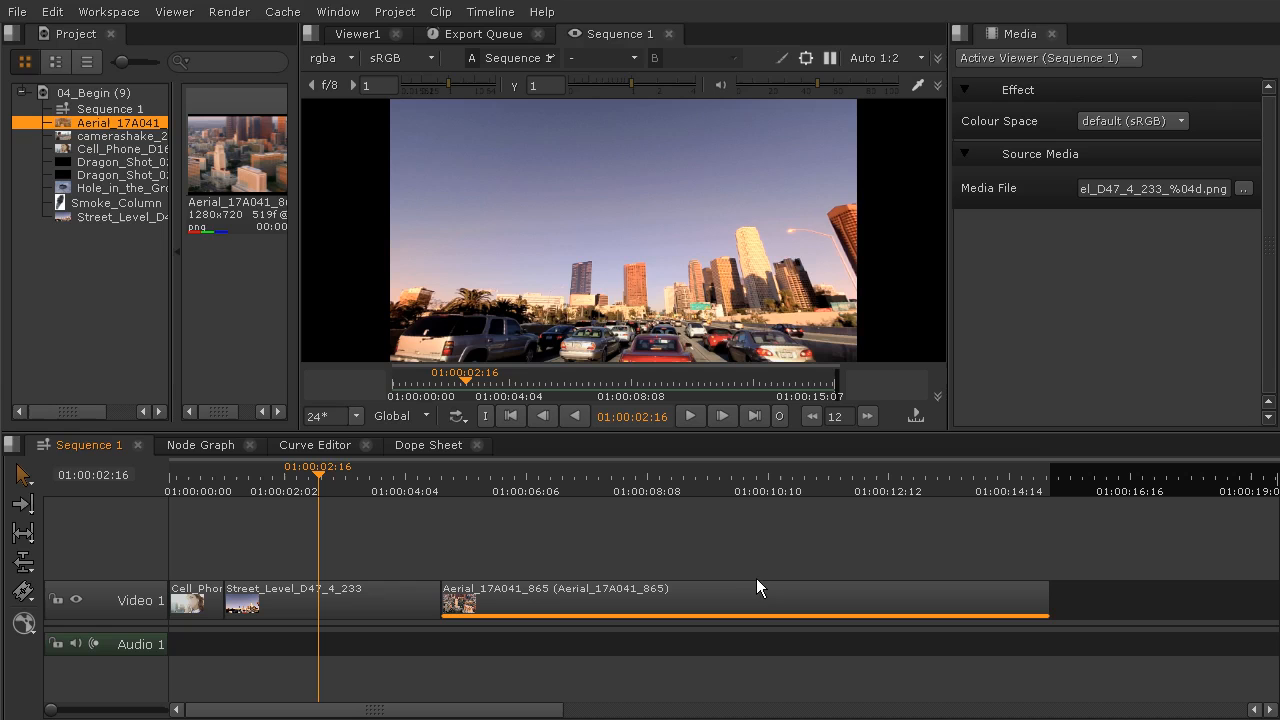
{"action": "mouse_move", "coordinate": [757, 583]}
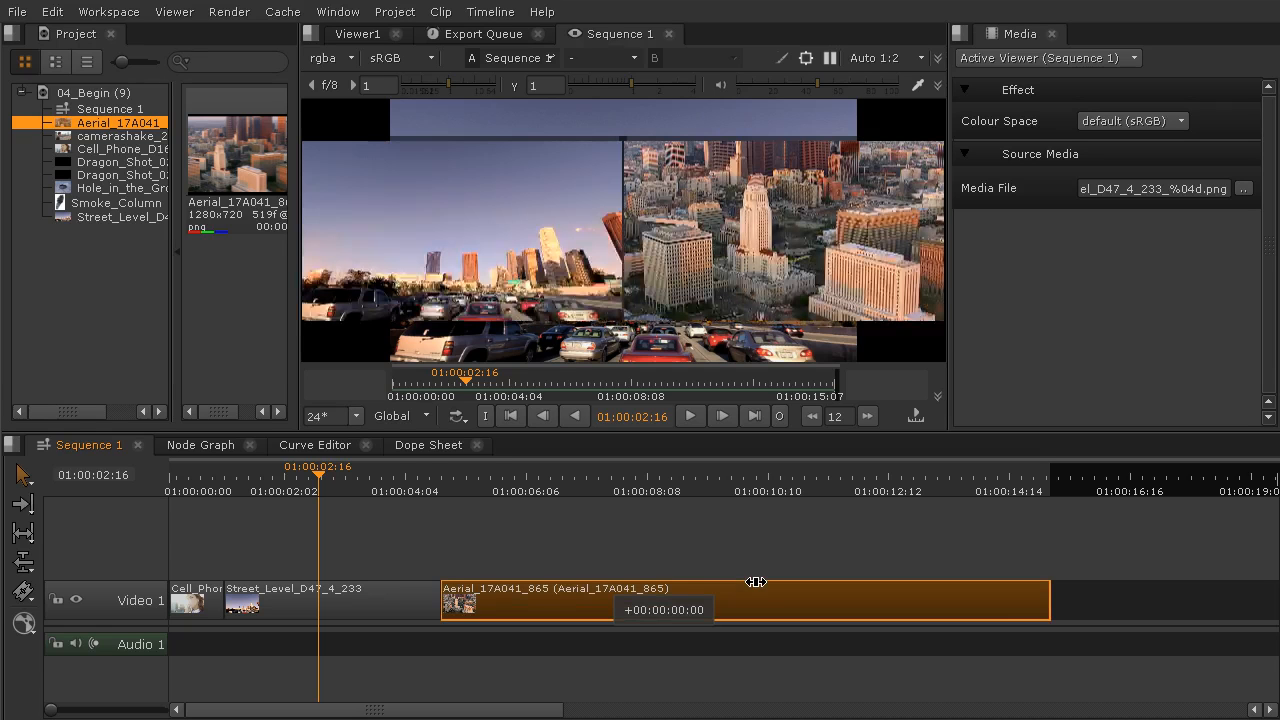
Slide the Aerial clip about 1:10 earlier, so the sequence ends near 01:00:13:18
{"action": "left_click_drag", "start_coordinate": [757, 582], "coordinate": [667, 578]}
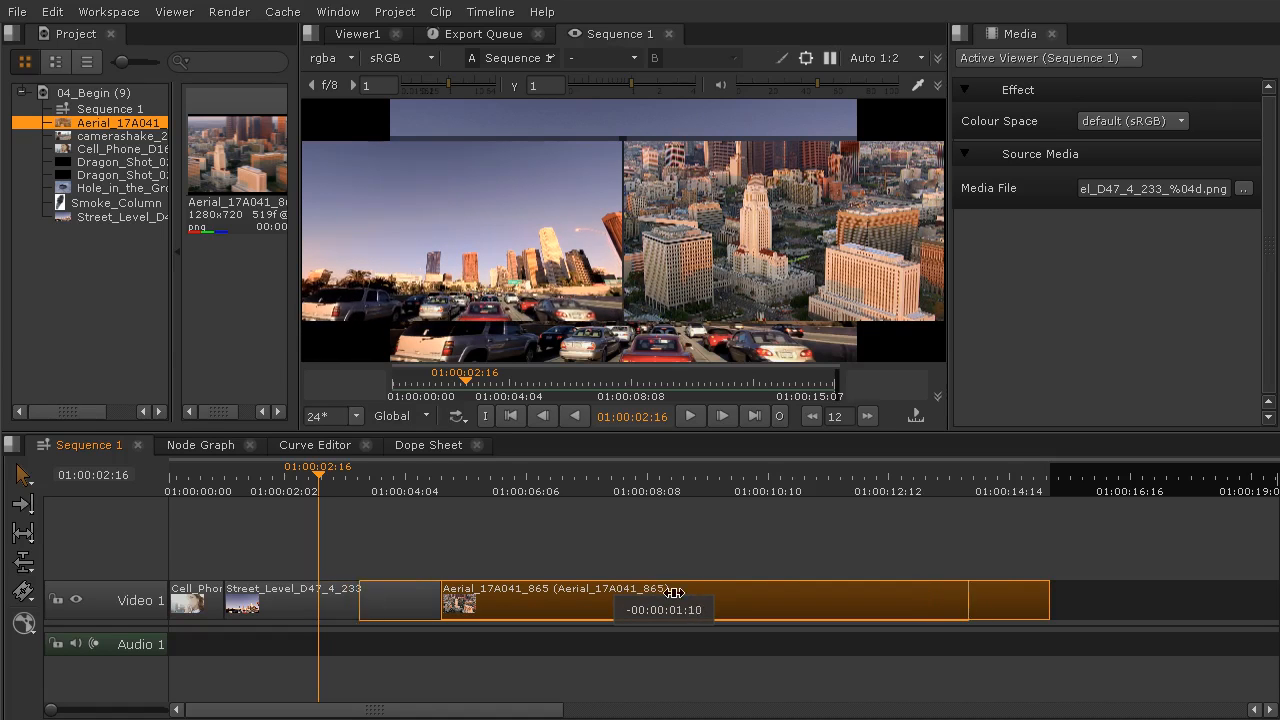
{"action": "left_click_drag", "start_coordinate": [675, 592], "coordinate": [760, 592]}
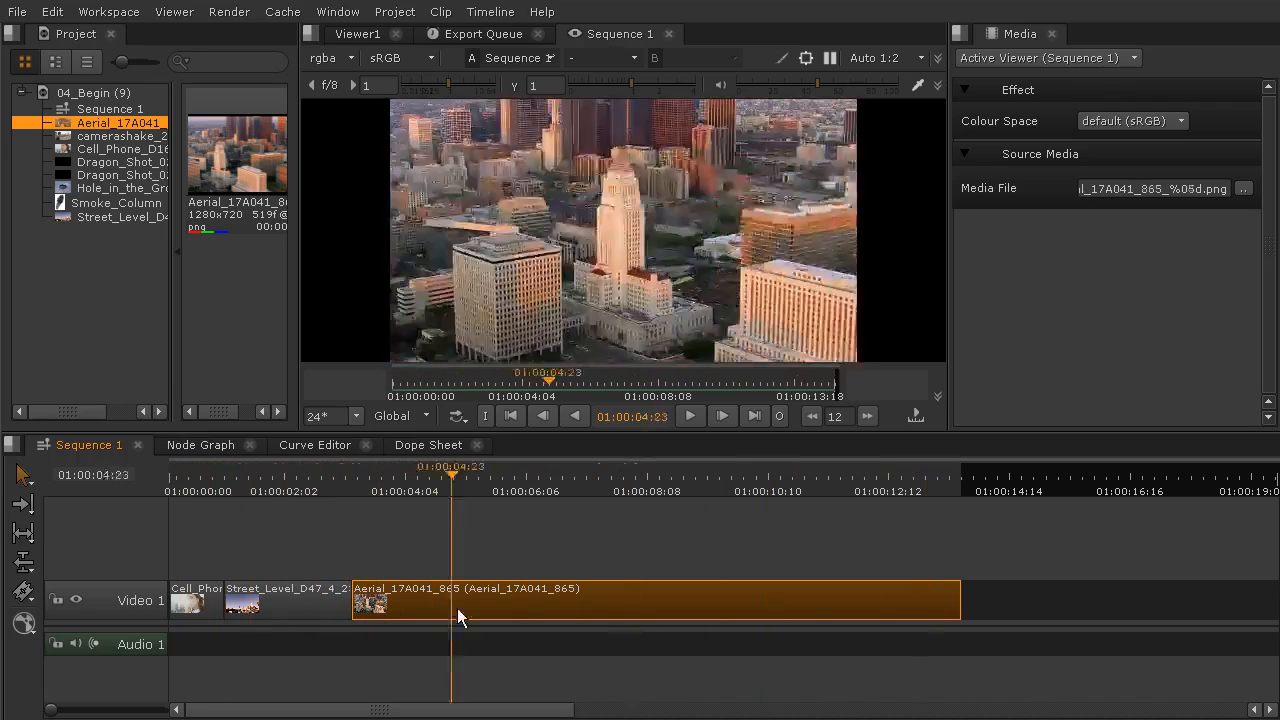
{"action": "left_click", "coordinate": [598, 466]}
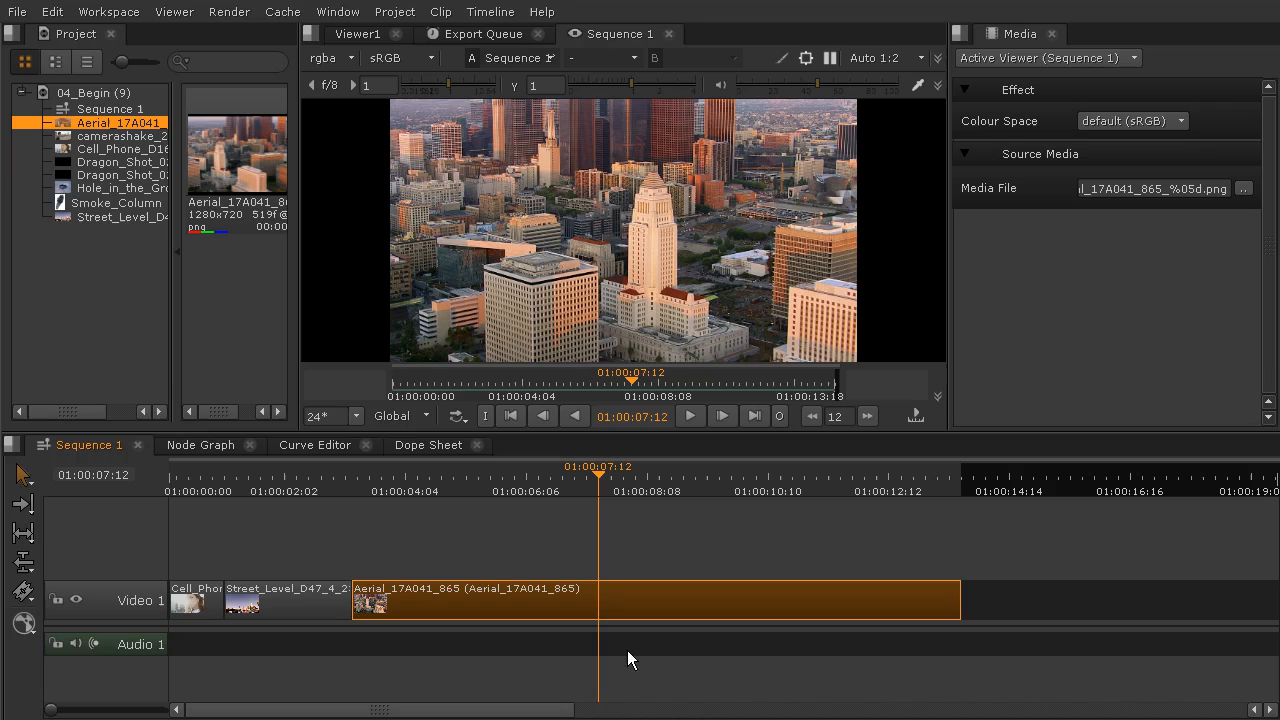
{"action": "mouse_move", "coordinate": [613, 678]}
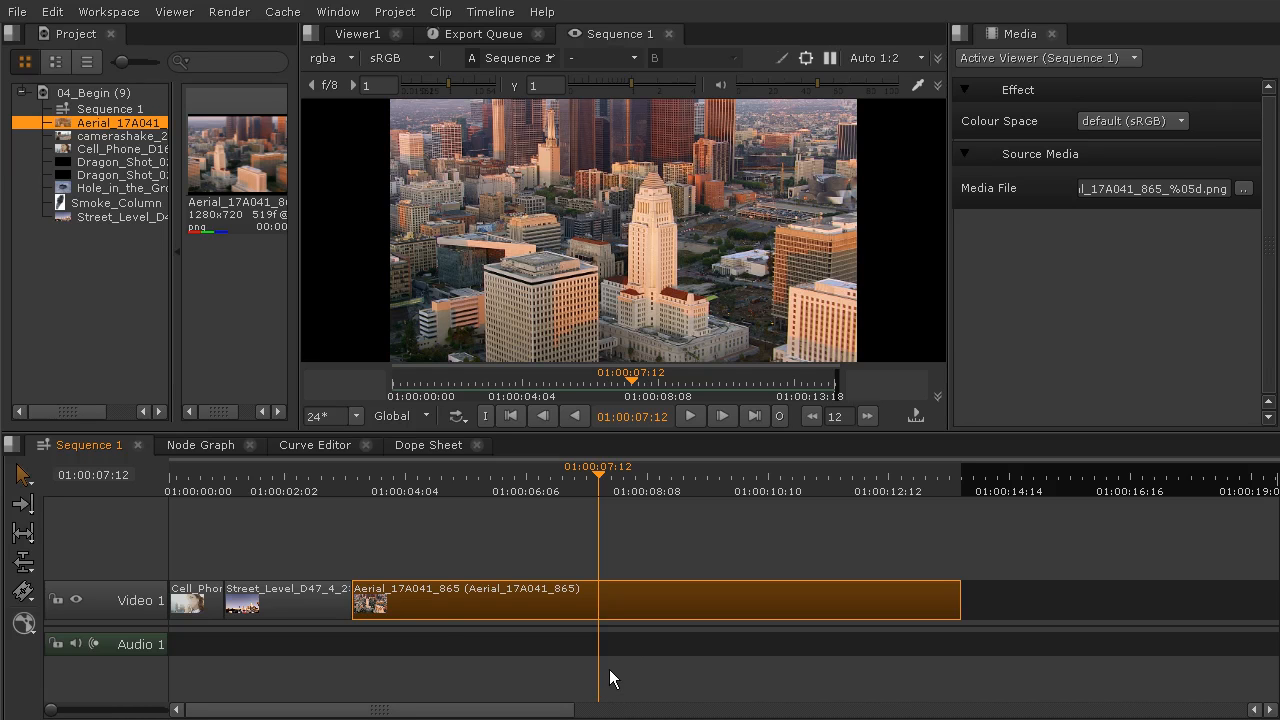
{"action": "mouse_move", "coordinate": [425, 585]}
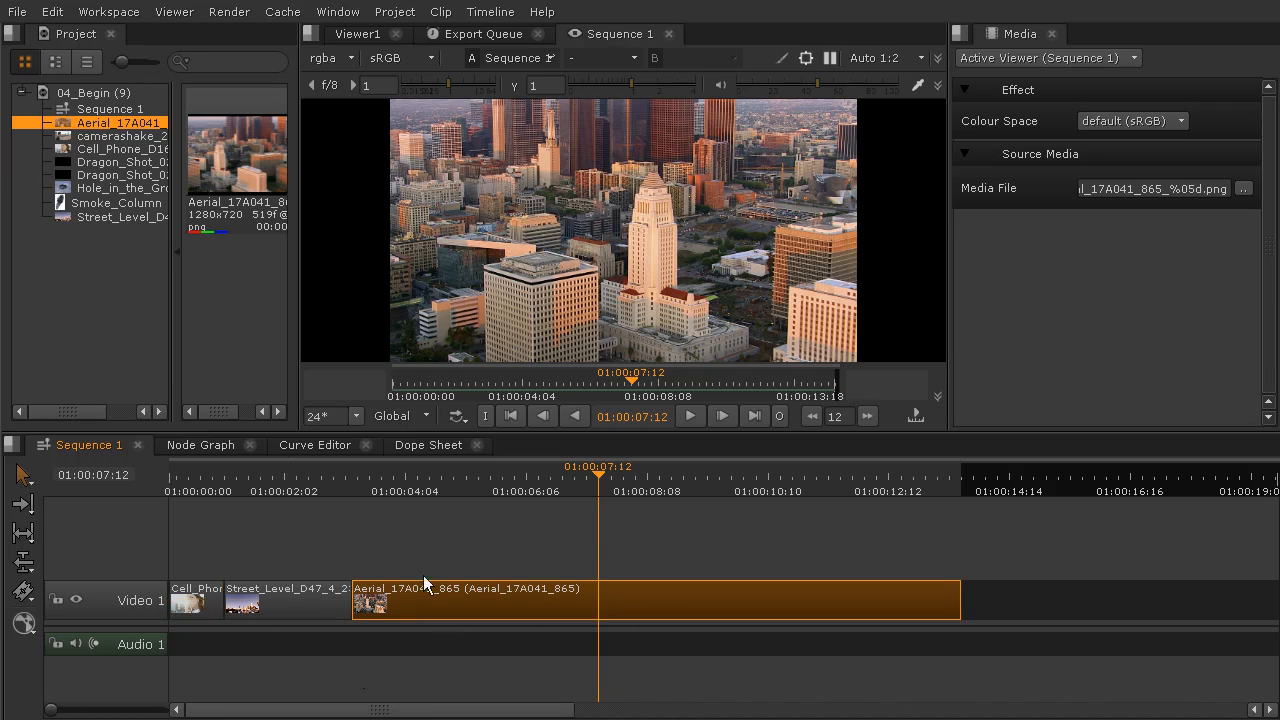
{"action": "mouse_move", "coordinate": [401, 628]}
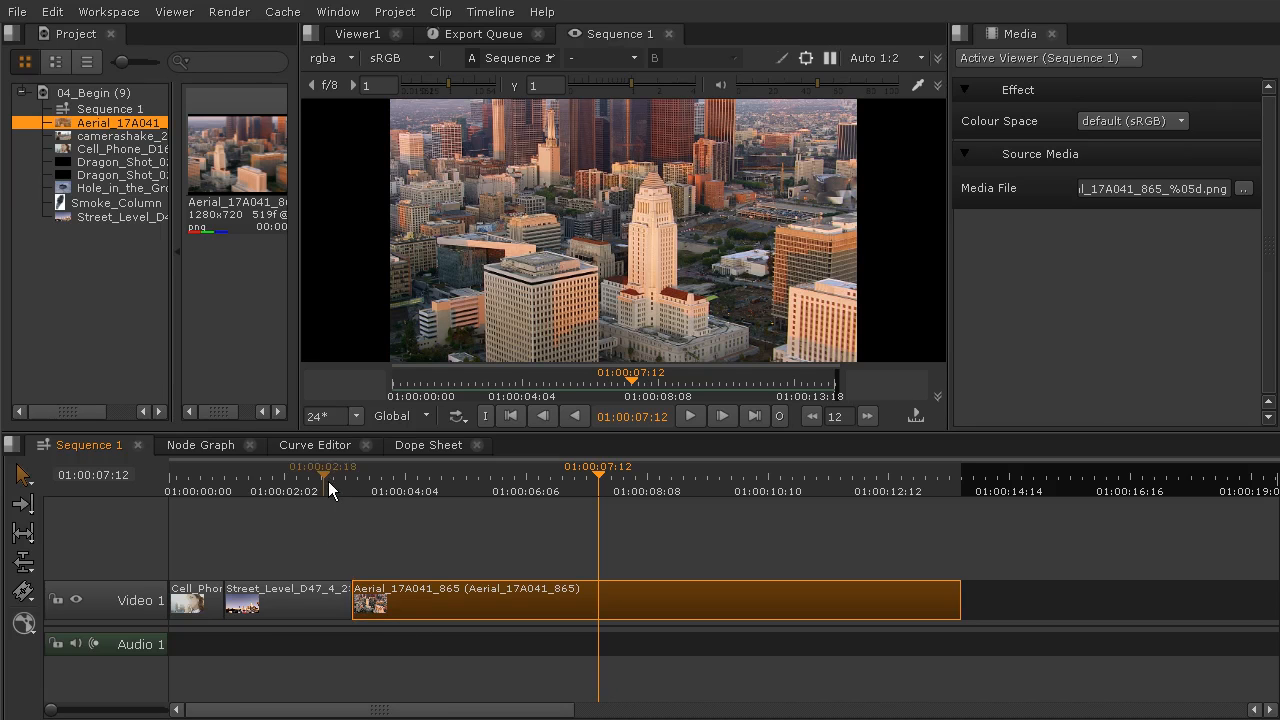
Roll the cut between Street Level and Aerial later, then readjust it
{"action": "left_click", "coordinate": [307, 490]}
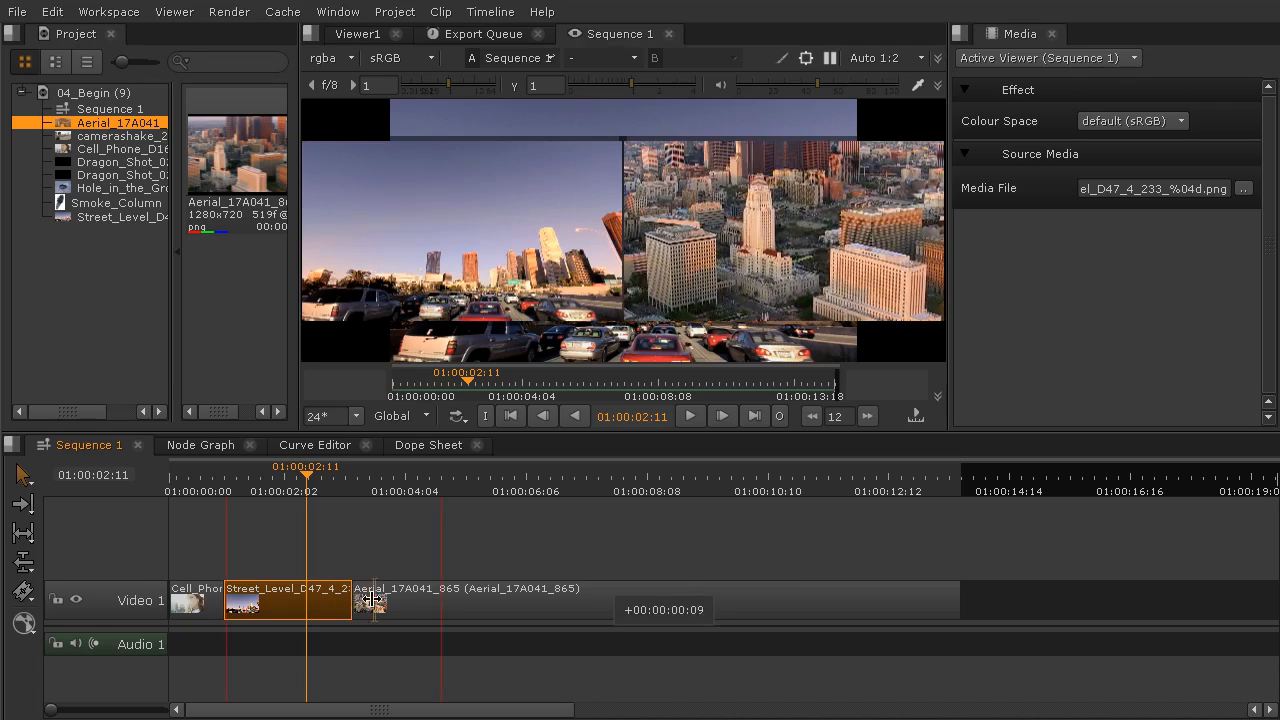
{"action": "left_click_drag", "start_coordinate": [375, 600], "coordinate": [450, 615]}
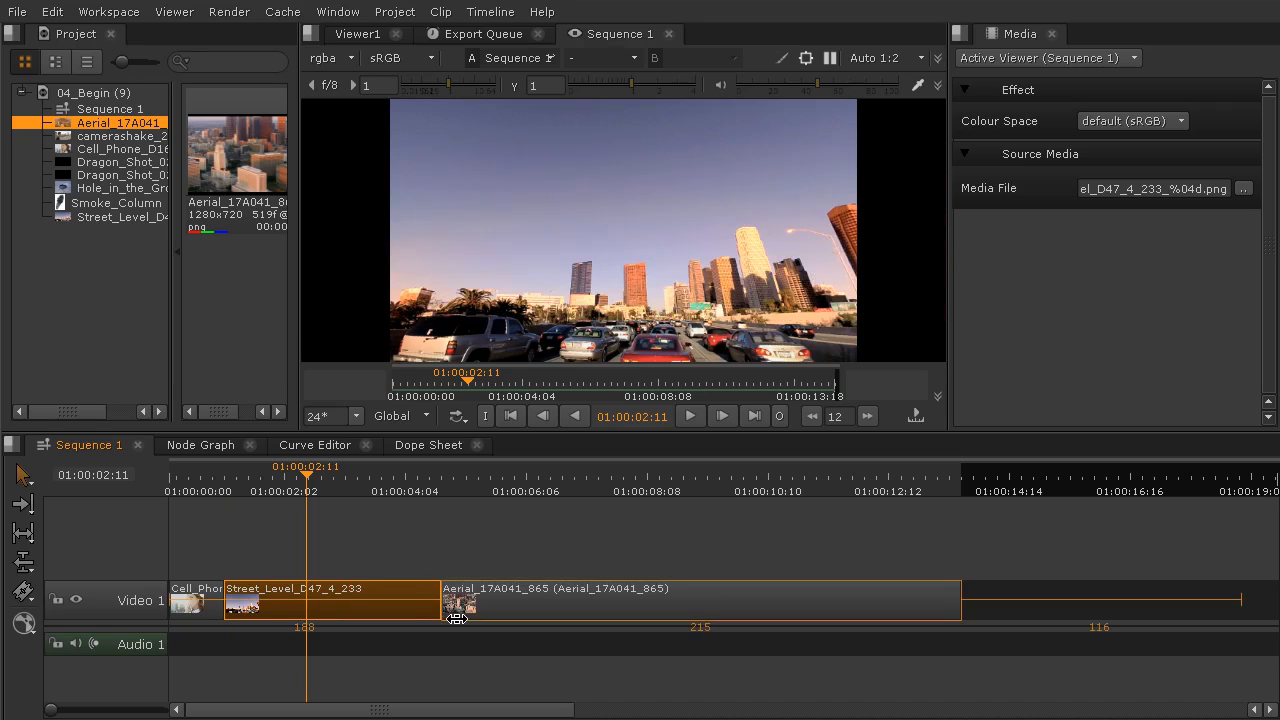
{"action": "left_click", "coordinate": [575, 600]}
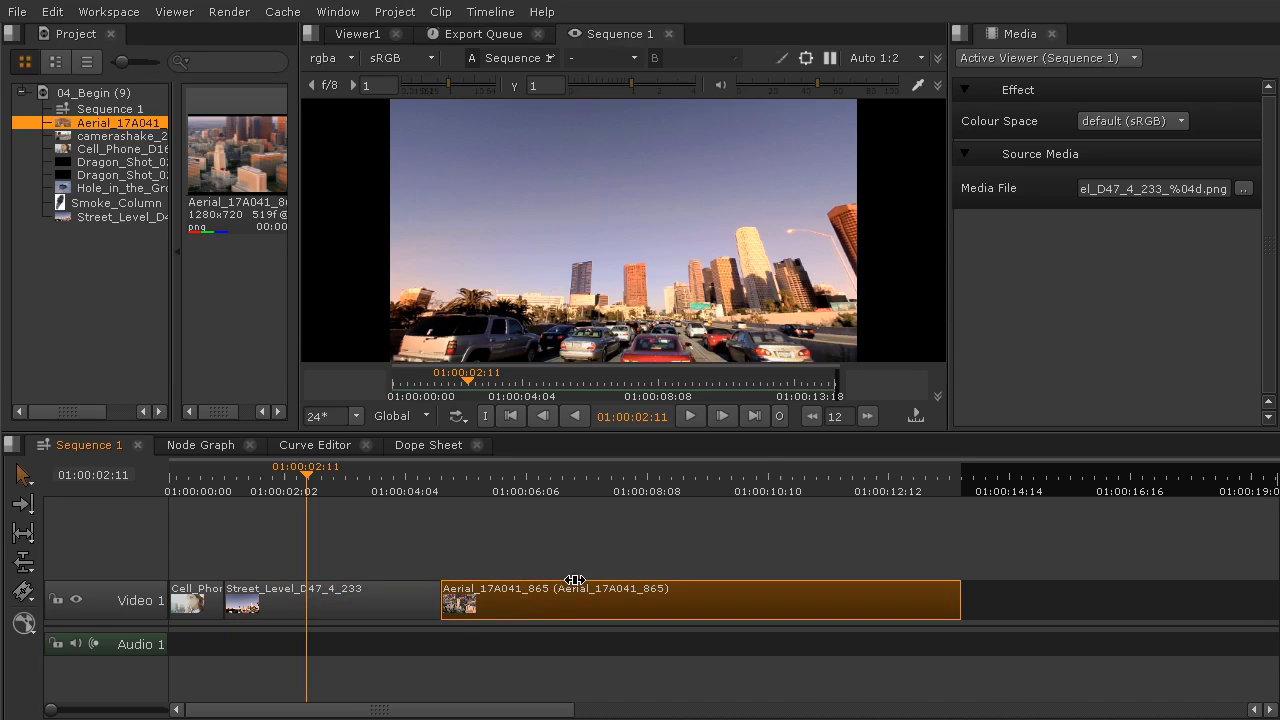
{"action": "mouse_move", "coordinate": [398, 585]}
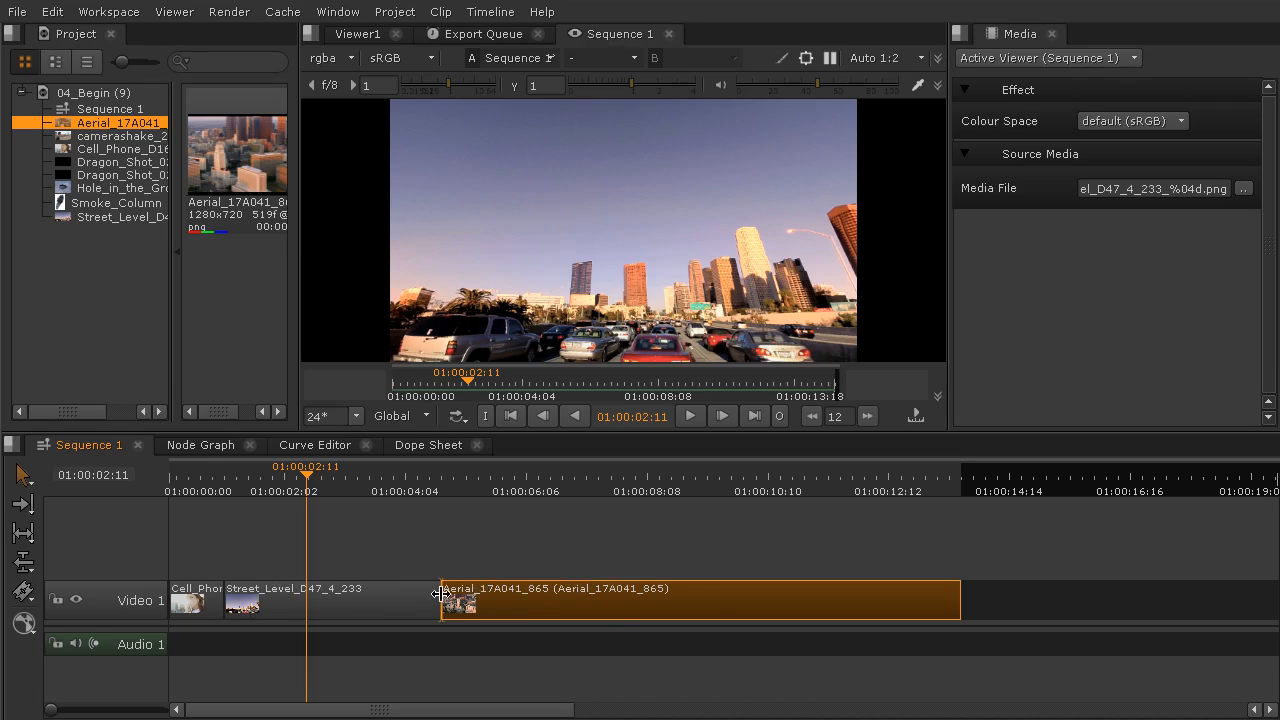
{"action": "left_click_drag", "start_coordinate": [440, 600], "coordinate": [367, 600]}
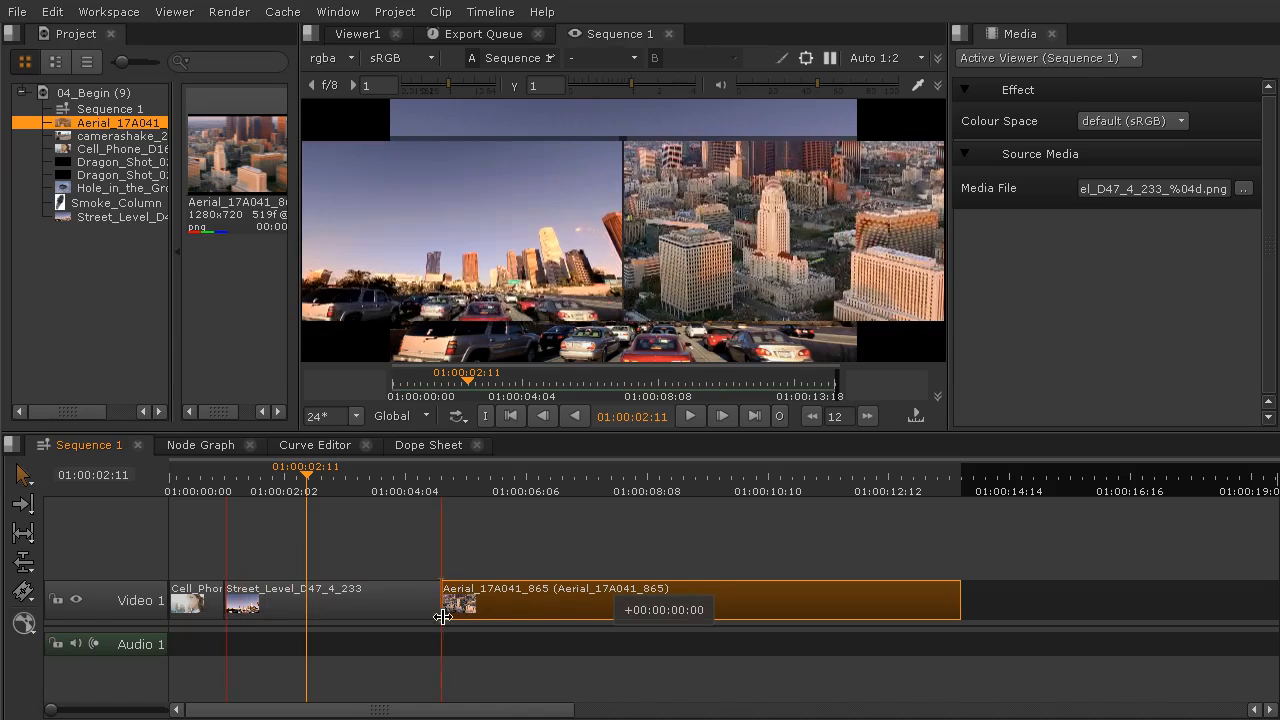
Slip the Aerial footage, move the clip later, then back against Street Level
{"action": "left_click_drag", "start_coordinate": [443, 616], "coordinate": [410, 616]}
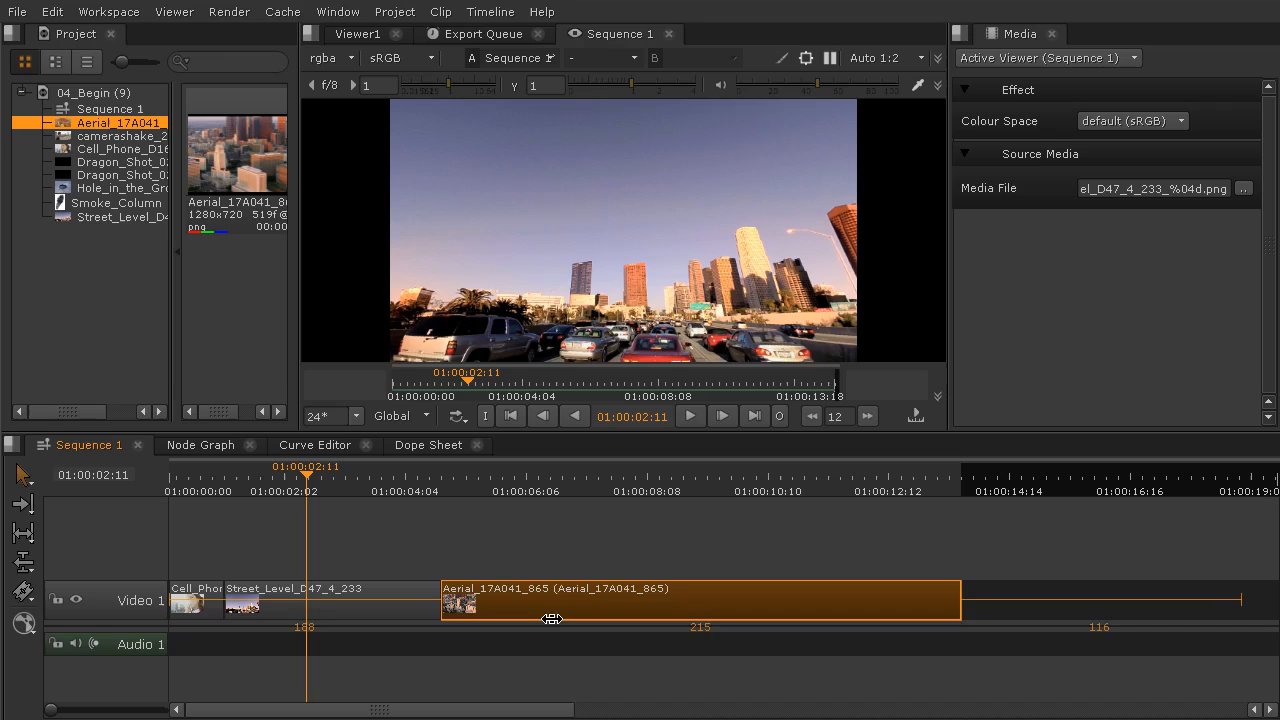
{"action": "left_click_drag", "start_coordinate": [553, 618], "coordinate": [585, 603]}
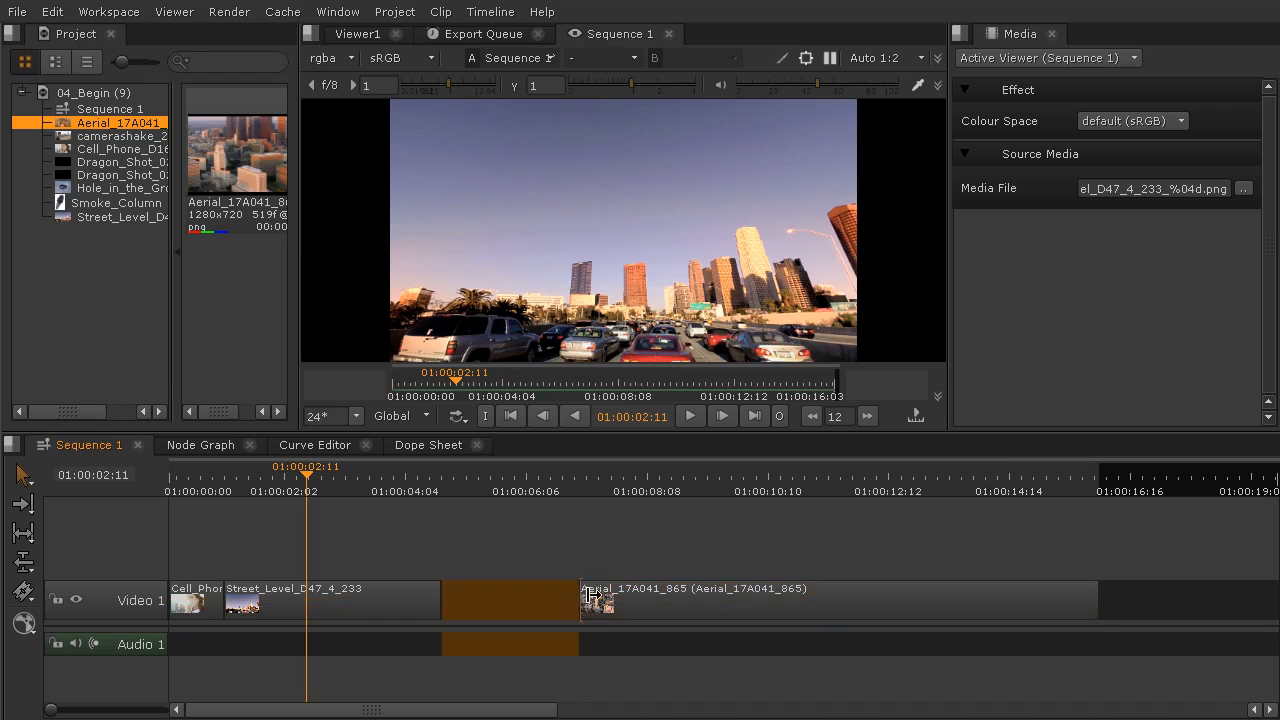
{"action": "left_click_drag", "start_coordinate": [580, 600], "coordinate": [540, 600]}
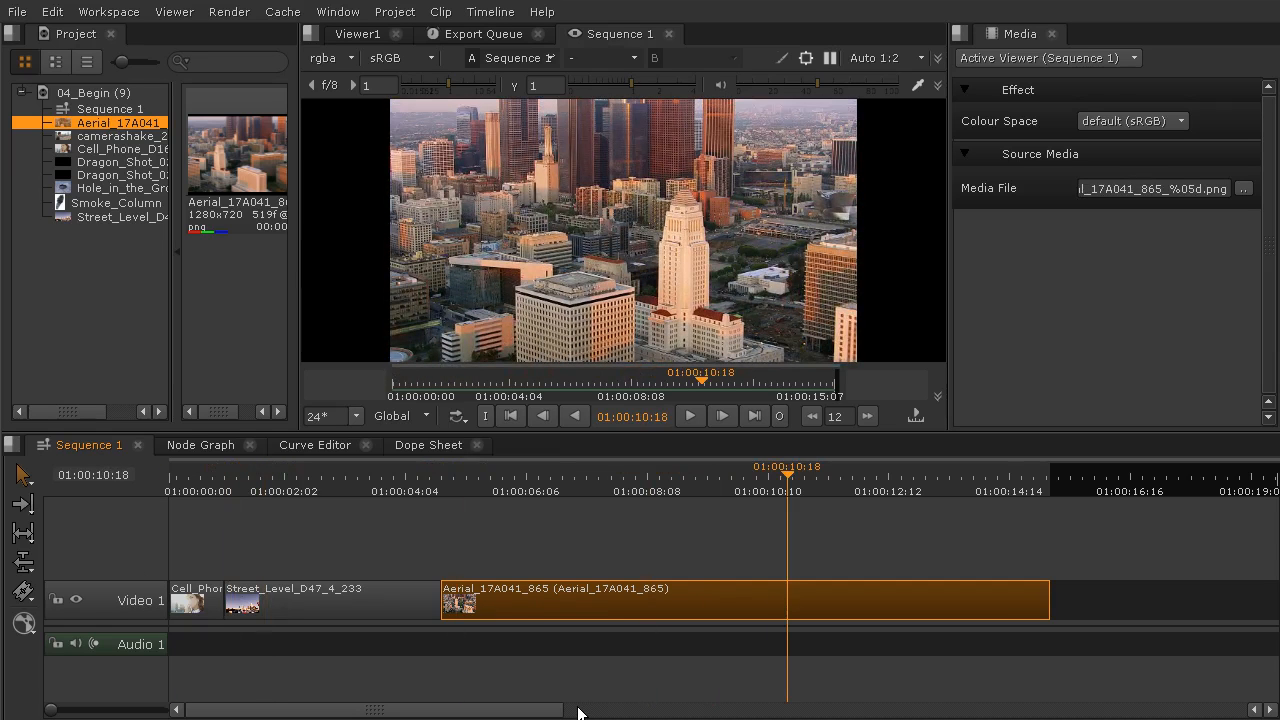
{"action": "mouse_move", "coordinate": [280, 490]}
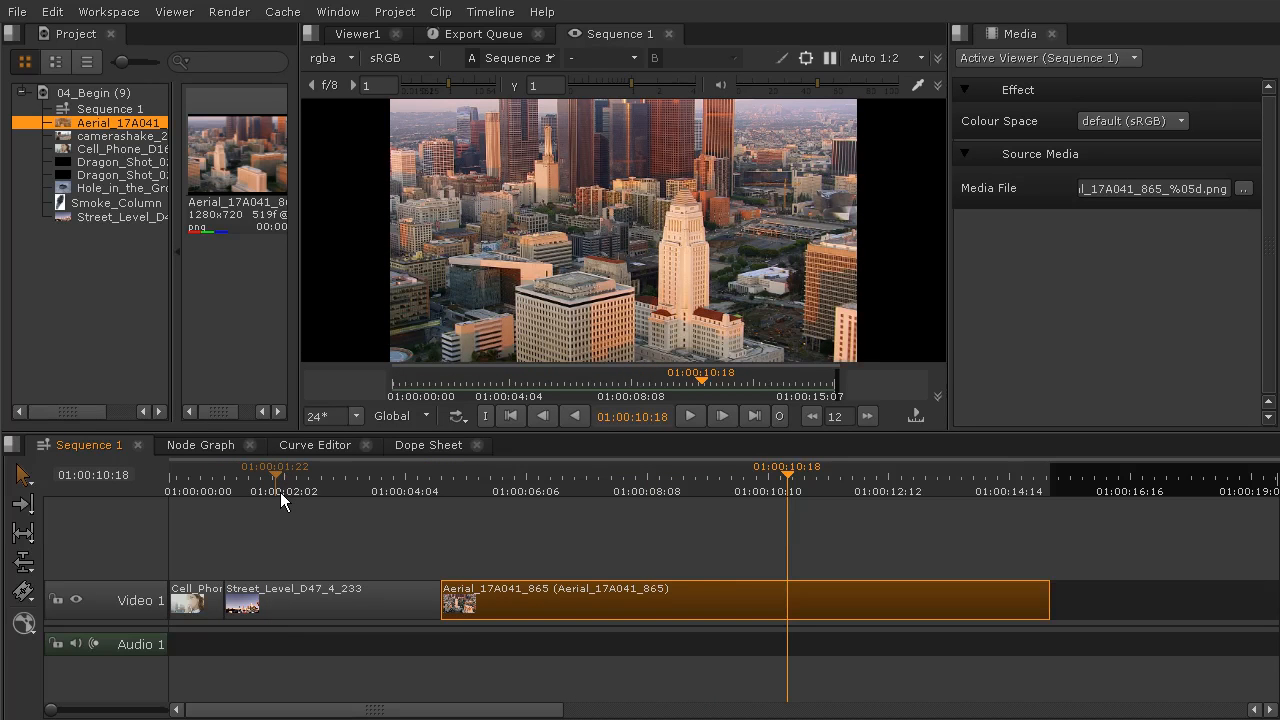
{"action": "mouse_move", "coordinate": [590, 450]}
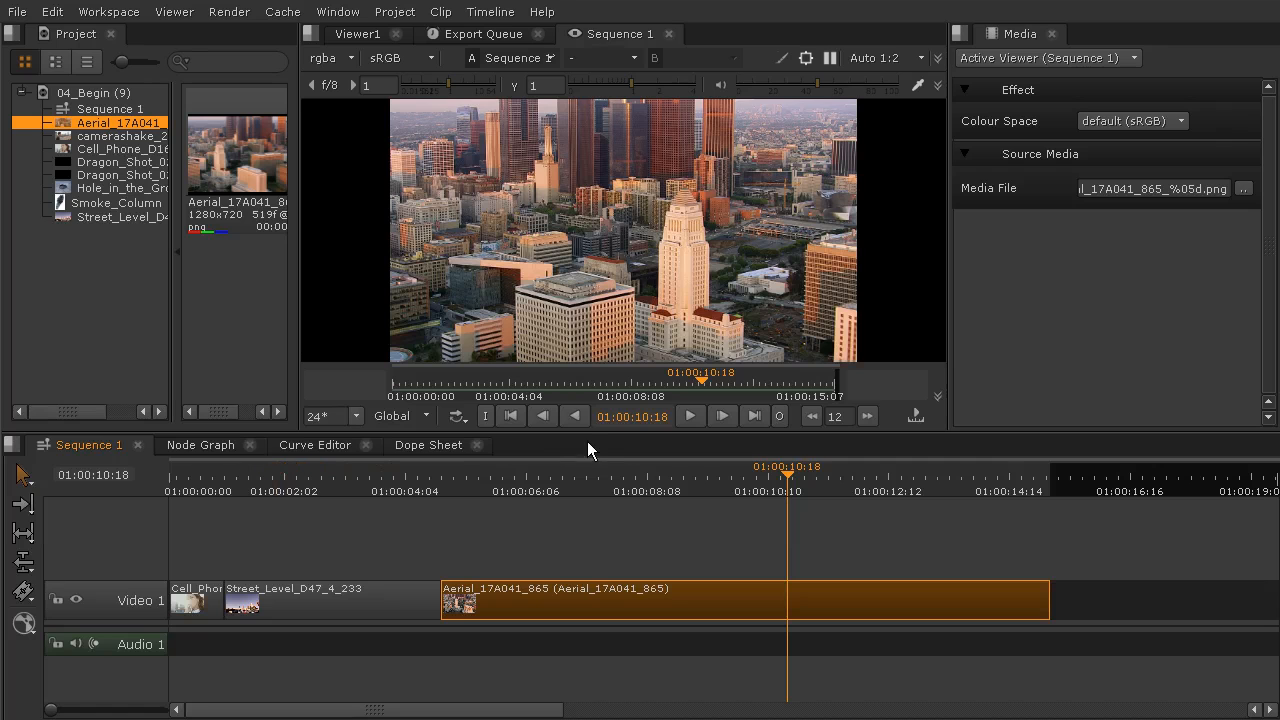
{"action": "mouse_move", "coordinate": [548, 452]}
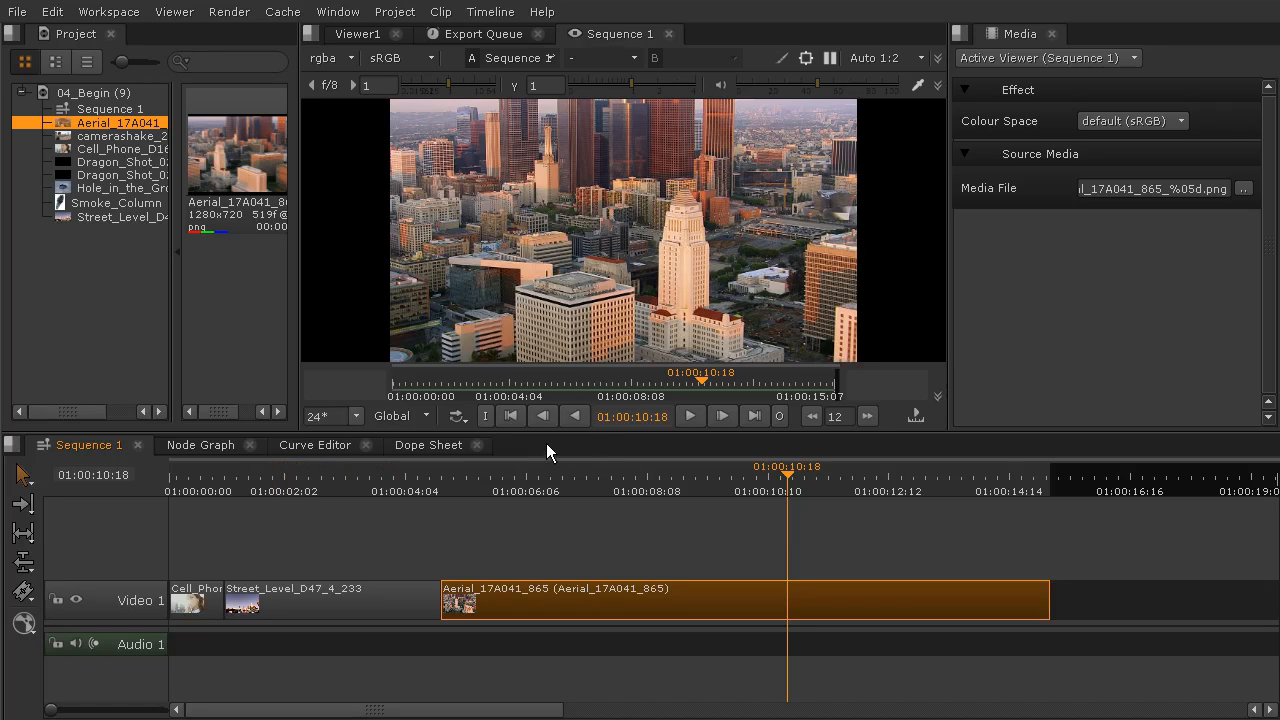
{"action": "mouse_move", "coordinate": [524, 456]}
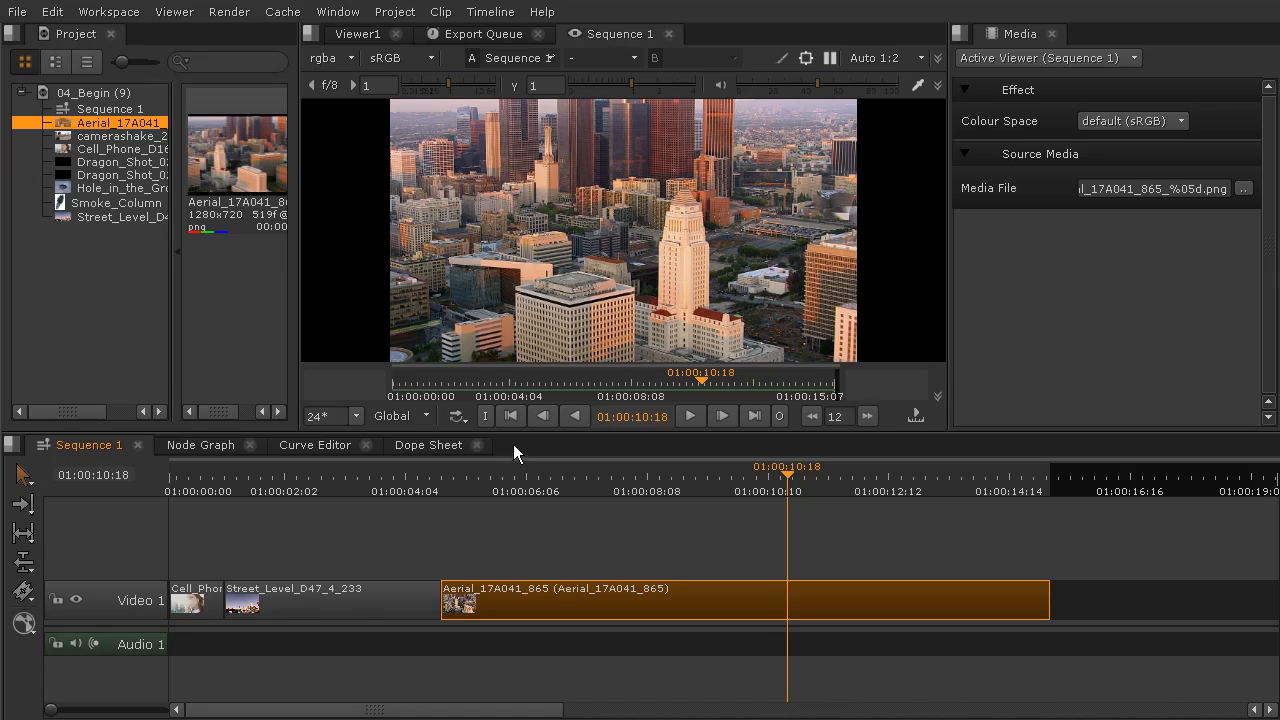
{"action": "mouse_move", "coordinate": [239, 553]}
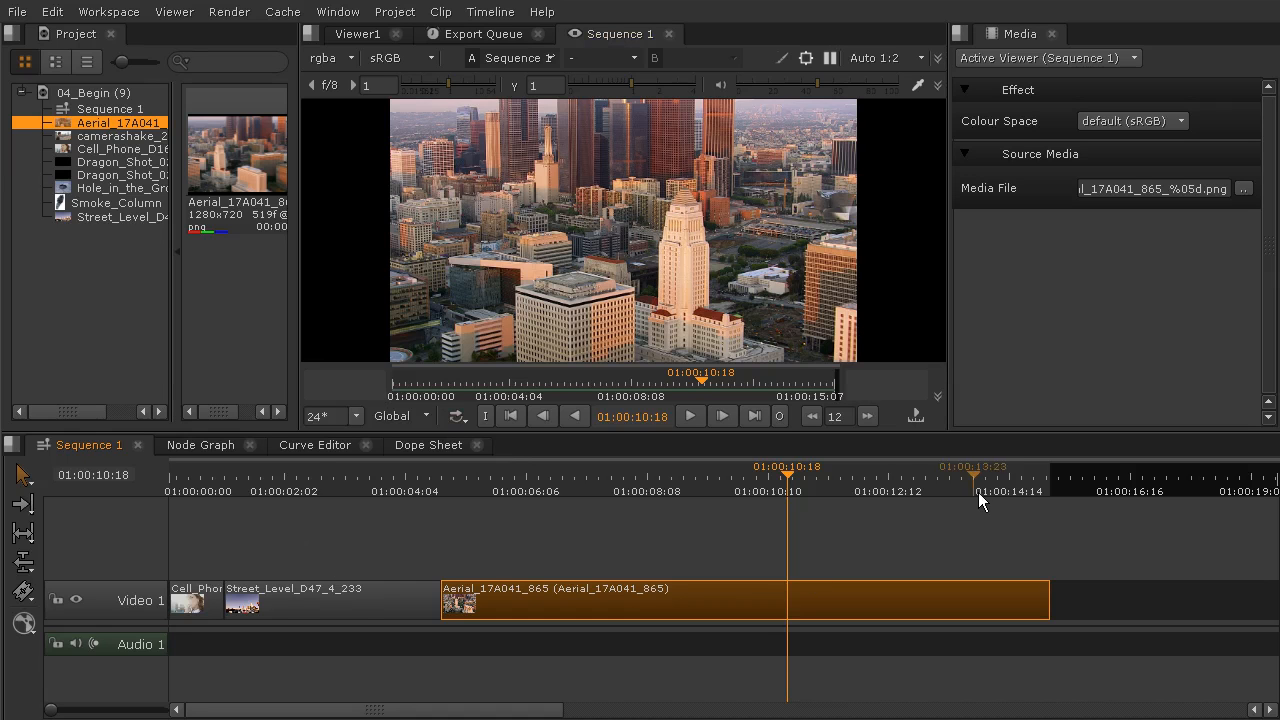
{"action": "mouse_move", "coordinate": [925, 508]}
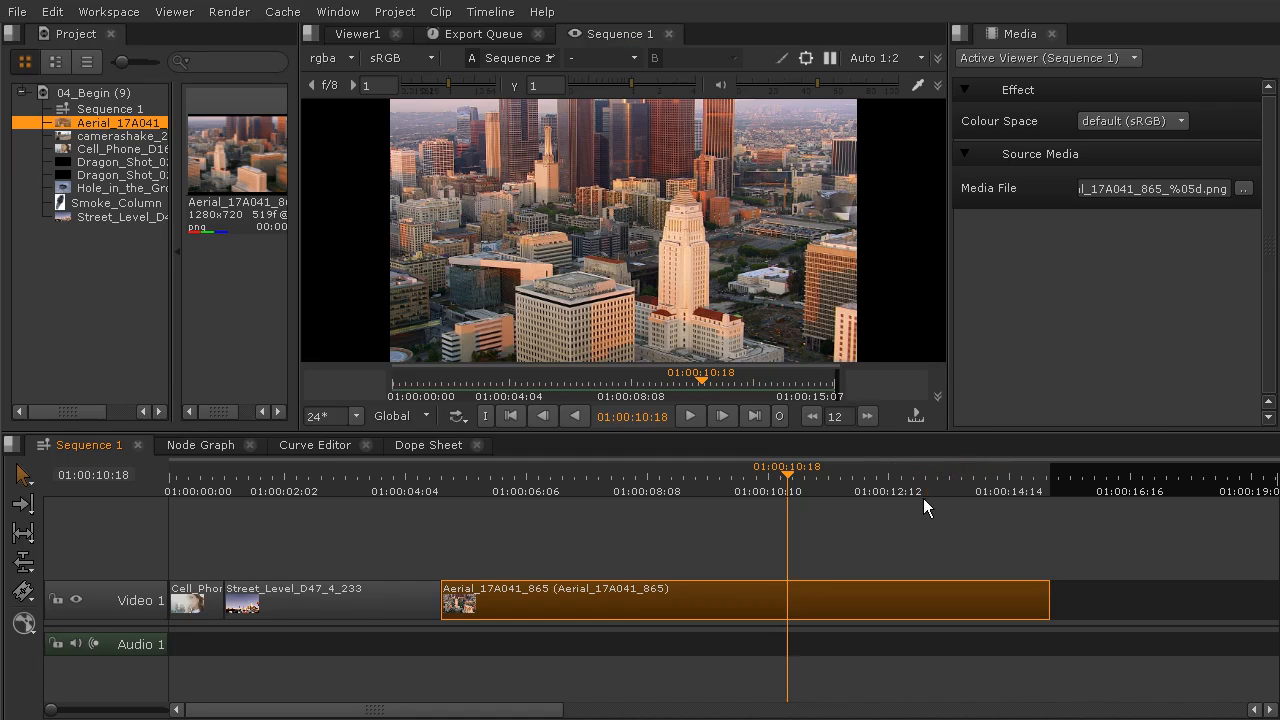